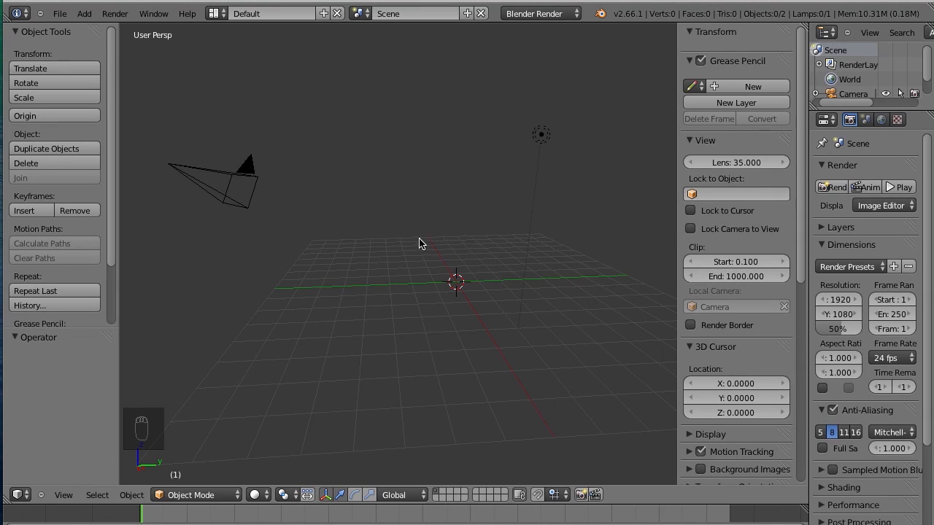
mouse_move(378, 257)
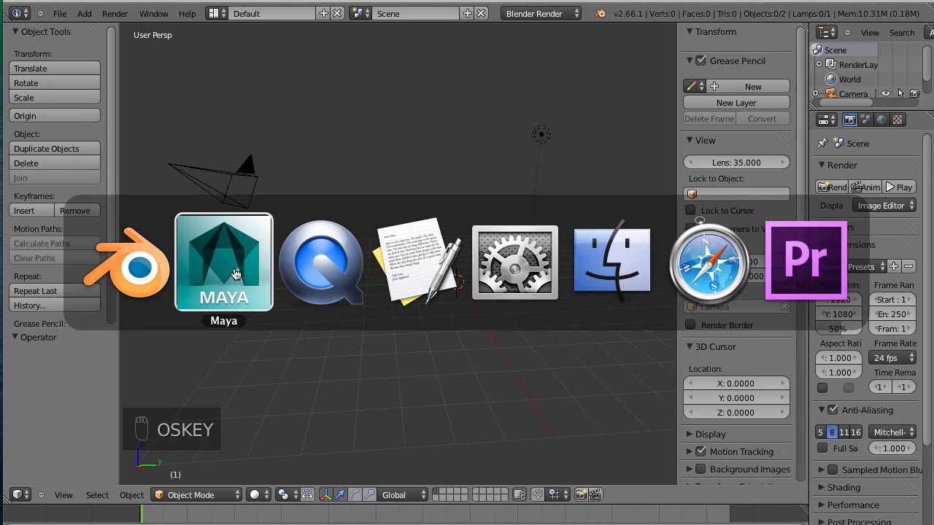
Switch from Blender over to Maya via the app switcher
left_click(223, 261)
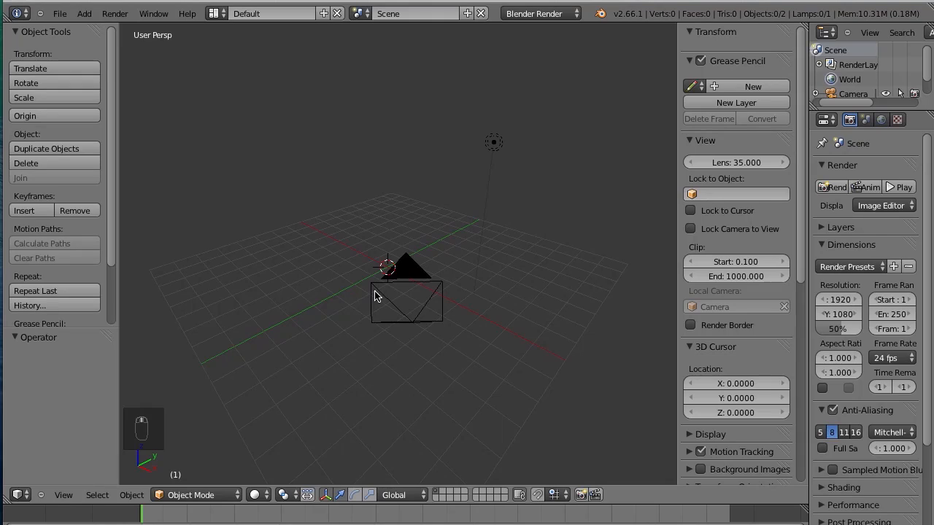
mouse_move(397, 195)
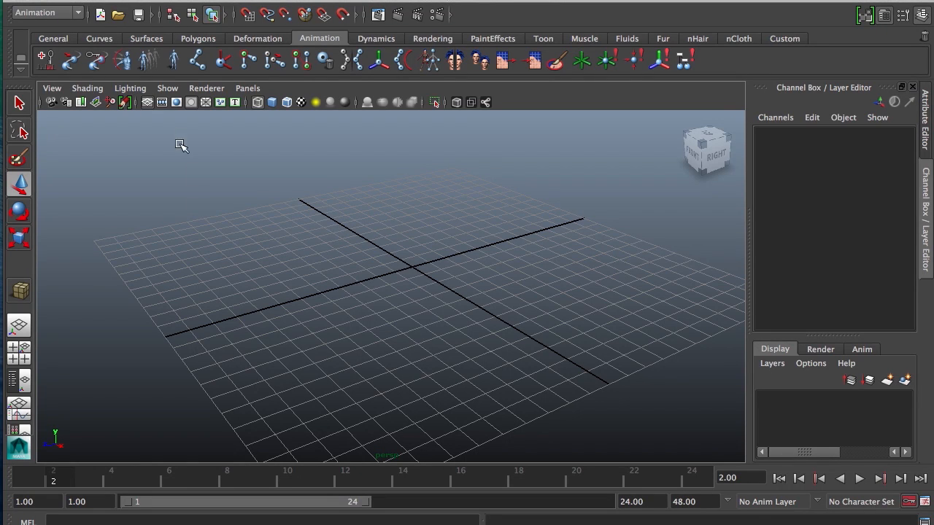
mouse_move(379, 57)
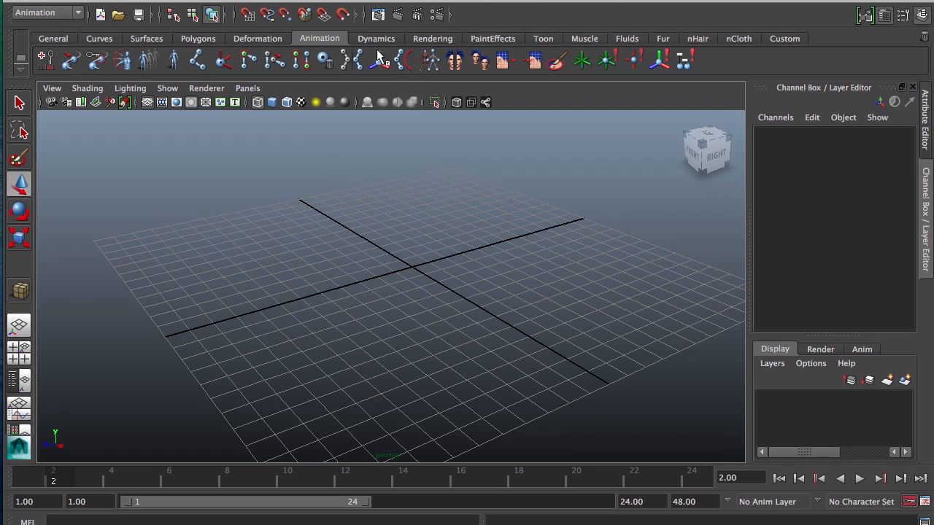
Show the Attribute Editor, set the frame to 21, and close Render Settings after reviewing them
left_click(47, 12)
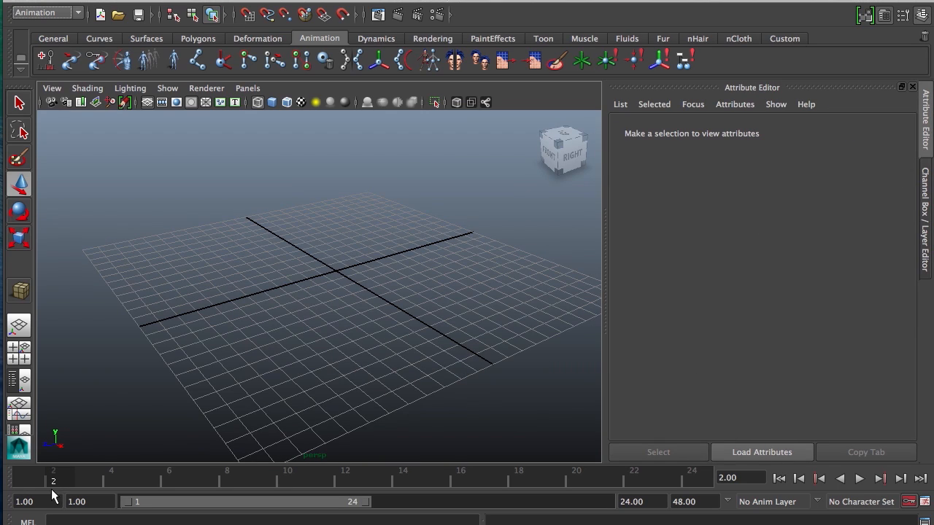
left_click(605, 480)
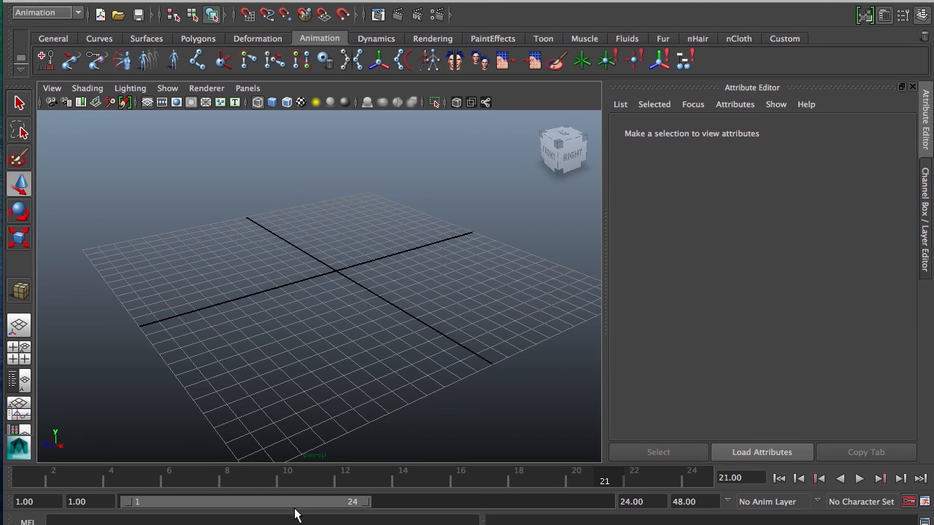
mouse_move(826, 494)
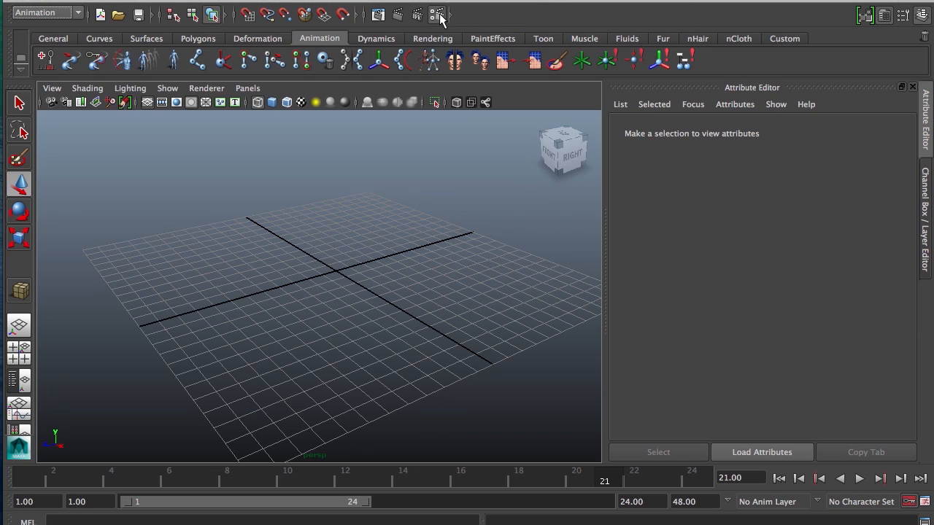
mouse_move(435, 57)
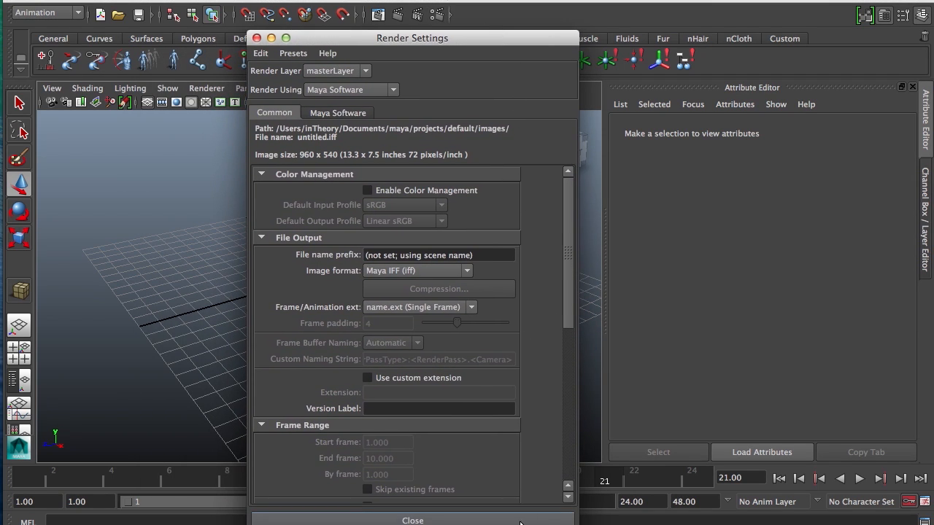
left_click(411, 520)
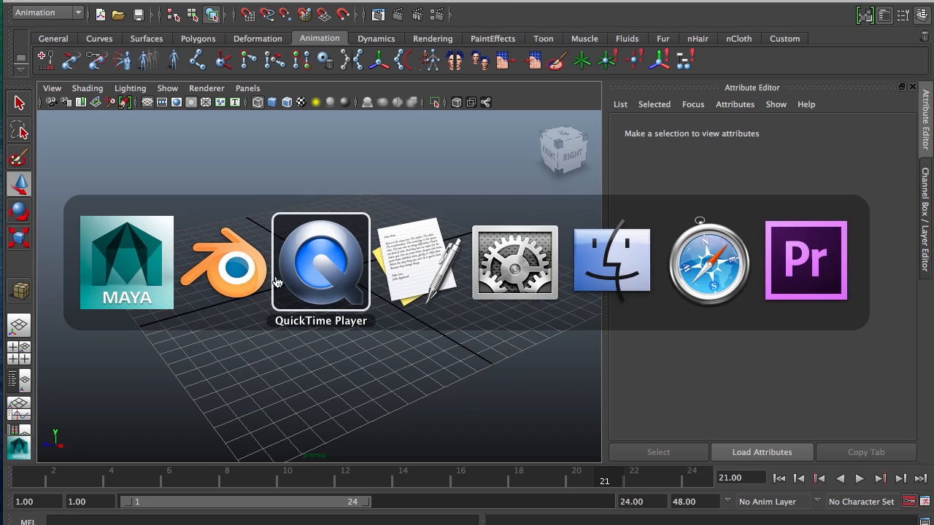
left_click(222, 263)
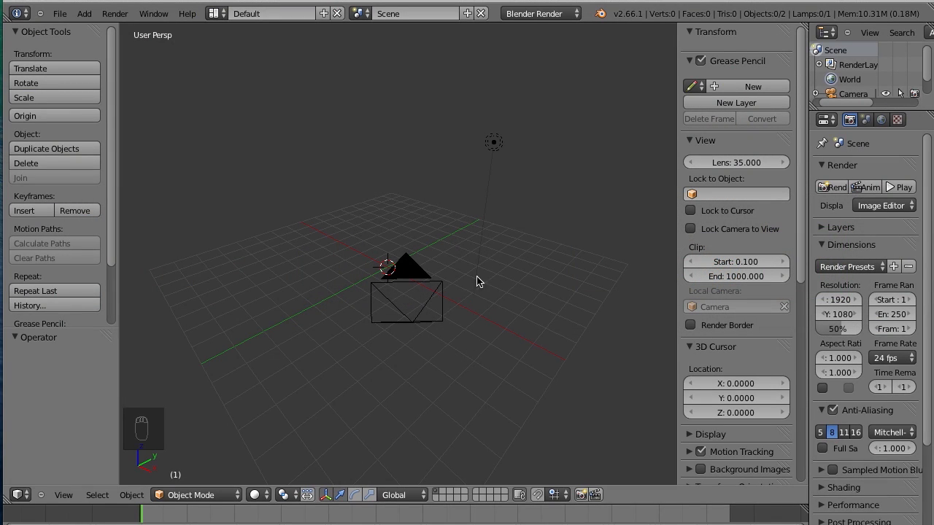
mouse_move(374, 283)
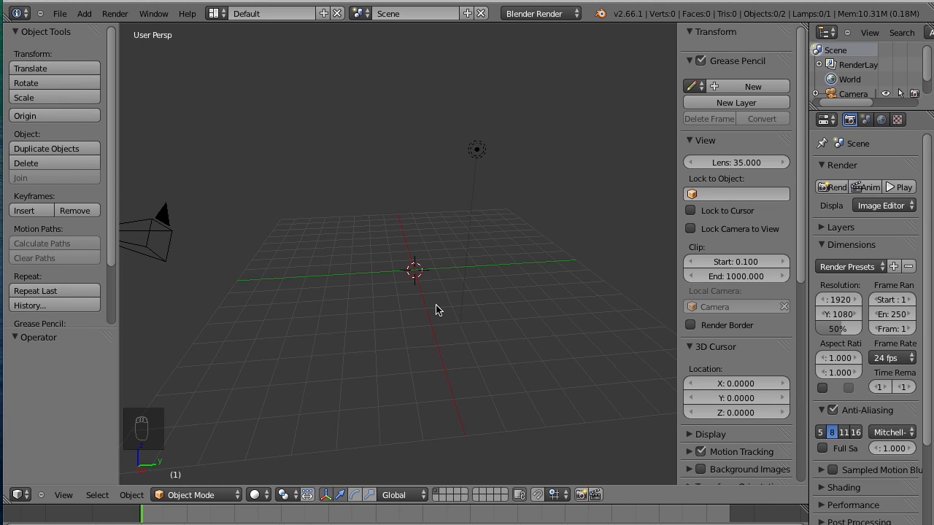
mouse_move(426, 300)
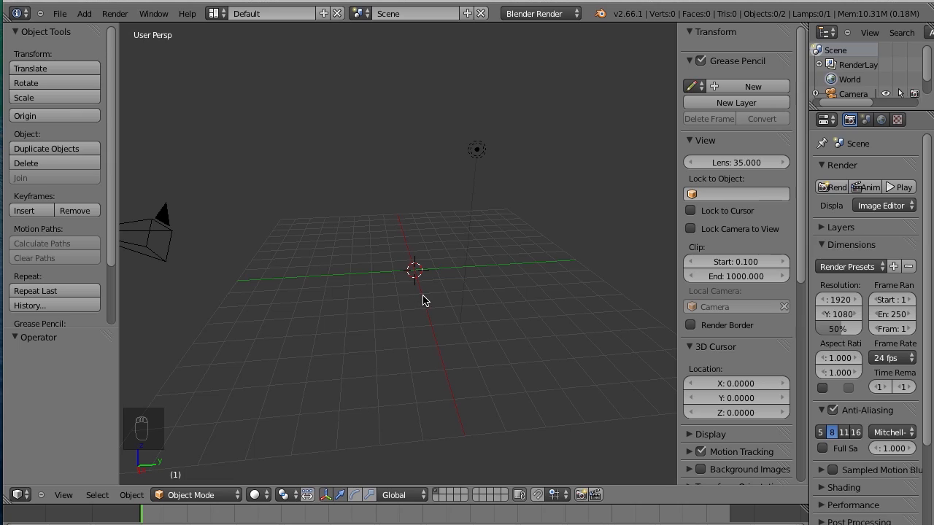
key("t")
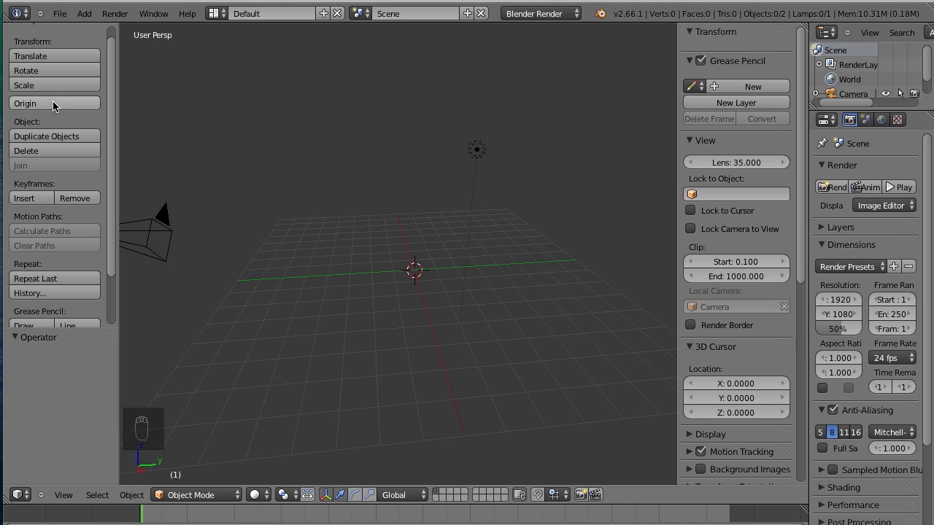
mouse_move(114, 167)
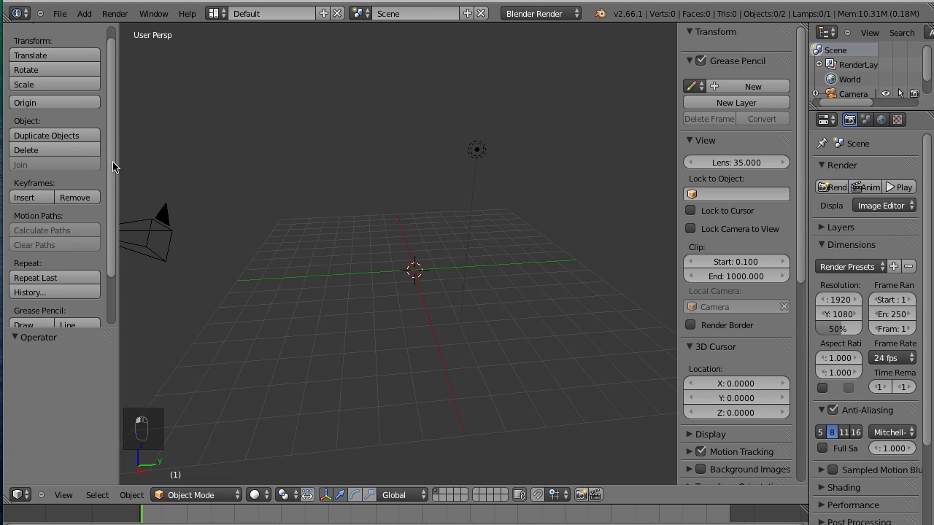
scroll("down", 3)
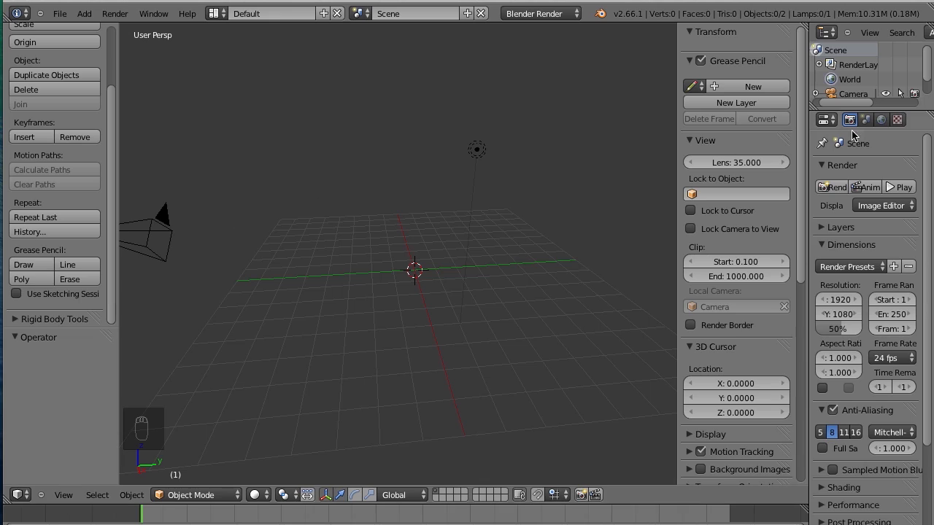
mouse_move(622, 159)
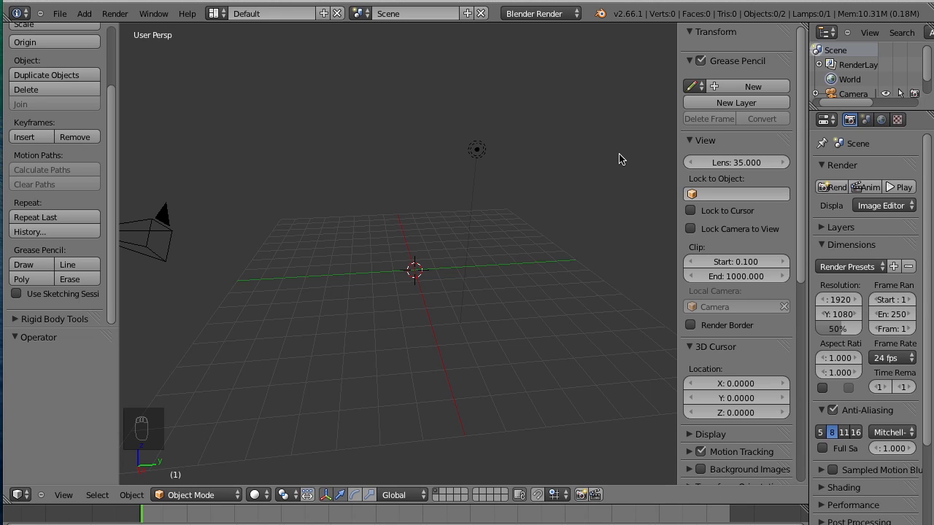
Show the lamp's location, rotation and scale values in the viewport sidebar
key("n")
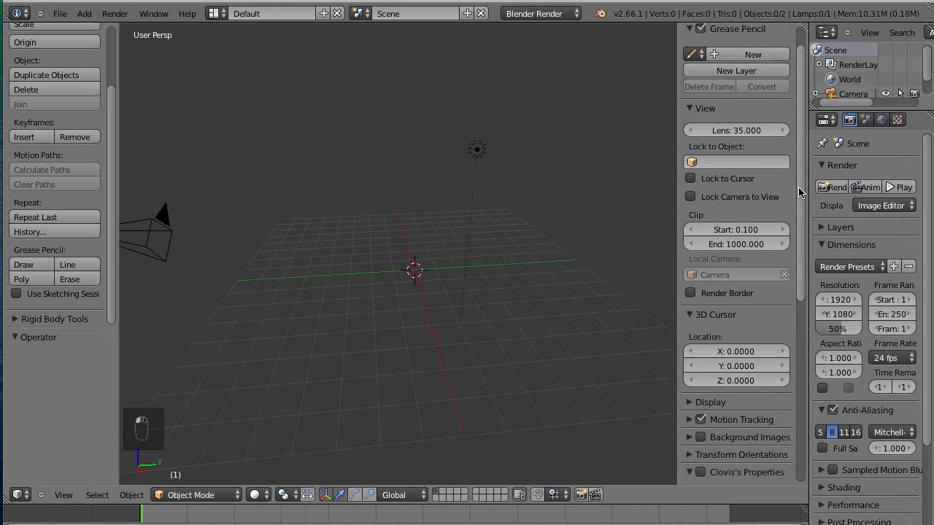
scroll("down", 3)
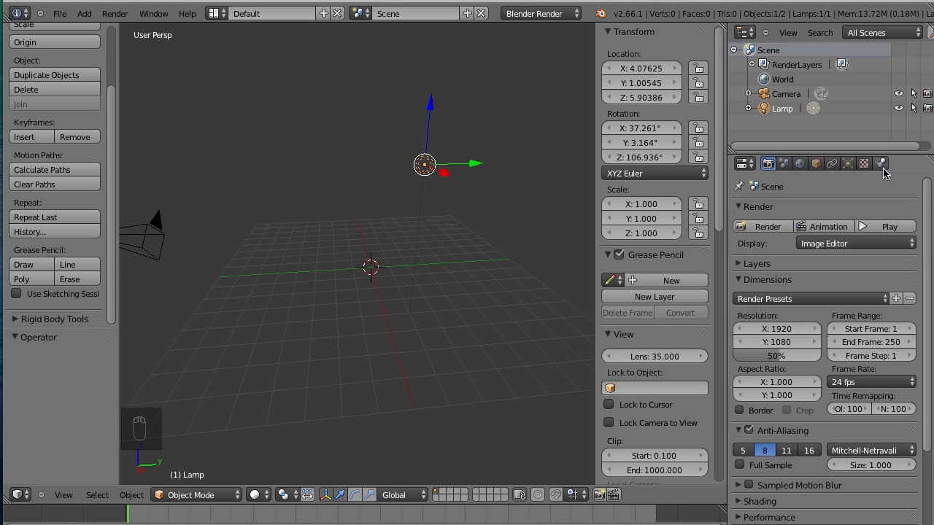
mouse_move(546, 139)
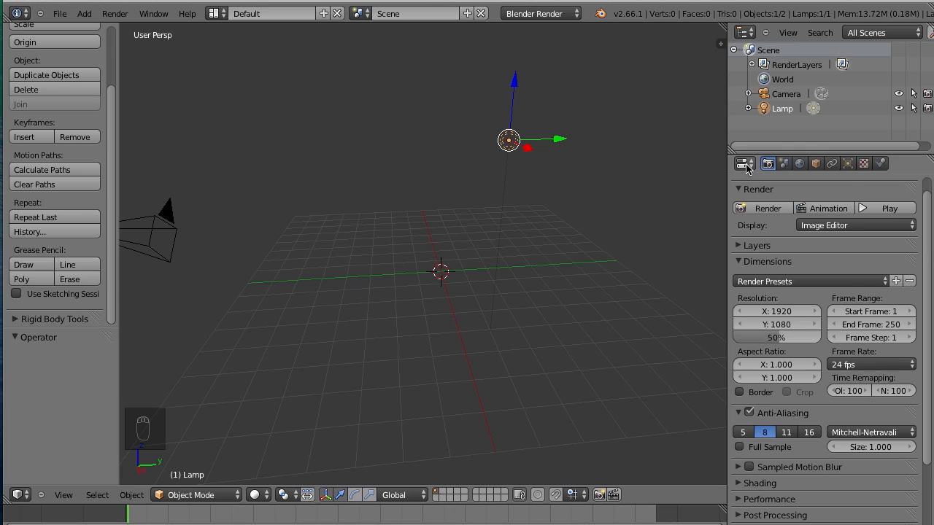
Browse the editor-type list and keep the area as the Properties editor
left_click(744, 164)
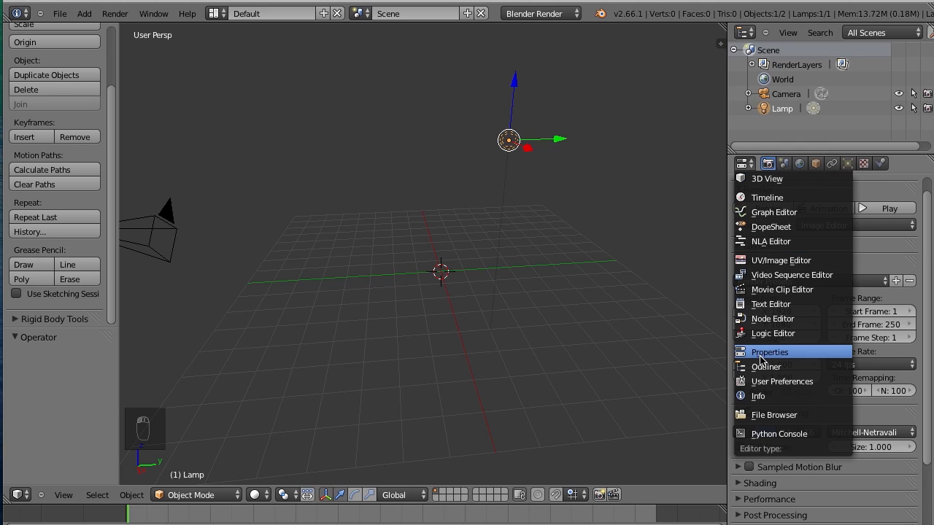
left_click(769, 352)
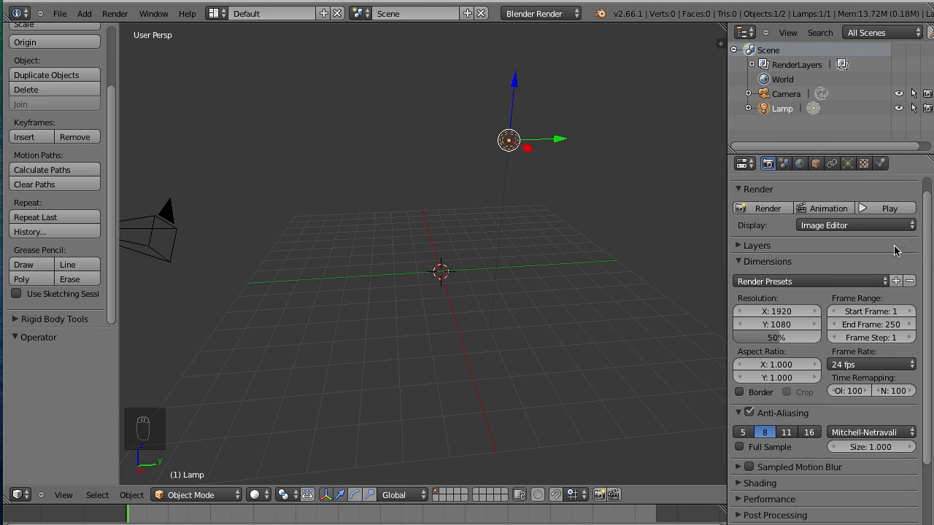
scroll("down", 3)
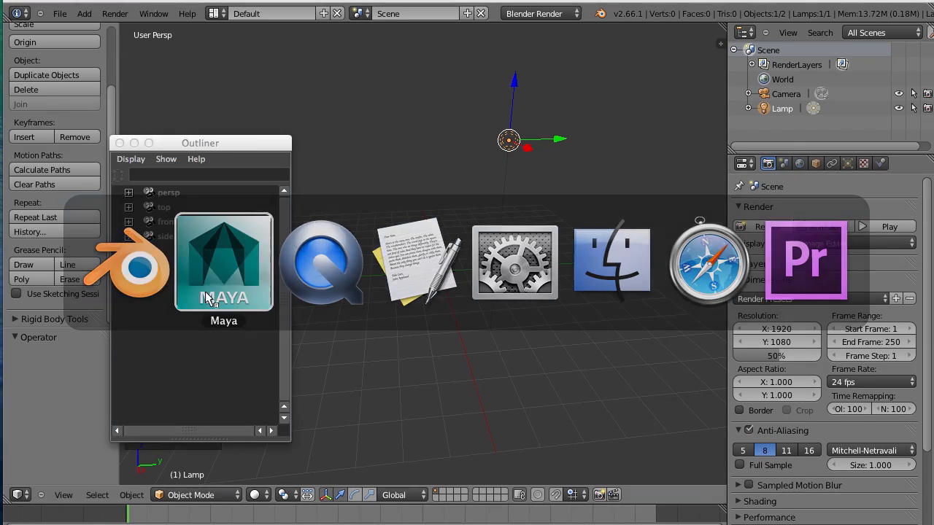
In Maya, add a polygon sphere, shade it, and show pSphere1's transform attributes
left_click(224, 262)
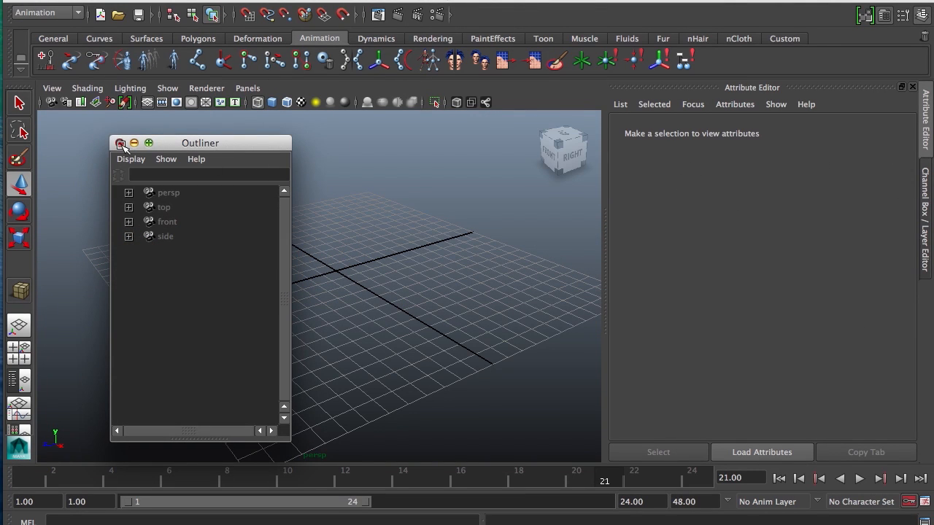
mouse_move(409, 38)
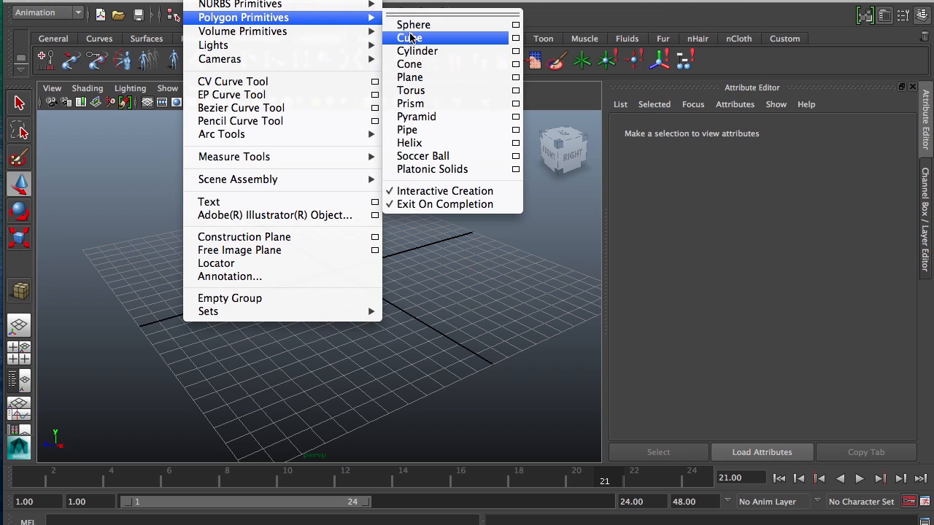
left_click(410, 38)
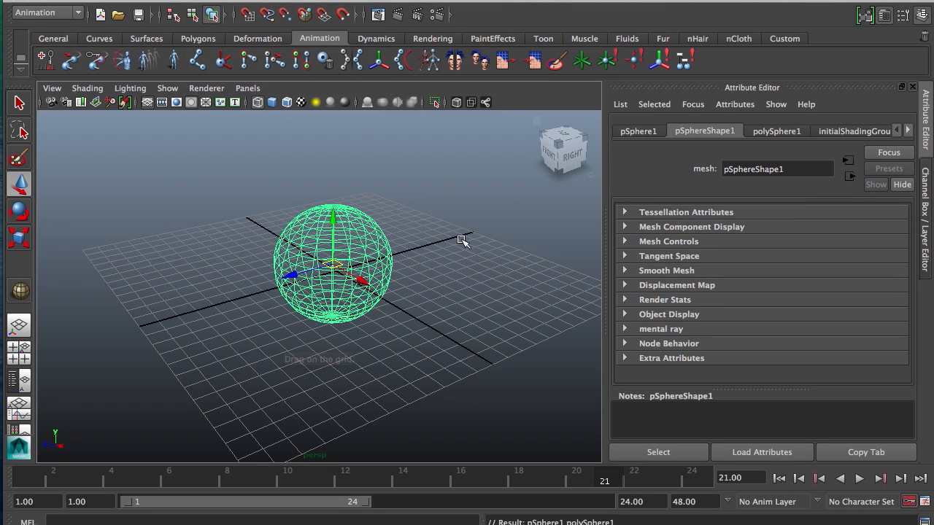
key("5")
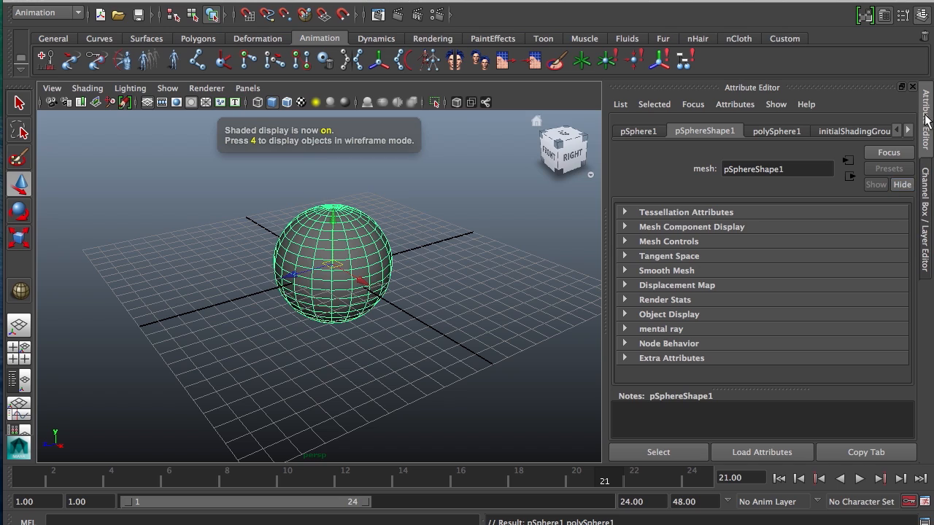
left_click(638, 131)
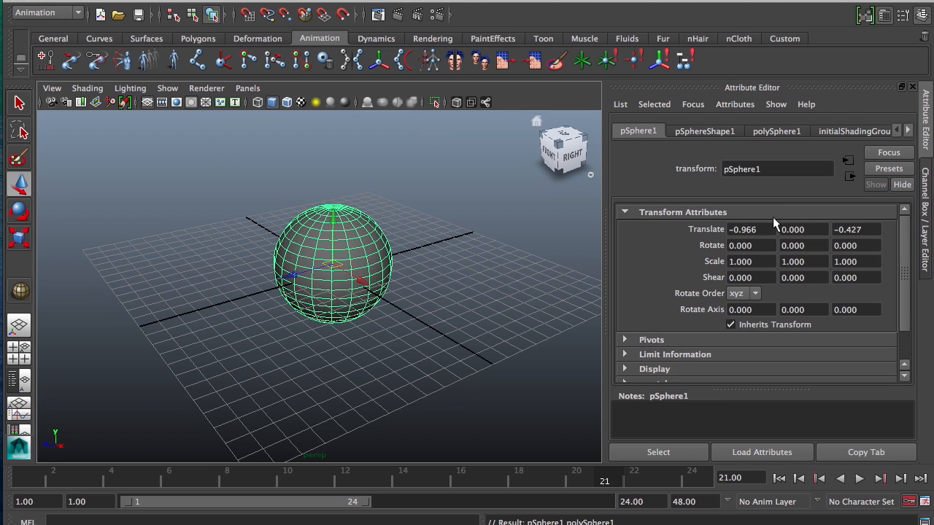
mouse_move(707, 204)
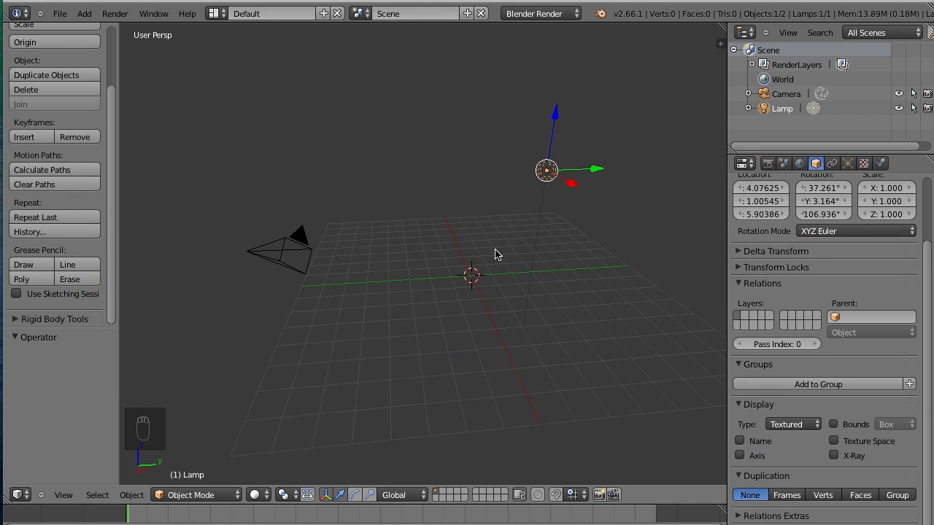
mouse_move(478, 281)
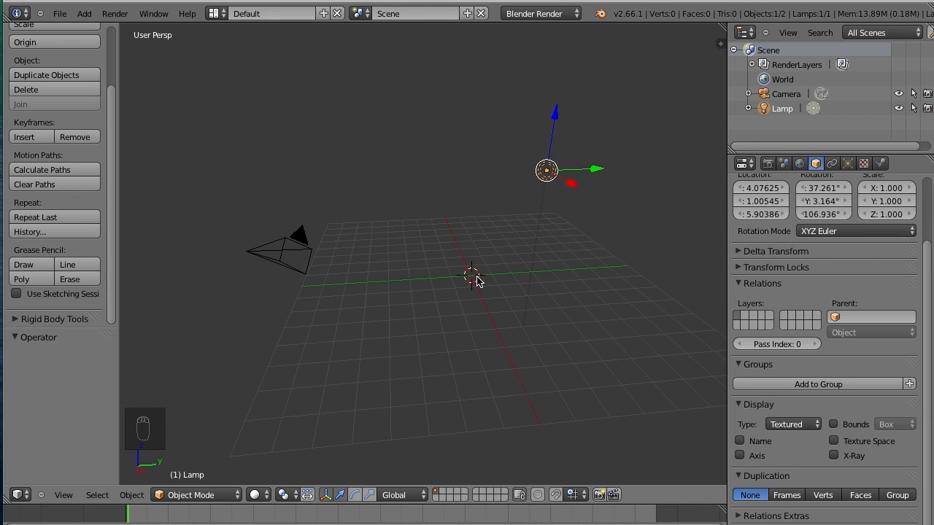
key("shift+a")
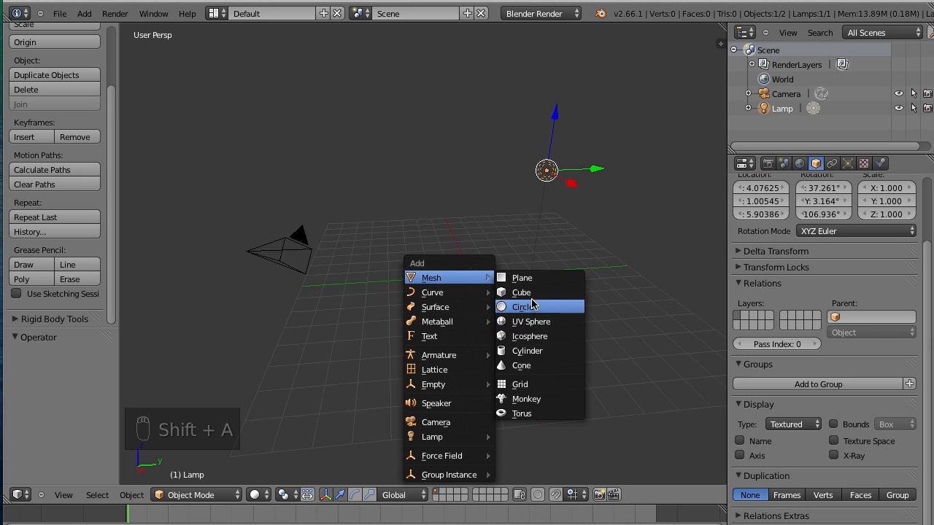
mouse_move(537, 336)
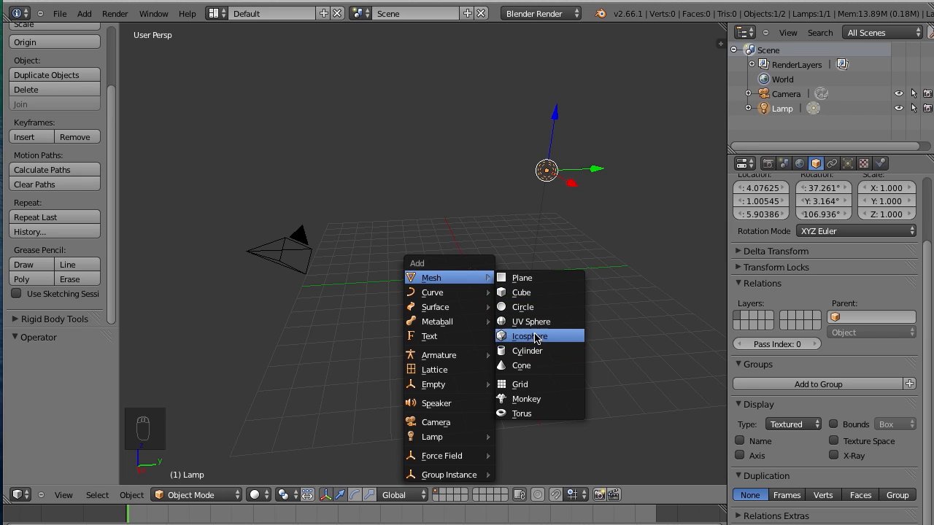
left_click(531, 322)
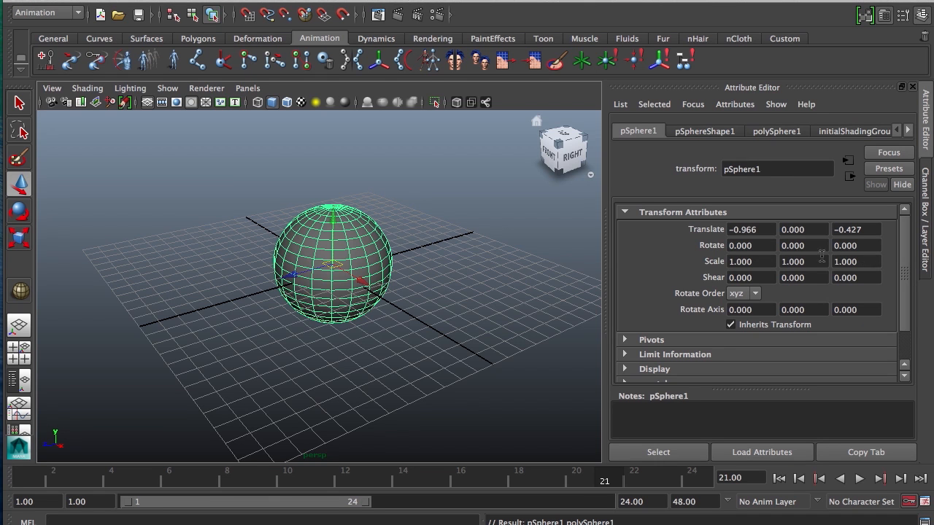
mouse_move(715, 280)
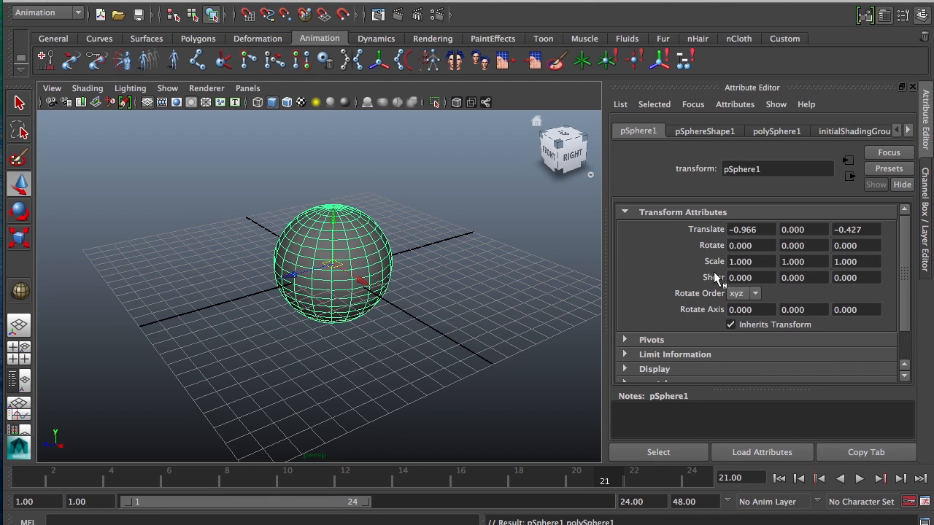
scroll("down", 3)
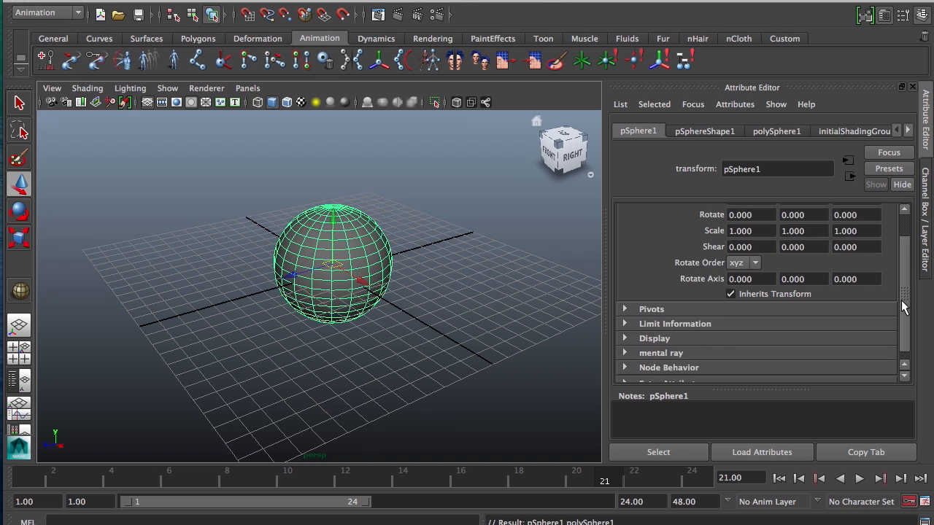
scroll("down", 3)
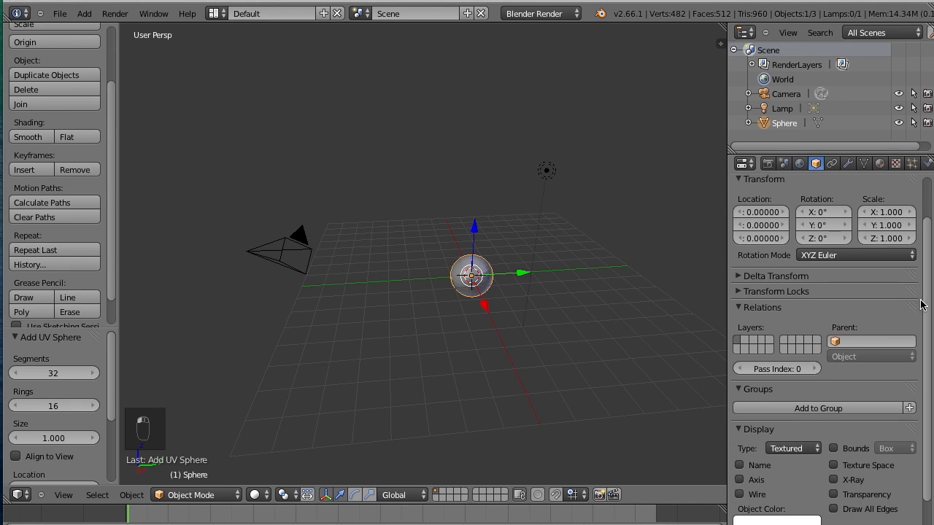
scroll("down", 3)
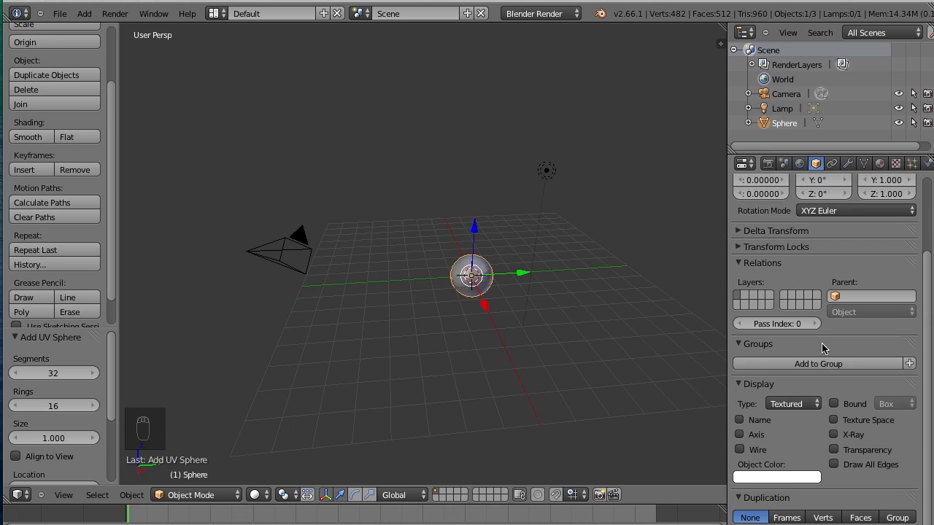
mouse_move(839, 251)
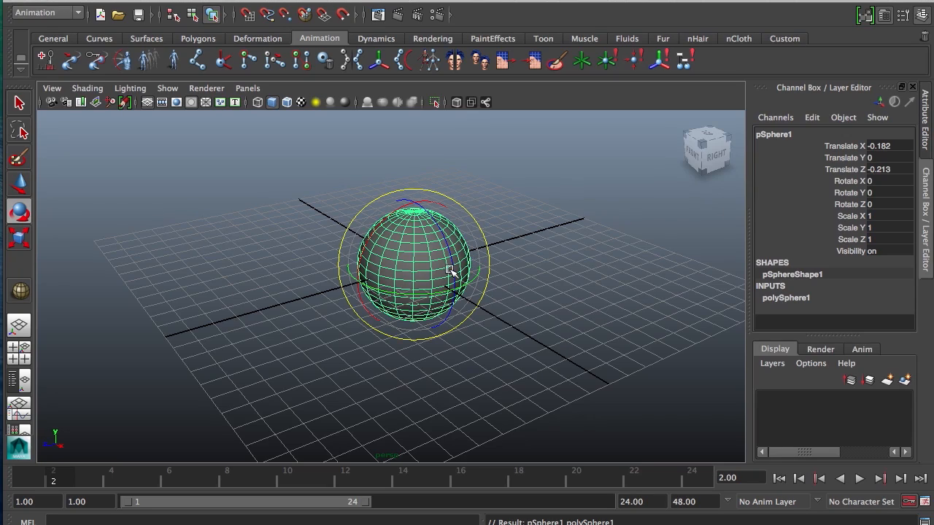
mouse_move(429, 266)
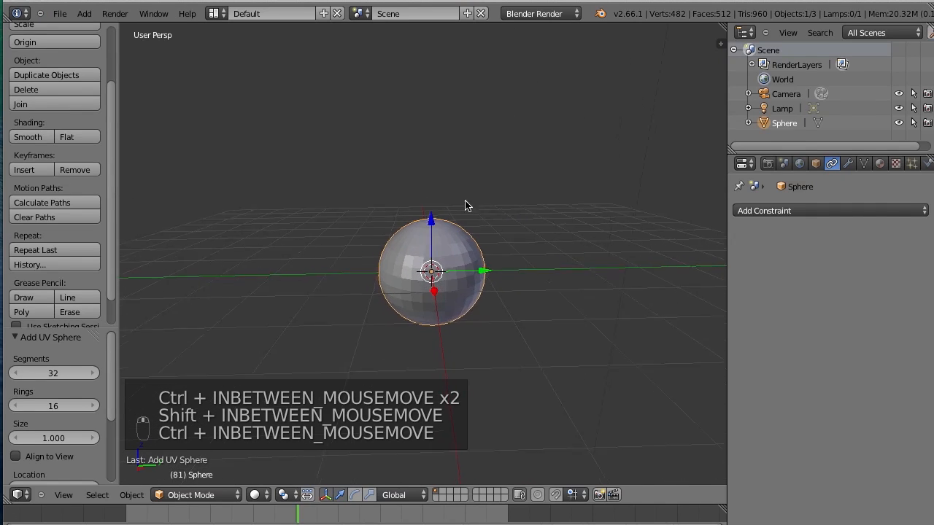
Show rotation handles on the sphere while viewing it up close
key("g")
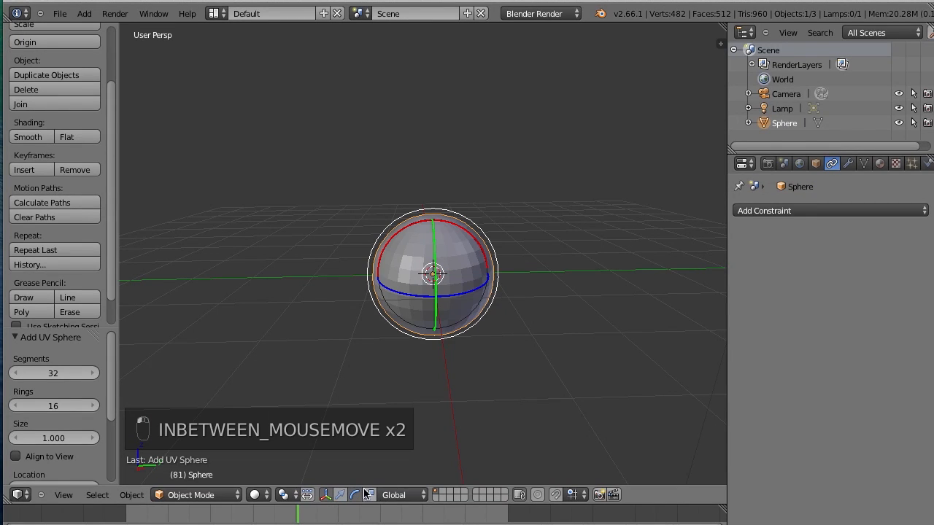
mouse_move(343, 500)
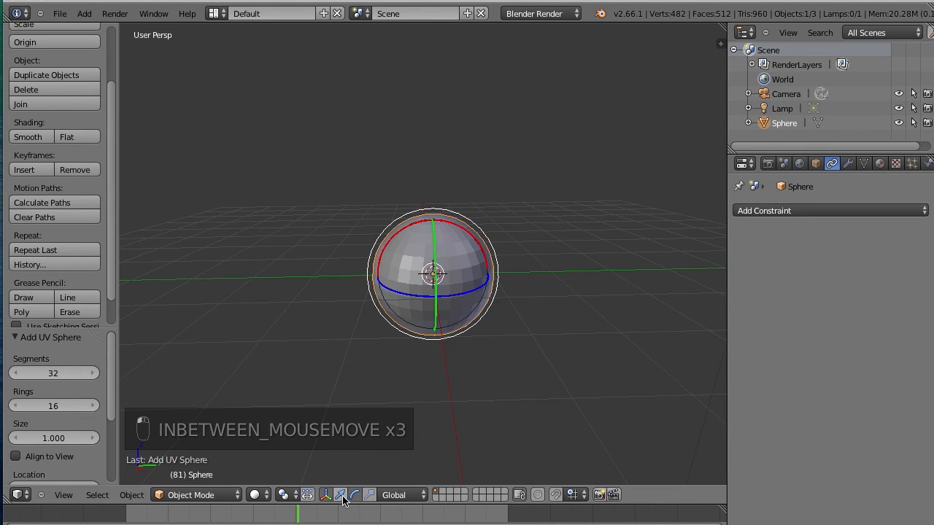
key("g")
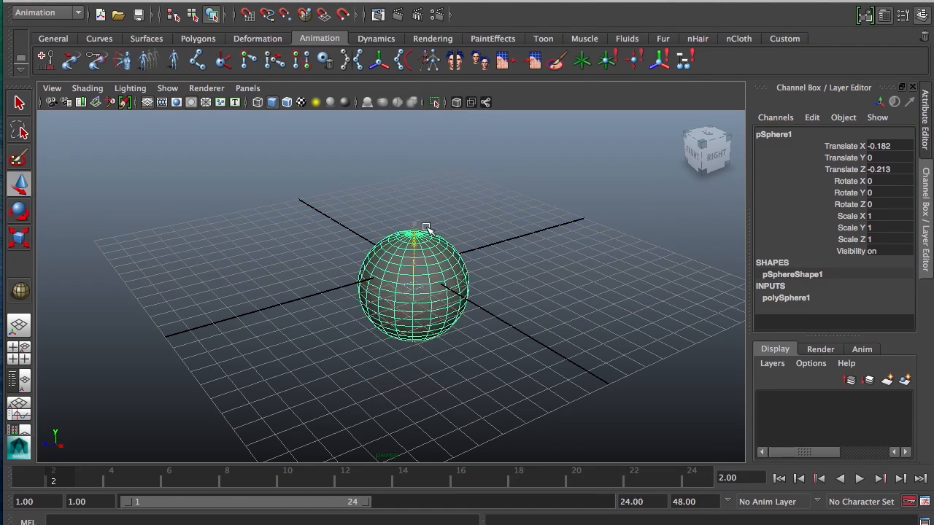
Lift the sphere about half a unit along Z and orbit to view it, starting another Z move
left_click_drag(412, 284, 411, 231)
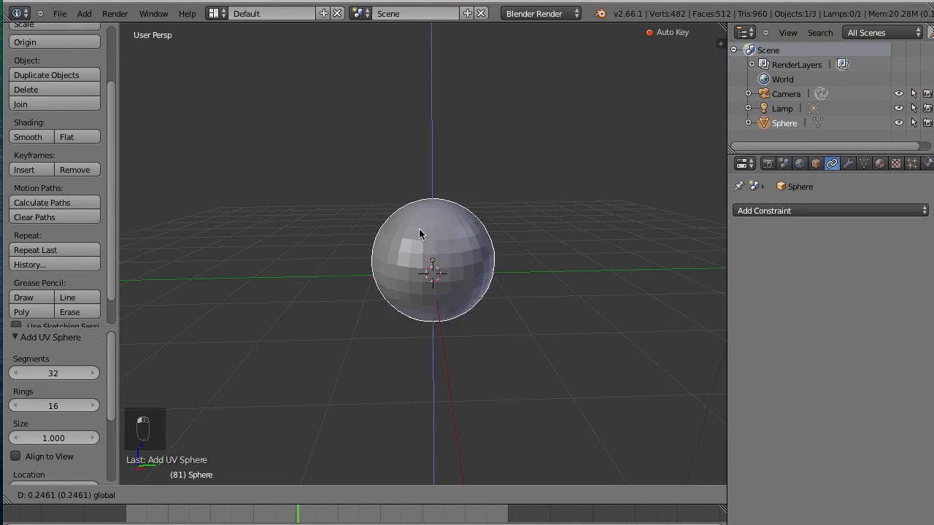
left_click_drag(420, 234, 435, 188)
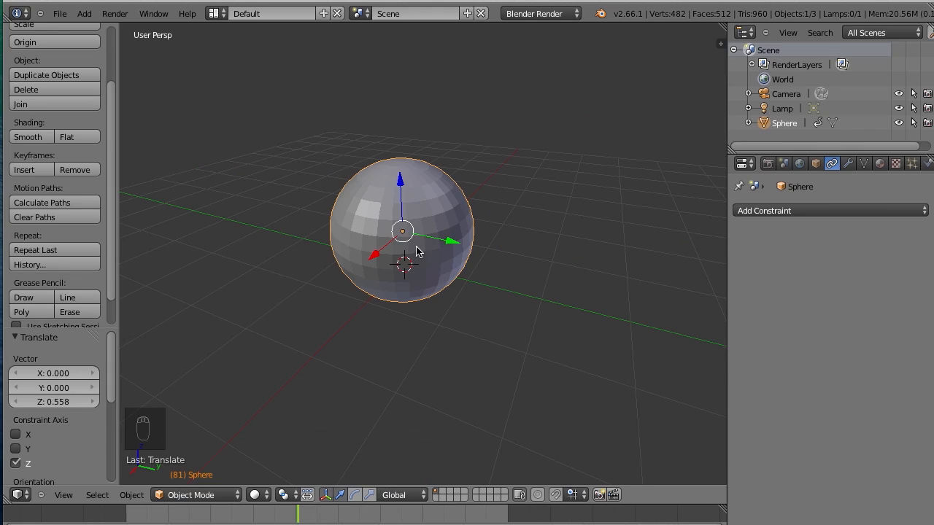
mouse_move(410, 245)
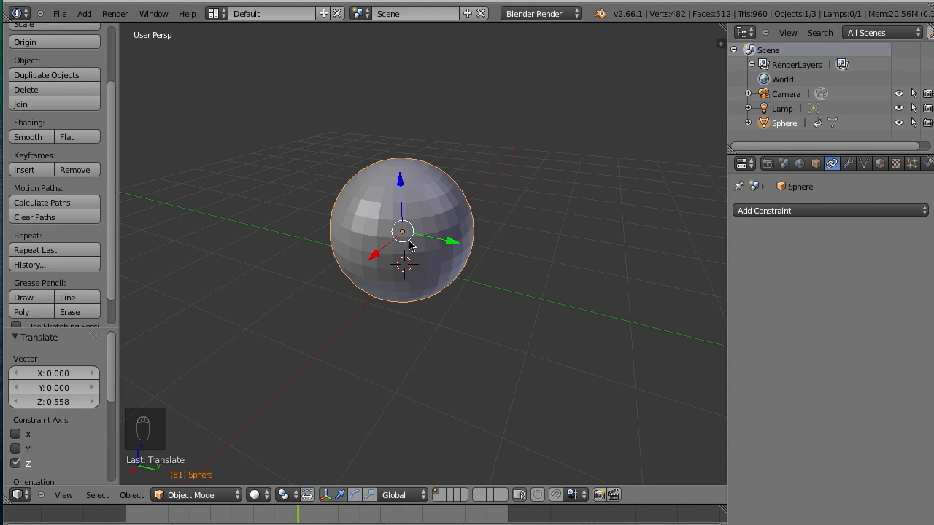
key("g")
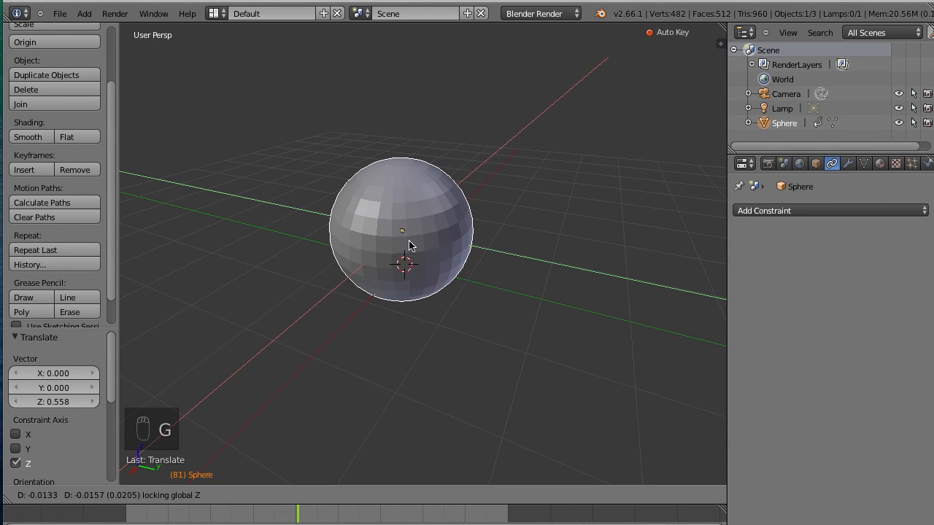
mouse_move(350, 318)
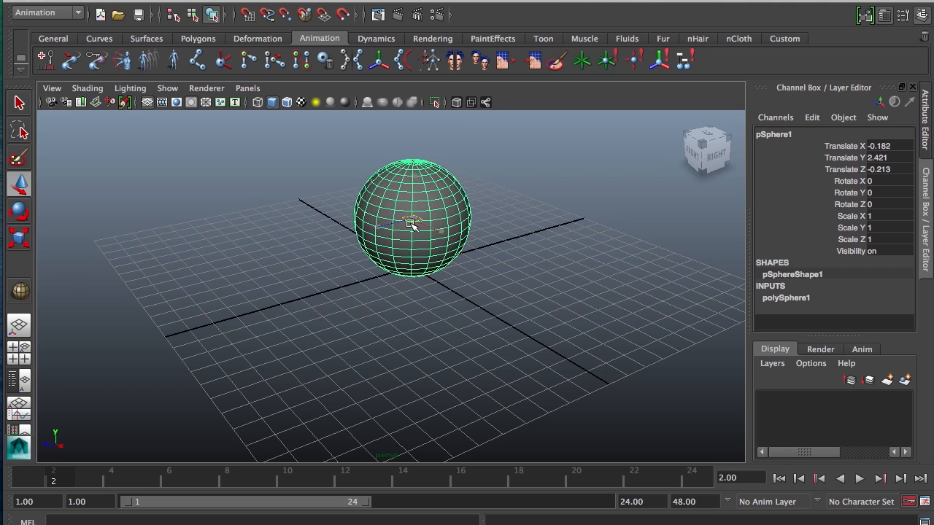
Slide Maya's sphere slightly across the grid and tumble the camera around it
left_click_drag(412, 222, 435, 207)
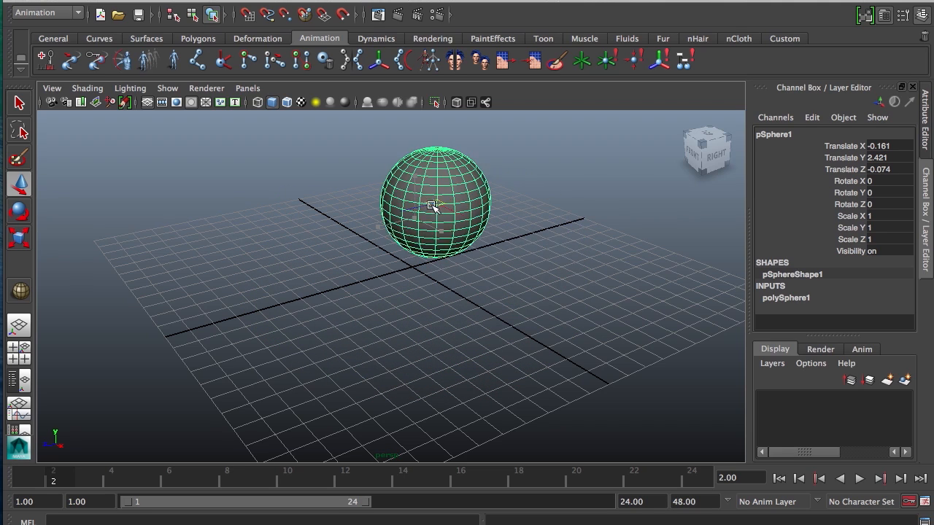
left_click_drag(435, 205, 394, 270)
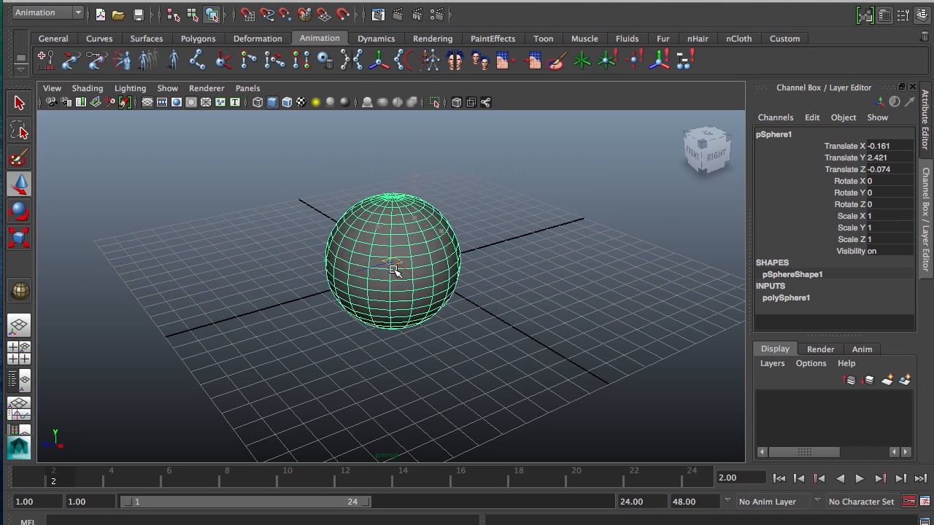
left_click_drag(394, 270, 321, 295)
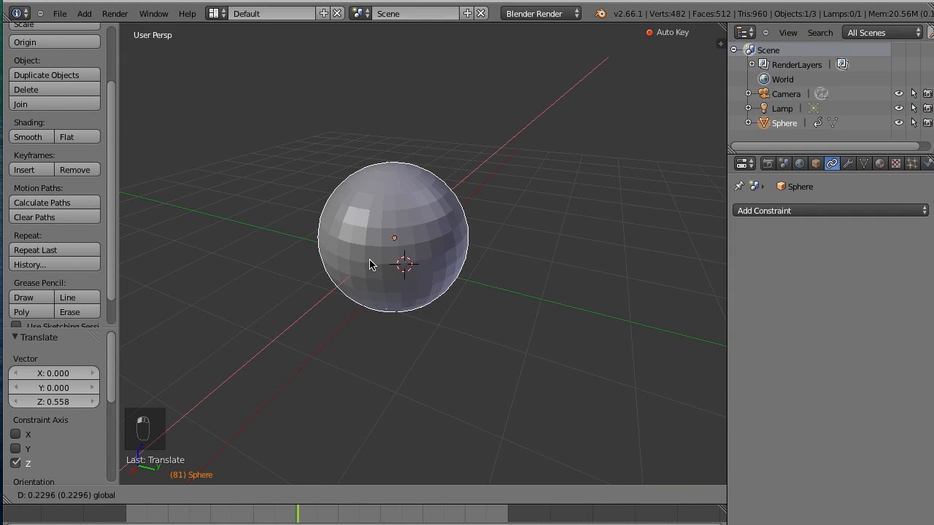
Confirm the sphere's position and begin a rotation of about 37 degrees around Y
left_click(394, 241)
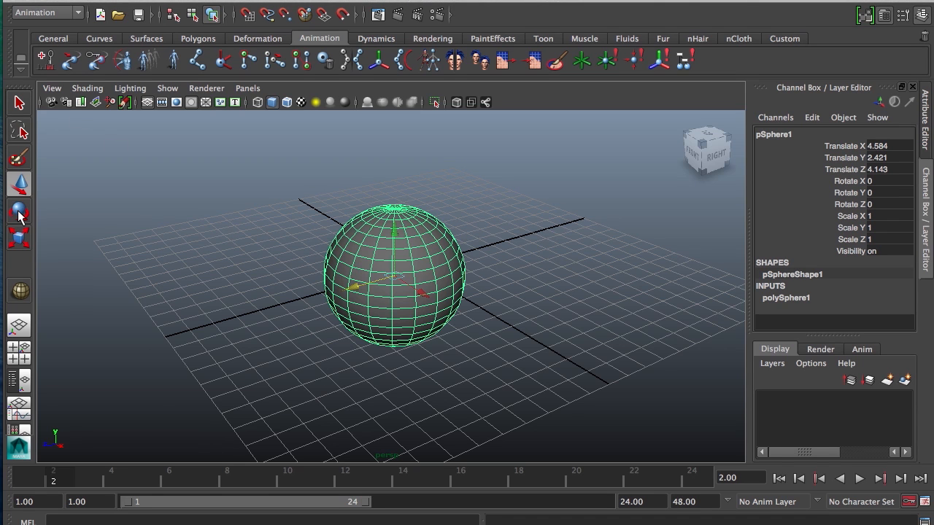
left_click(17, 212)
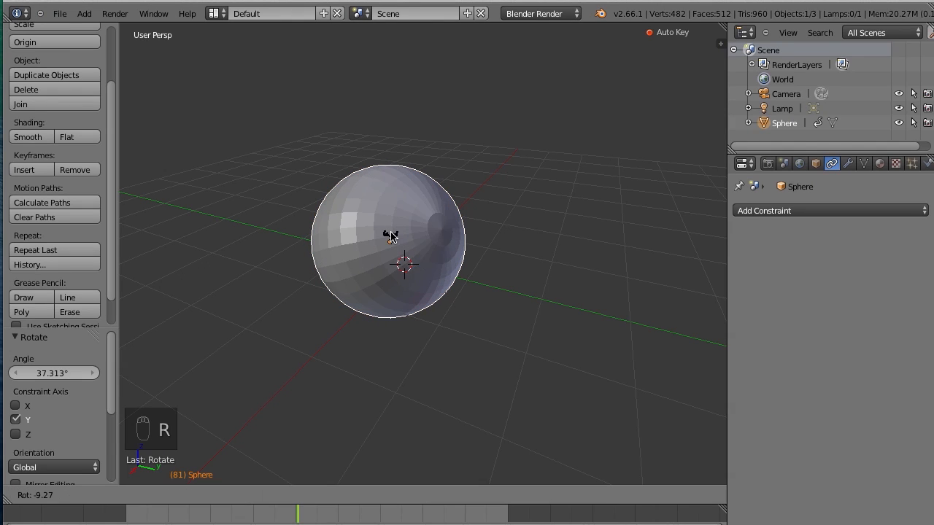
mouse_move(423, 312)
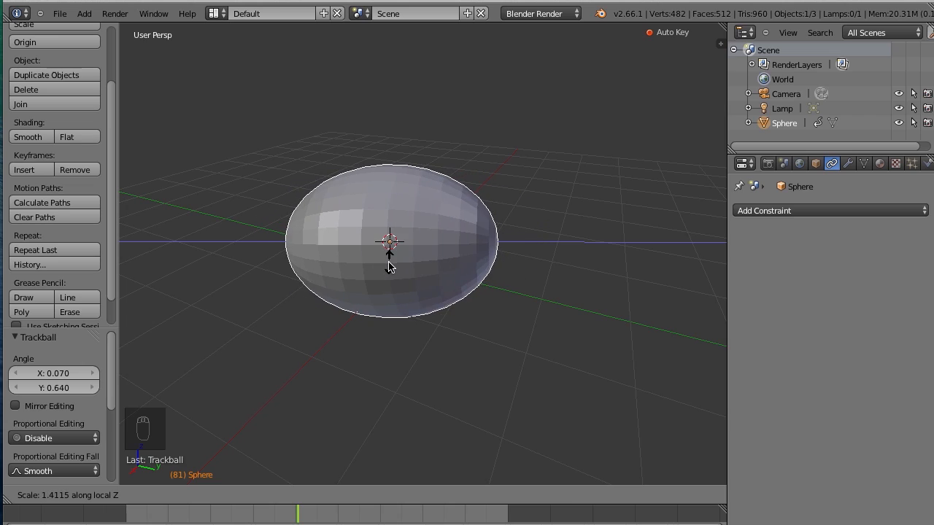
Stretch and enlarge the sphere, return it to scale 1, then start repositioning it
key("n")
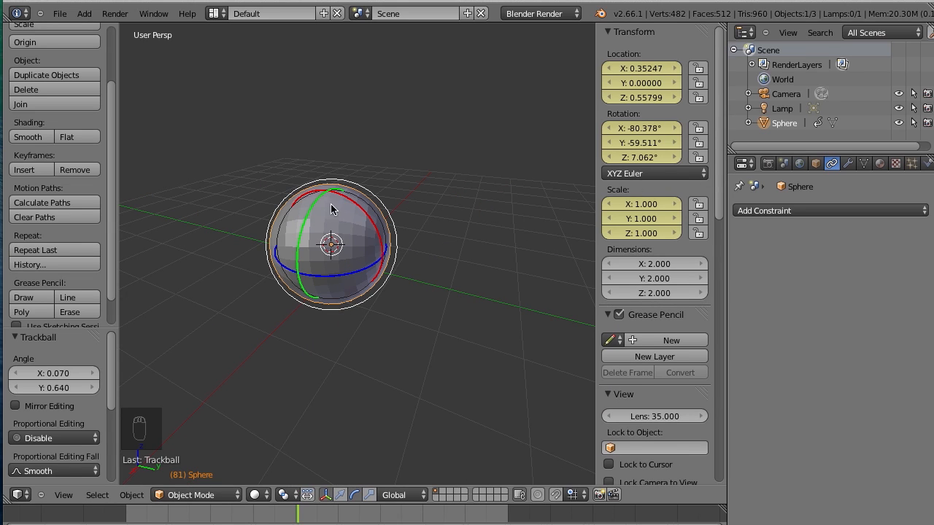
key("r")
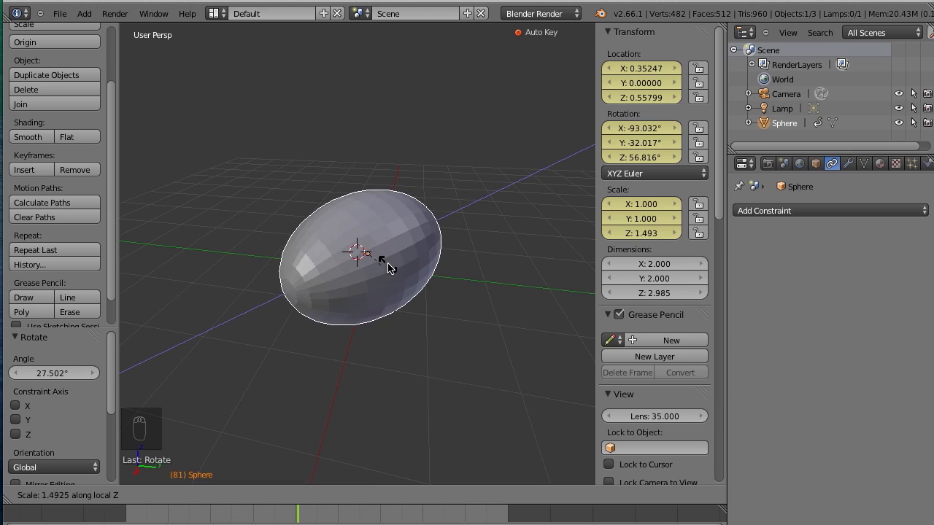
left_click_drag(392, 266, 414, 251)
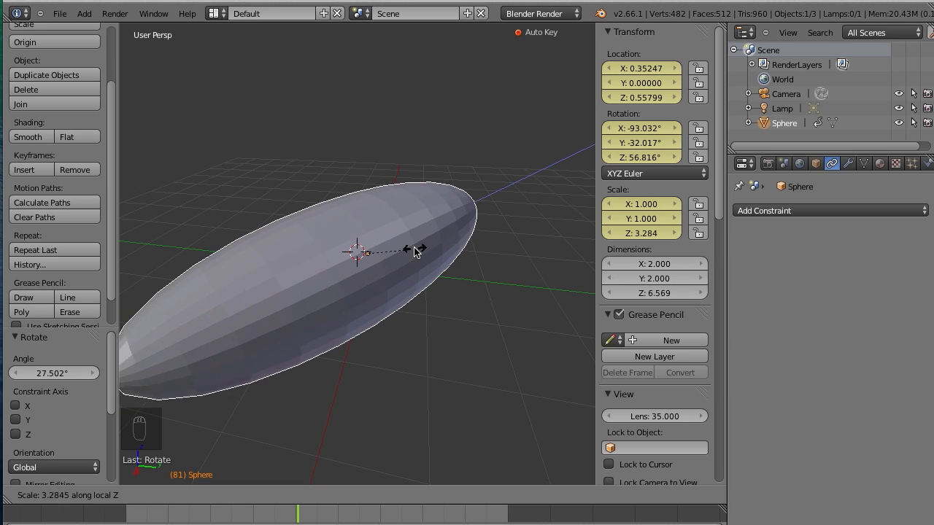
left_click_drag(420, 248, 386, 265)
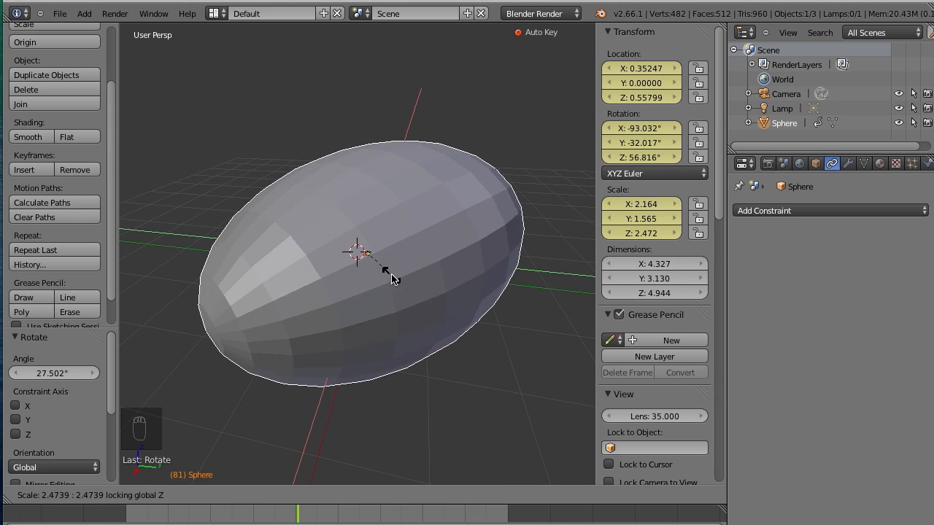
mouse_move(350, 278)
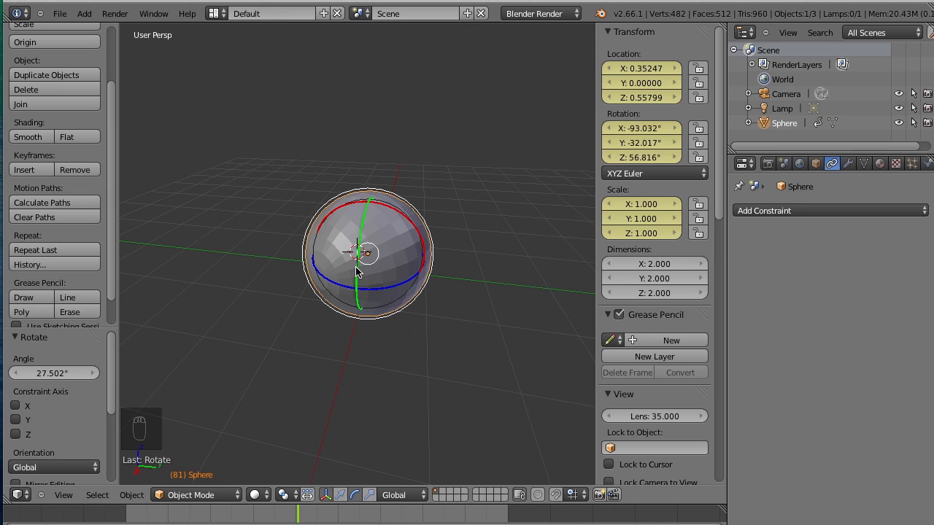
key("g")
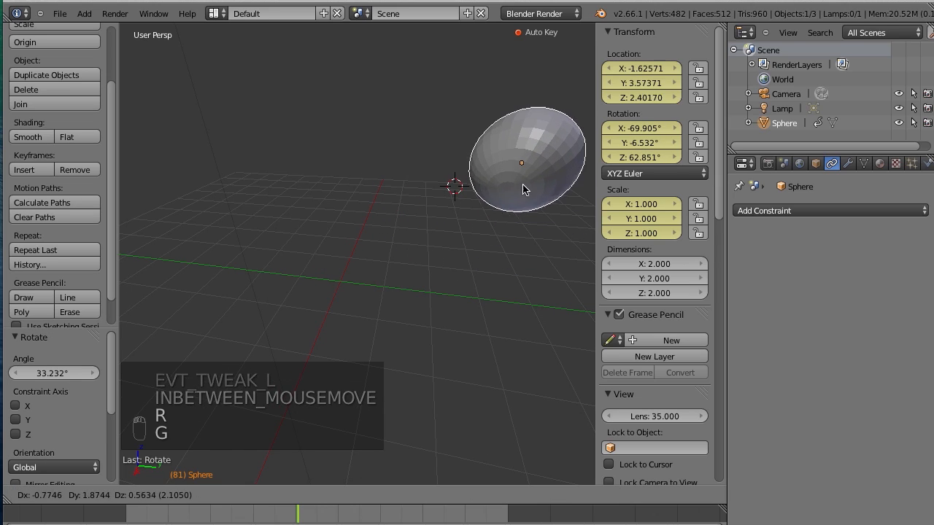
Shrink and move the sphere off-center, then clear its location, rotation and scale back to defaults
key("s")
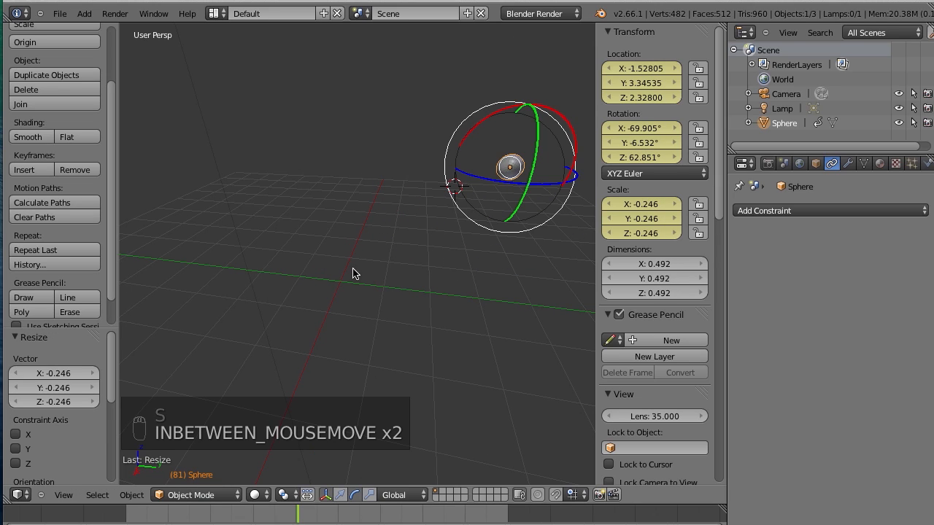
key("g")
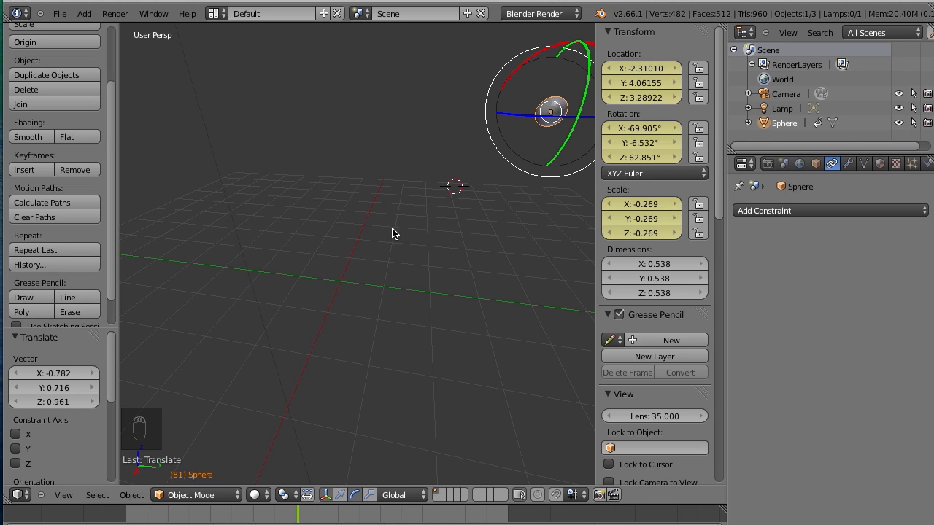
mouse_move(410, 251)
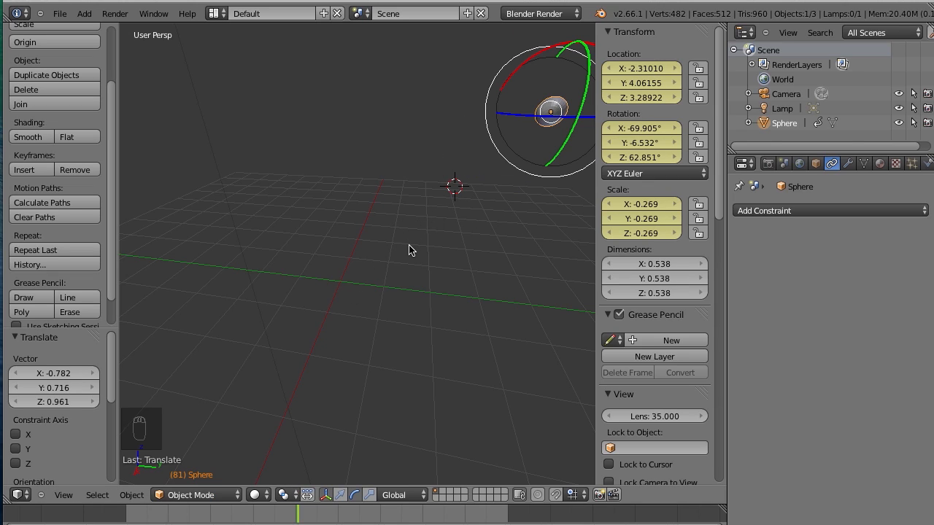
mouse_move(412, 260)
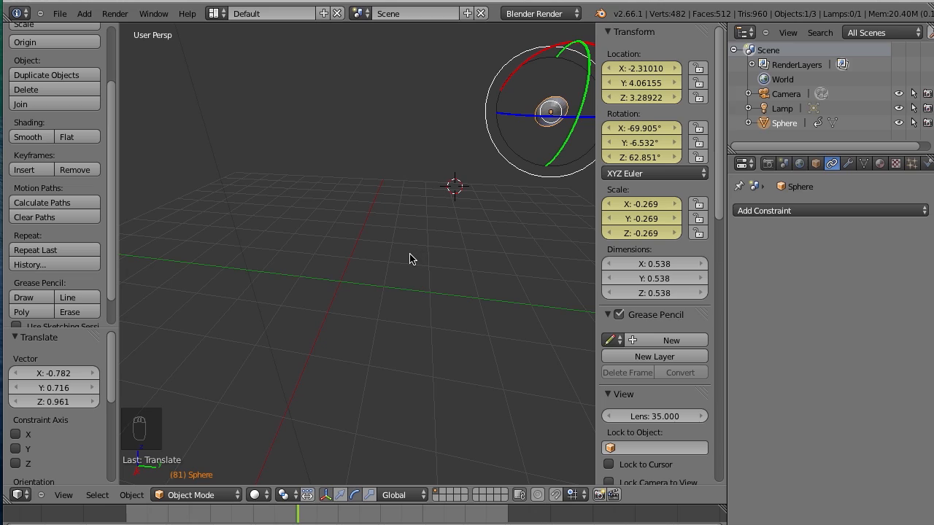
key("alt+g")
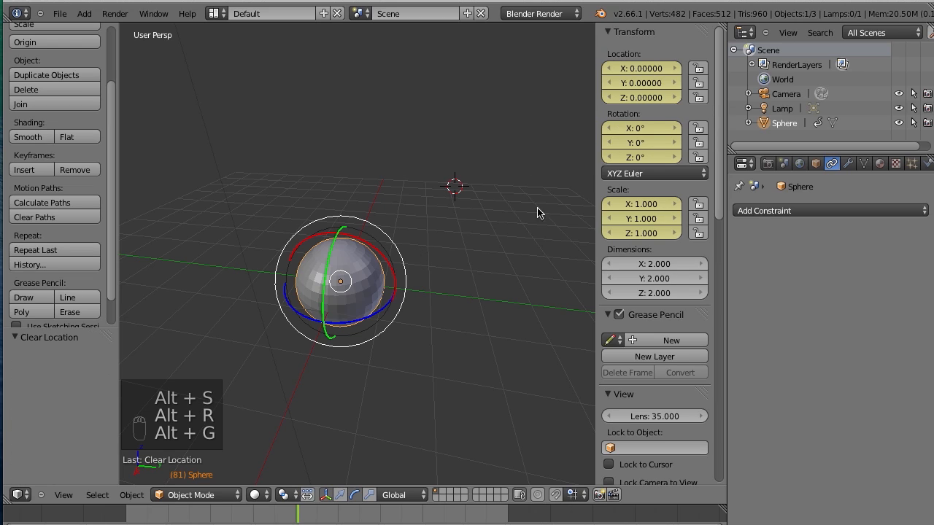
mouse_move(653, 73)
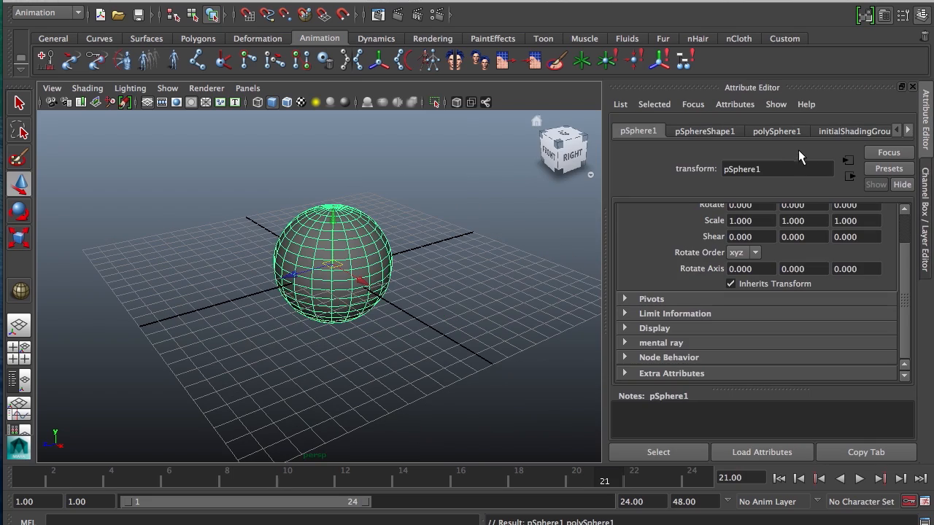
Keep the Animation menu set and create a second polygon sphere
left_click(45, 12)
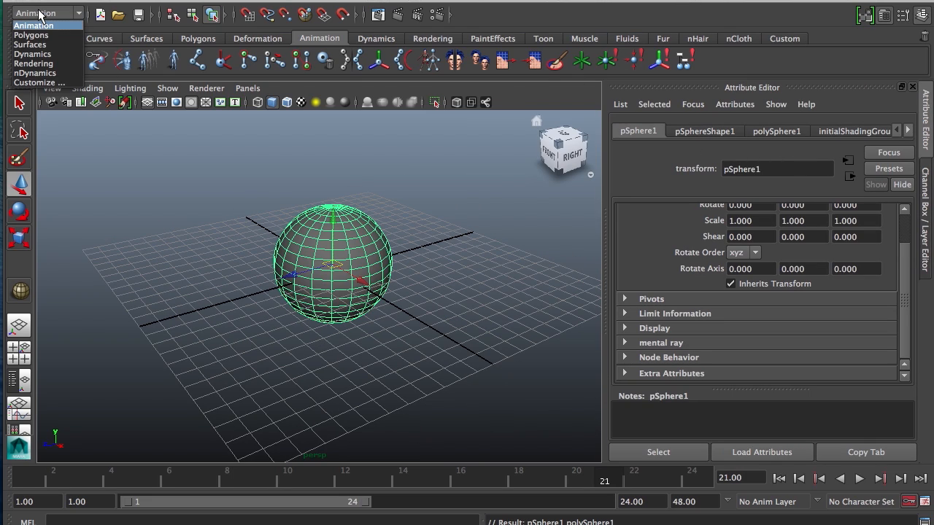
left_click(33, 25)
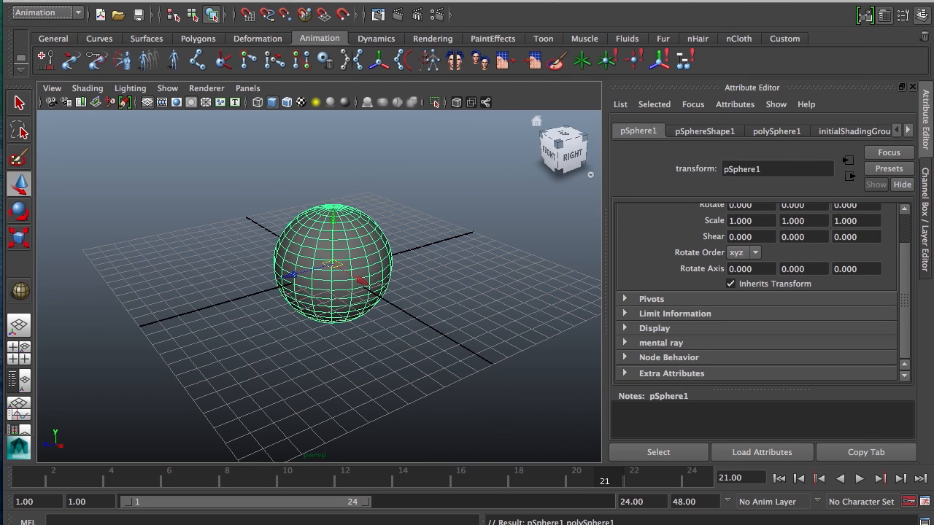
left_click(737, 3)
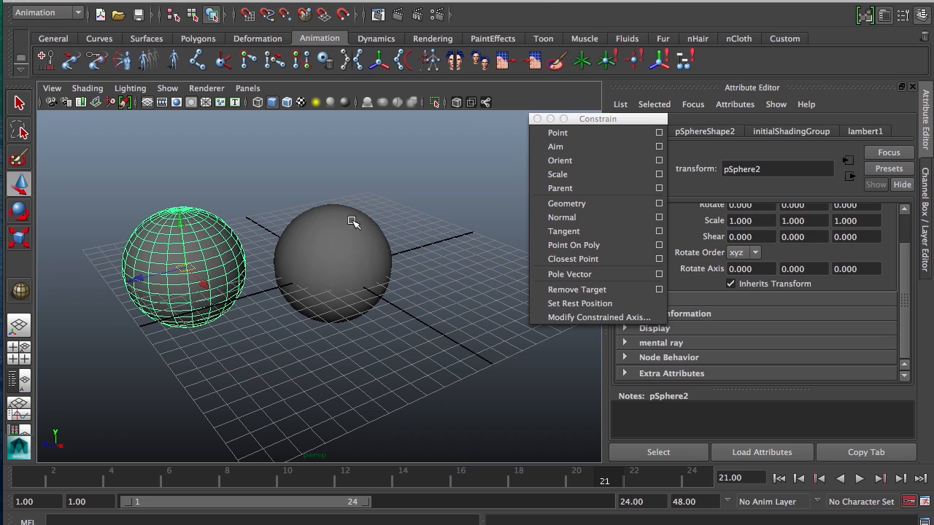
Select both spheres and parent-constrain the first sphere to the second via Constrain > Parent
left_click(330, 262)
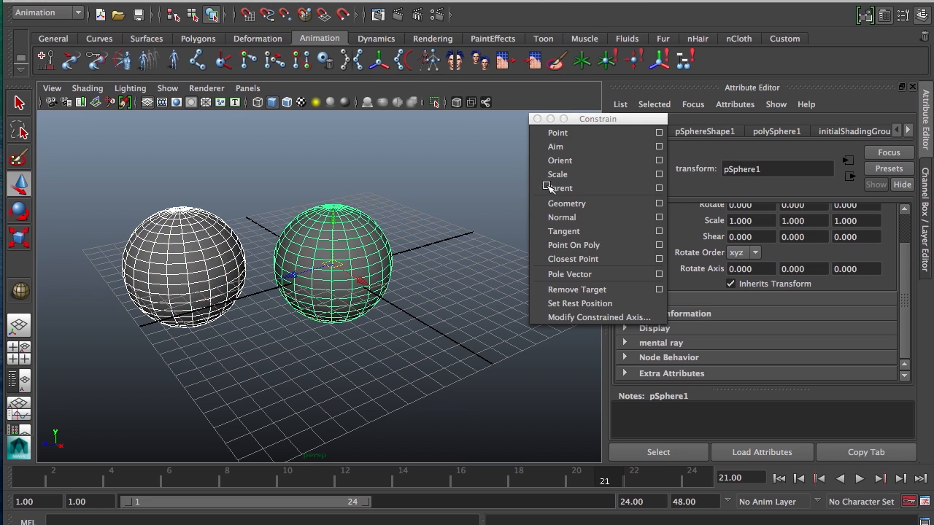
left_click(560, 188)
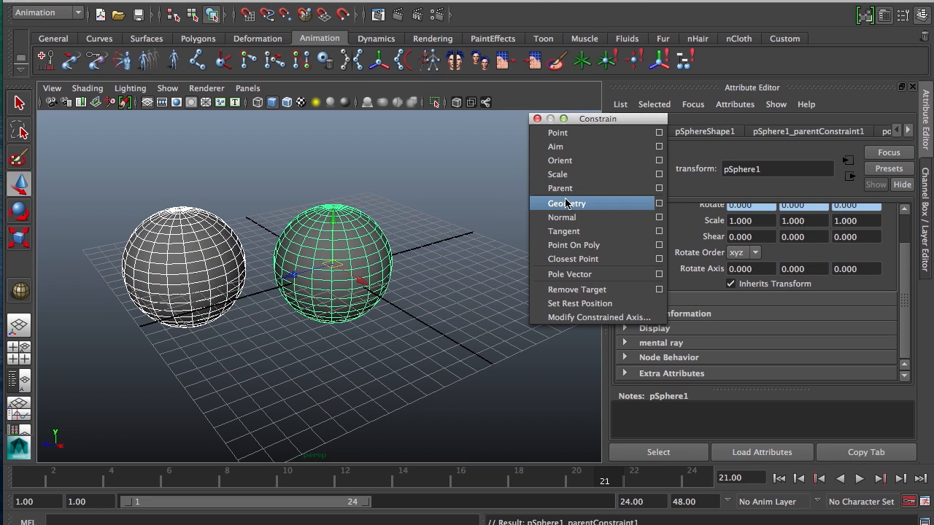
mouse_move(188, 244)
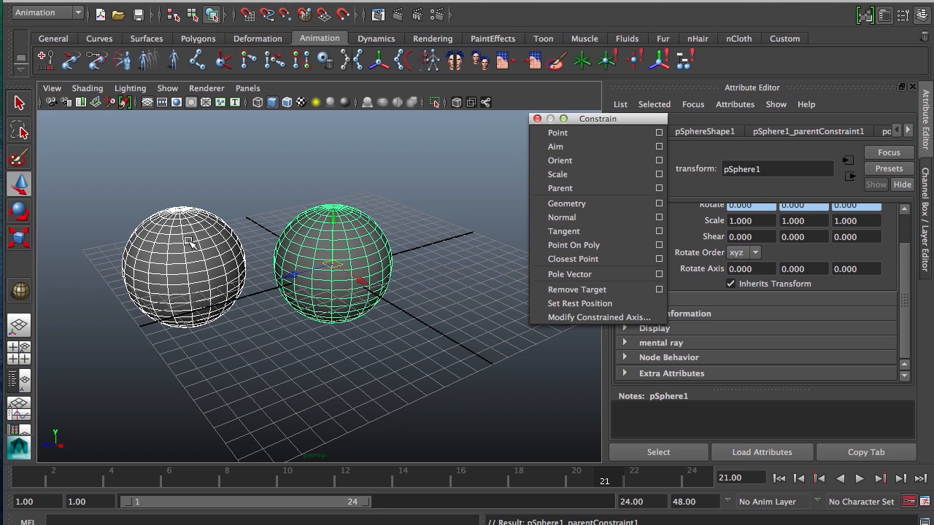
left_click(190, 275)
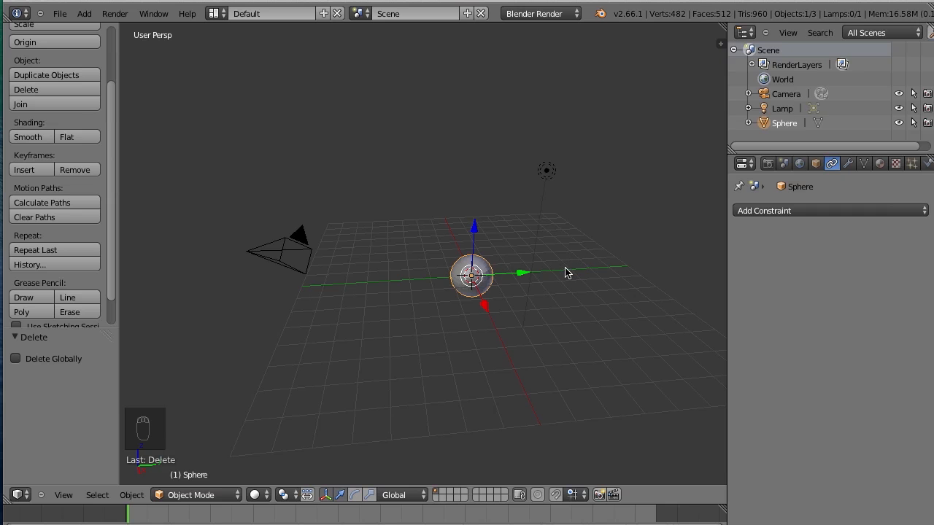
mouse_move(786, 196)
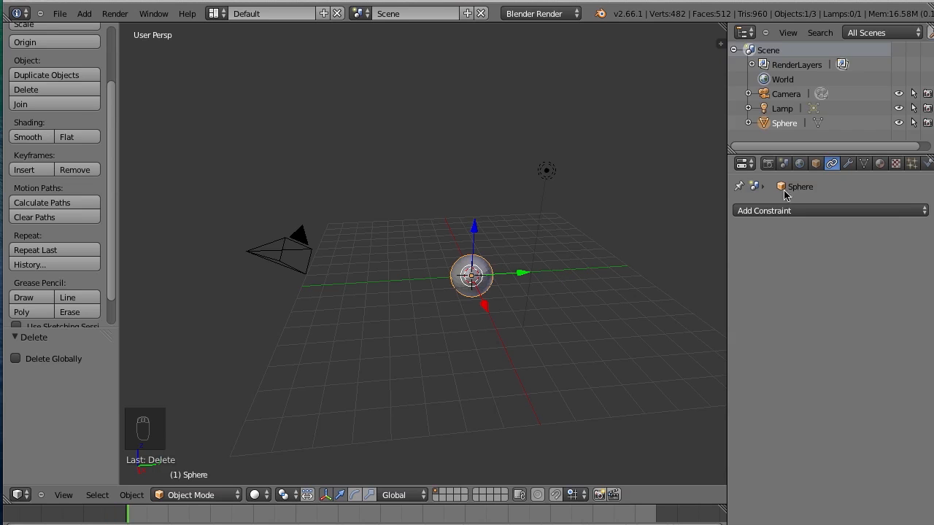
Duplicate the sphere and give the copy a Child Of constraint targeting the original Sphere
key("Shift+D")
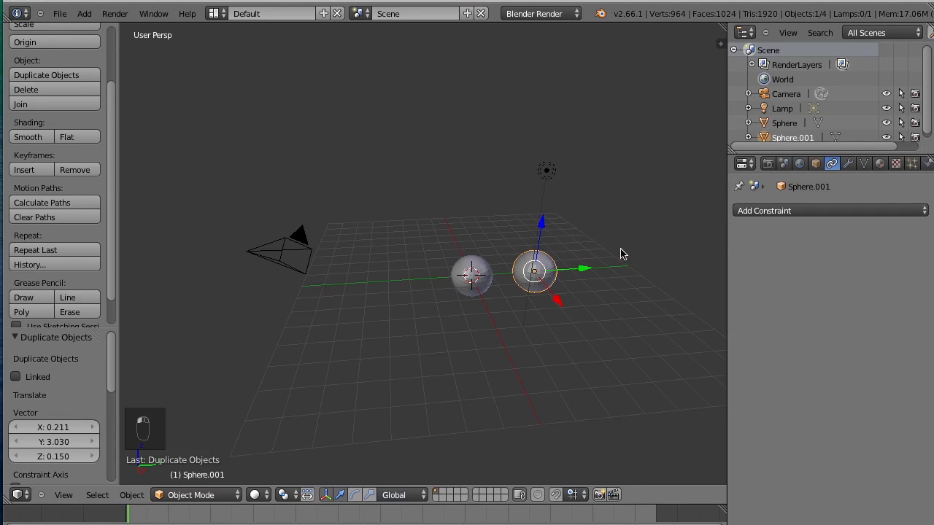
left_click(829, 210)
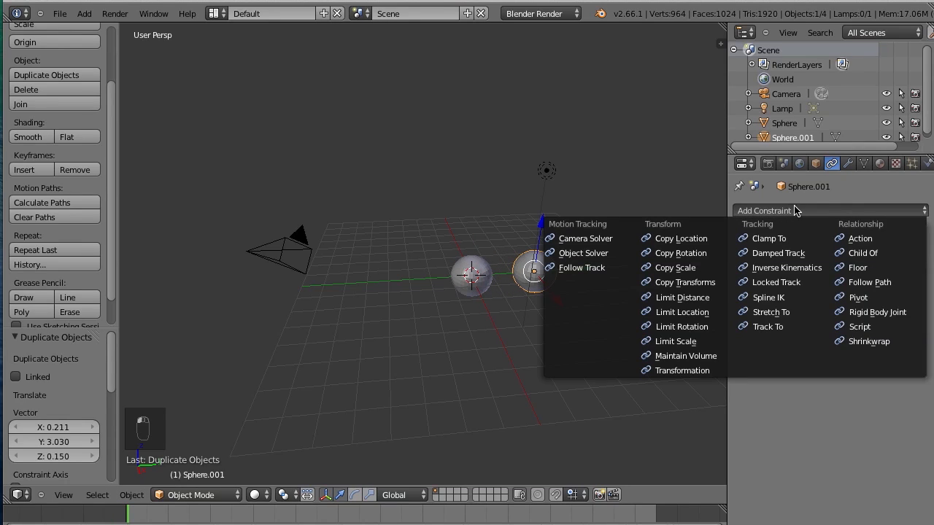
left_click(863, 252)
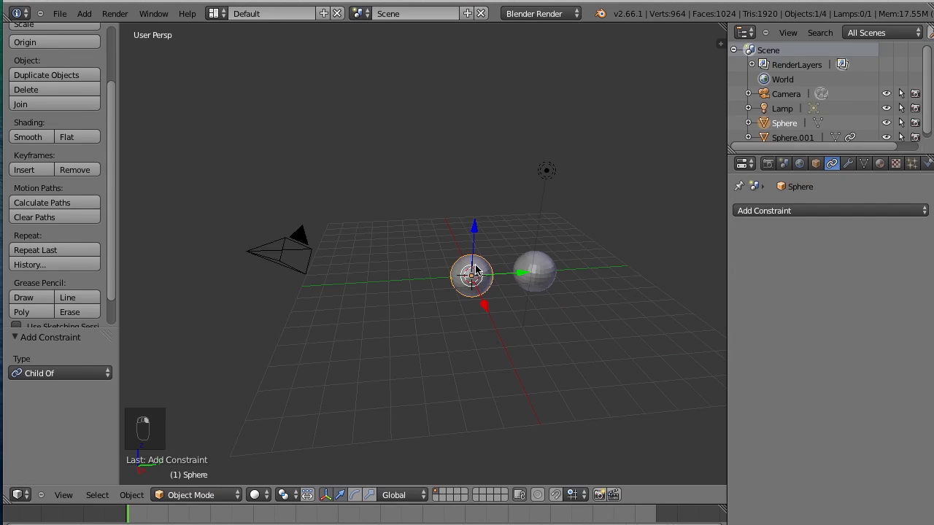
left_click(862, 260)
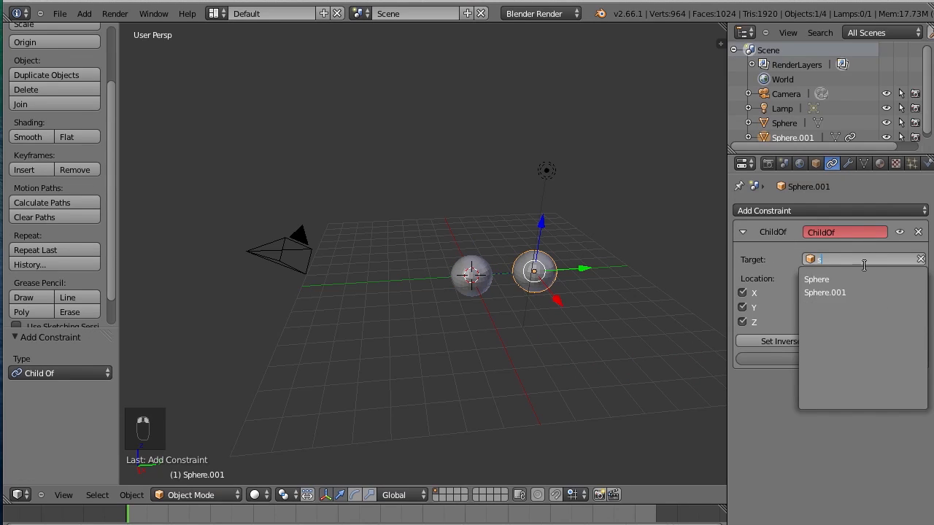
left_click(817, 280)
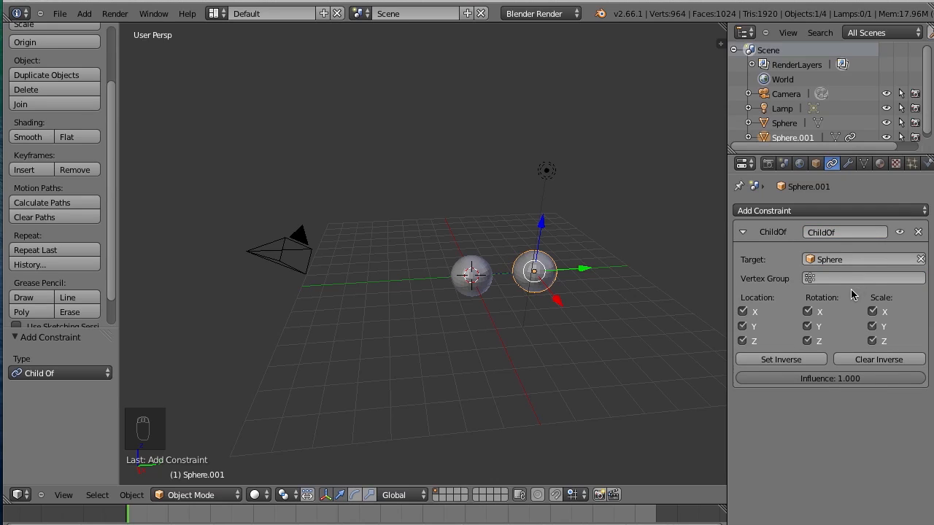
mouse_move(533, 277)
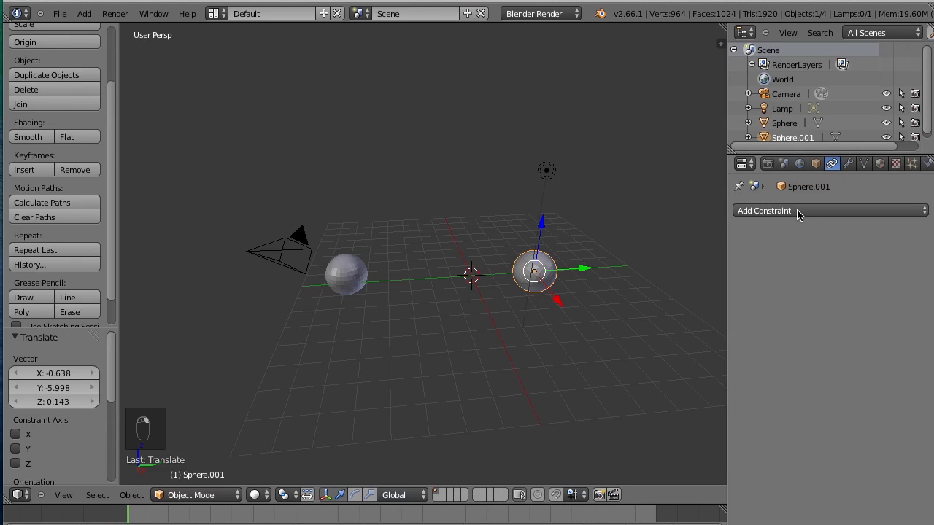
Re-add the Child Of constraint with Sphere as target and Set Inverse to keep the copy's offset
left_click(829, 210)
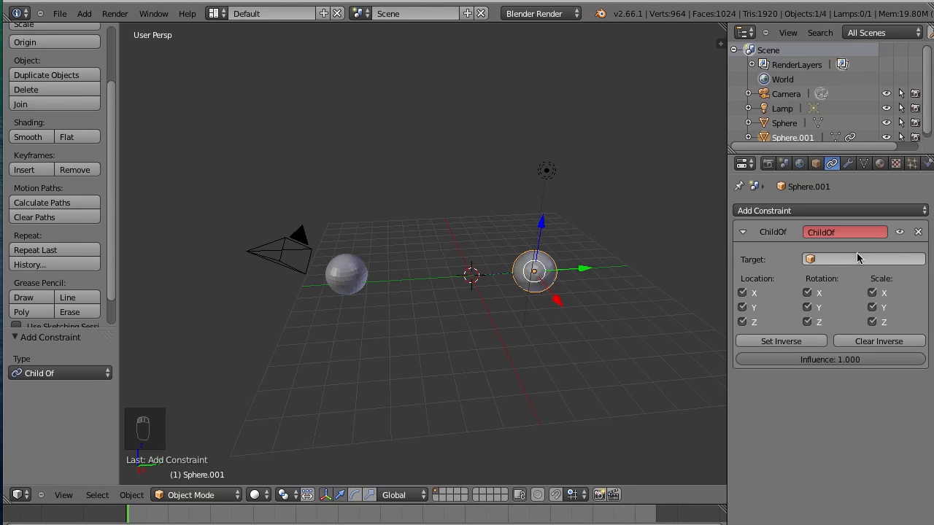
left_click(864, 260)
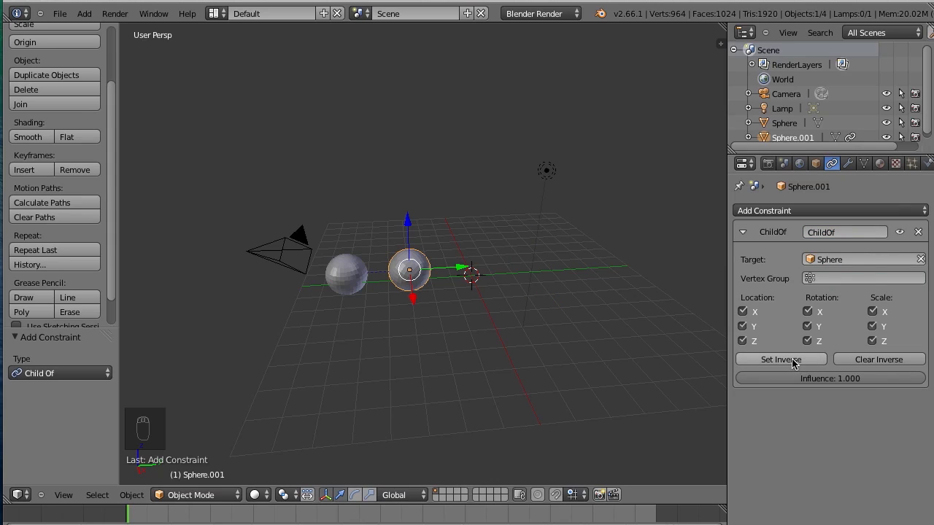
left_click(780, 359)
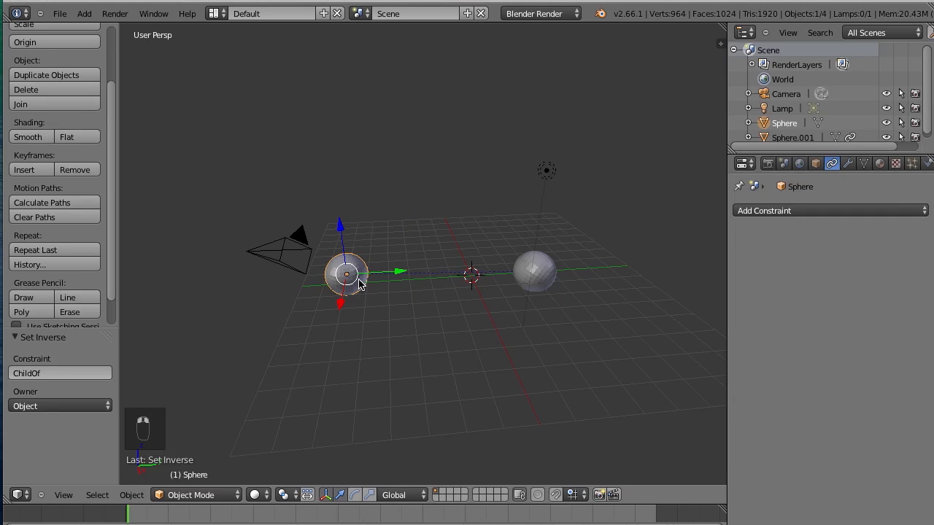
key("r")
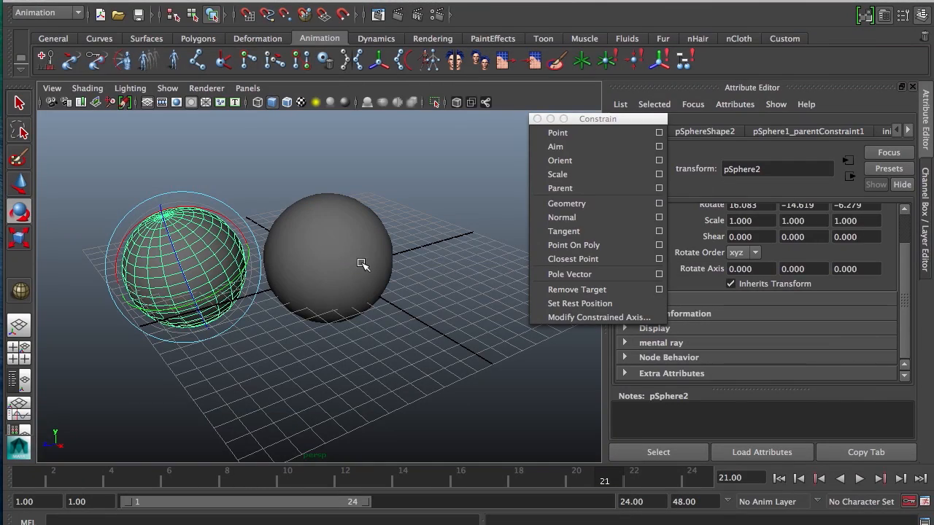
mouse_move(664, 191)
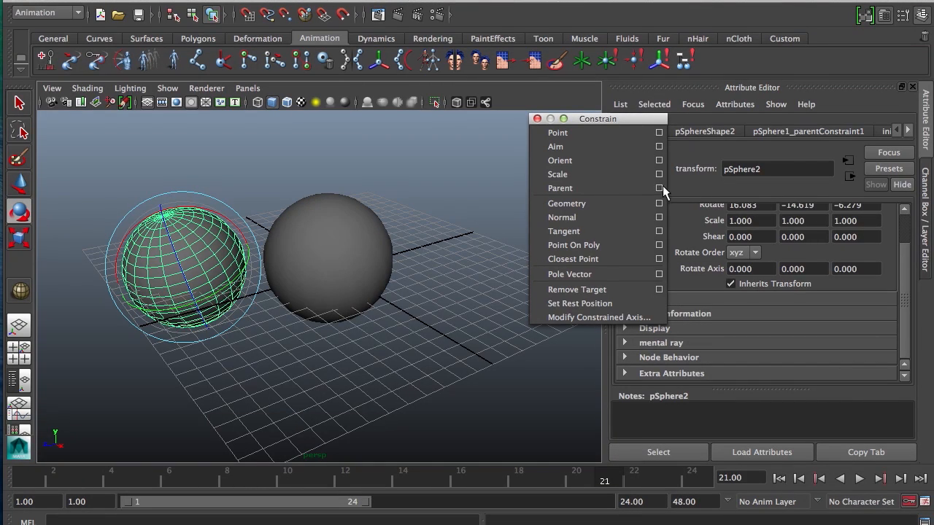
left_click(660, 189)
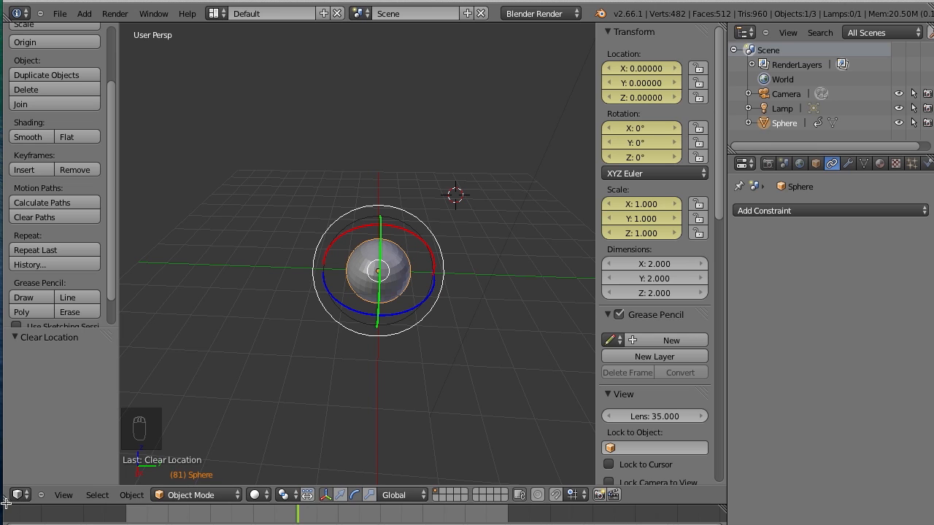
mouse_move(216, 12)
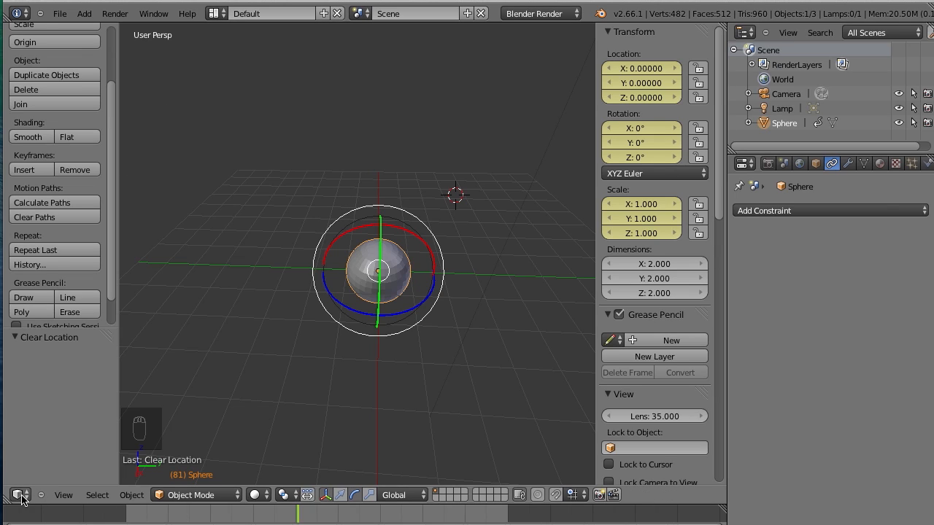
mouse_move(12, 513)
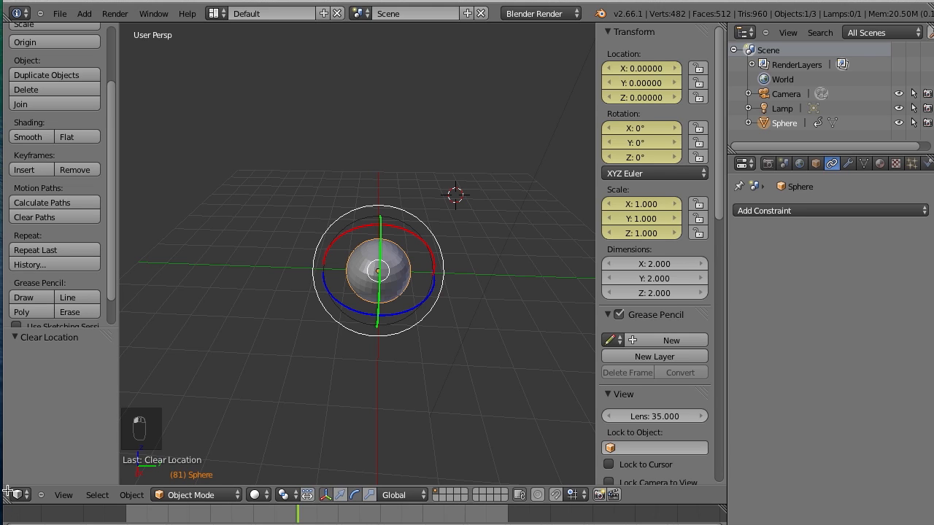
Split the 3D View into two stacked areas and make the lower one a Graph Editor
left_click(21, 493)
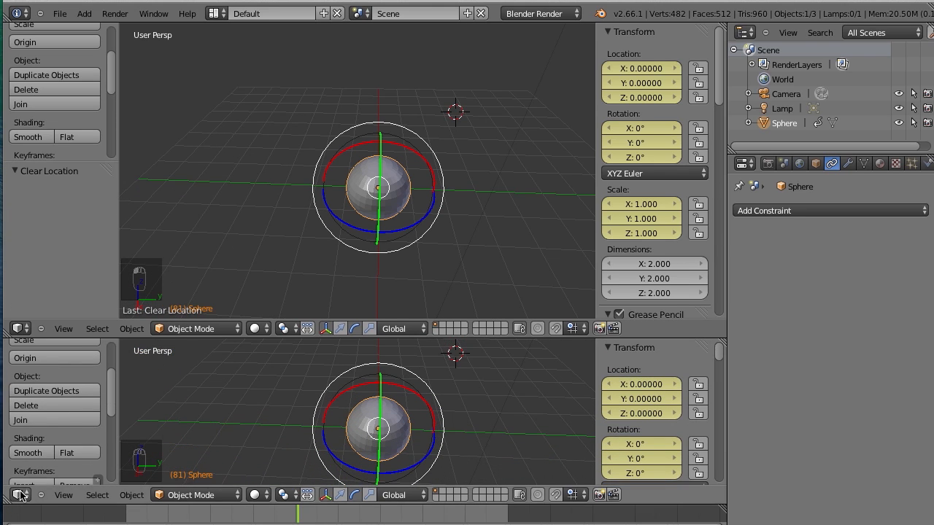
left_click(11, 496)
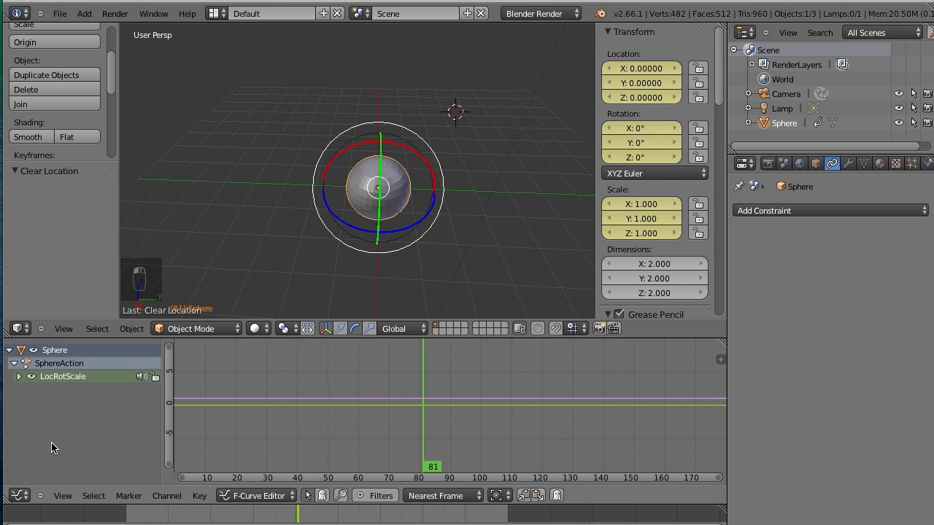
mouse_move(245, 406)
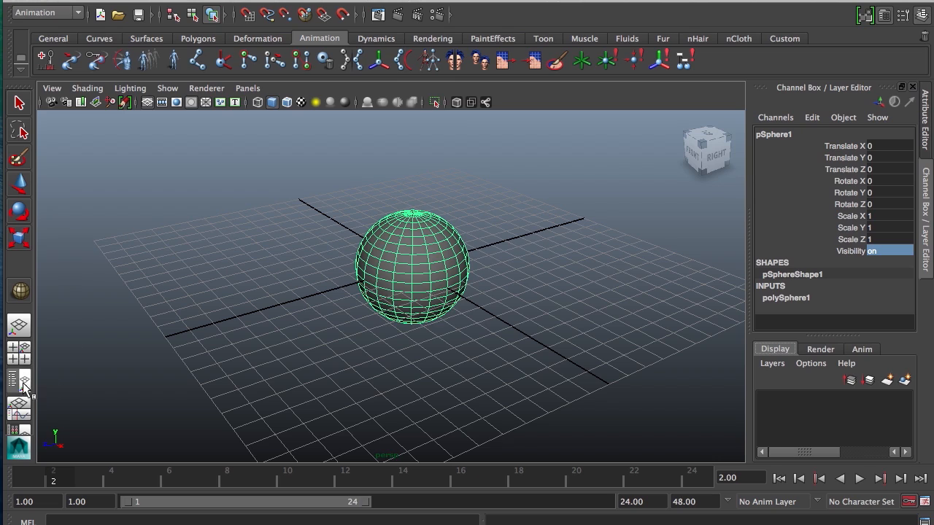
Switch to the Persp/Graph layout, frame the sphere's curves, and play the animation
left_click(17, 430)
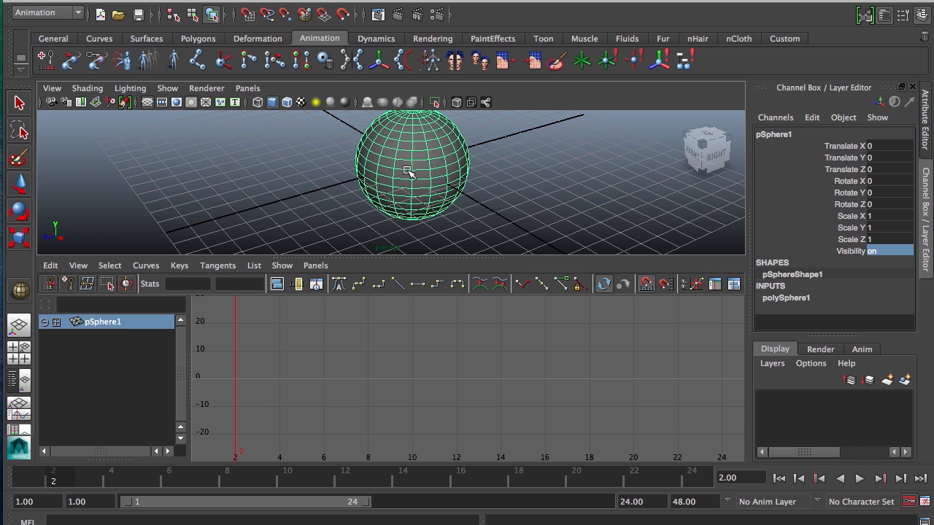
left_click_drag(411, 172, 168, 216)
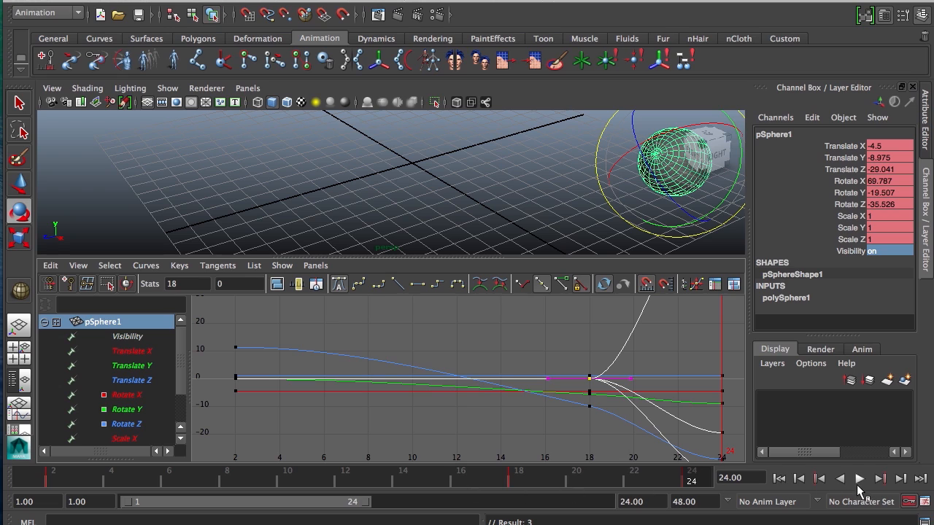
left_click(859, 479)
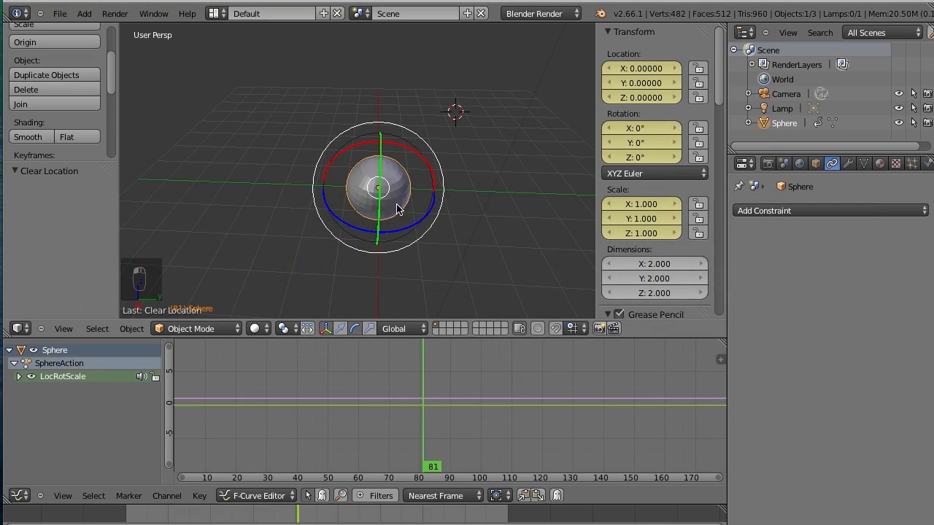
mouse_move(128, 523)
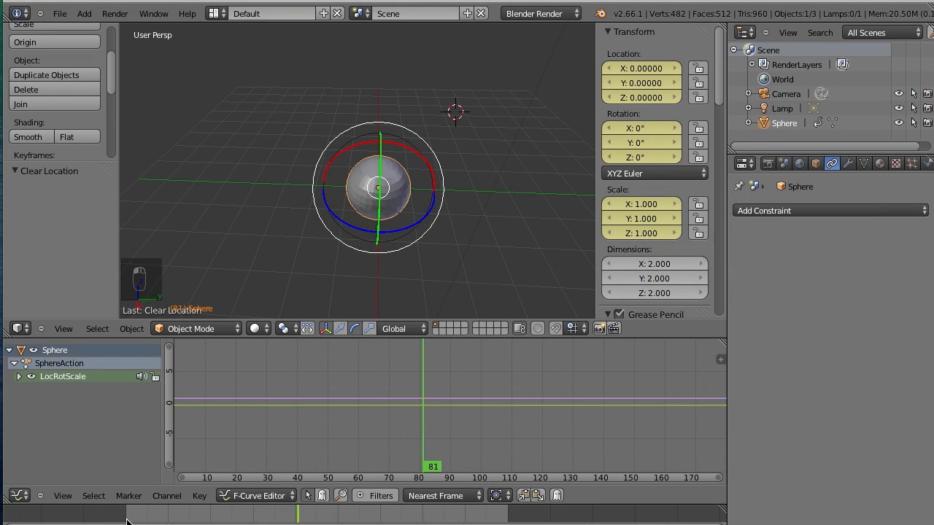
Clear the sphere's existing keyframes and insert LocRotScale keys to start a new action
key("i")
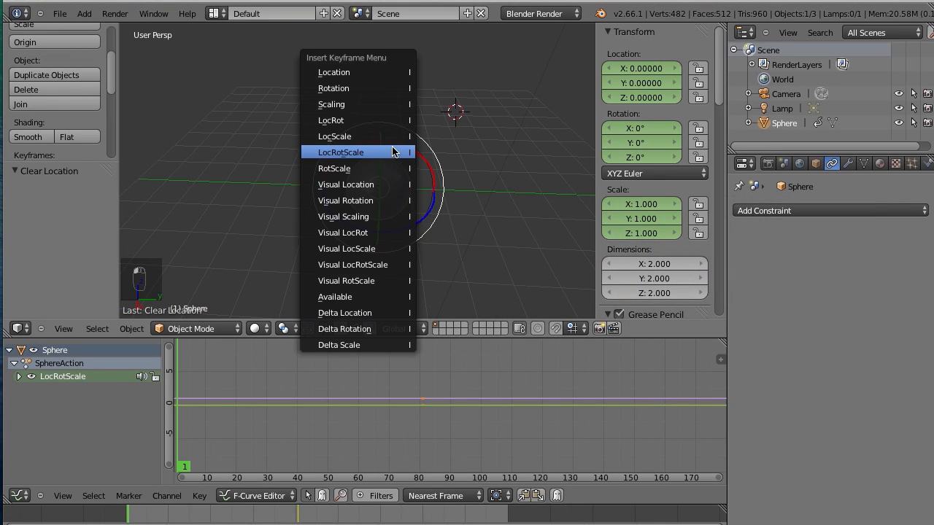
mouse_move(385, 153)
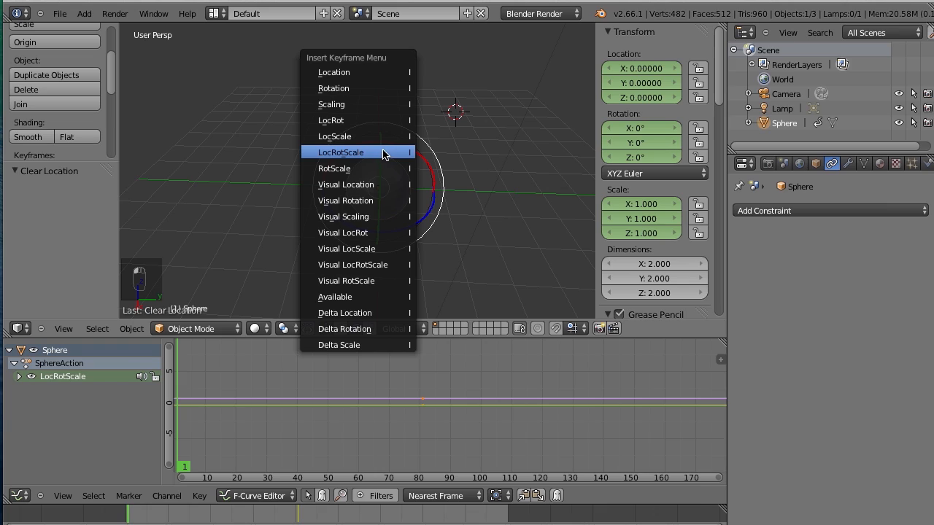
left_click(340, 152)
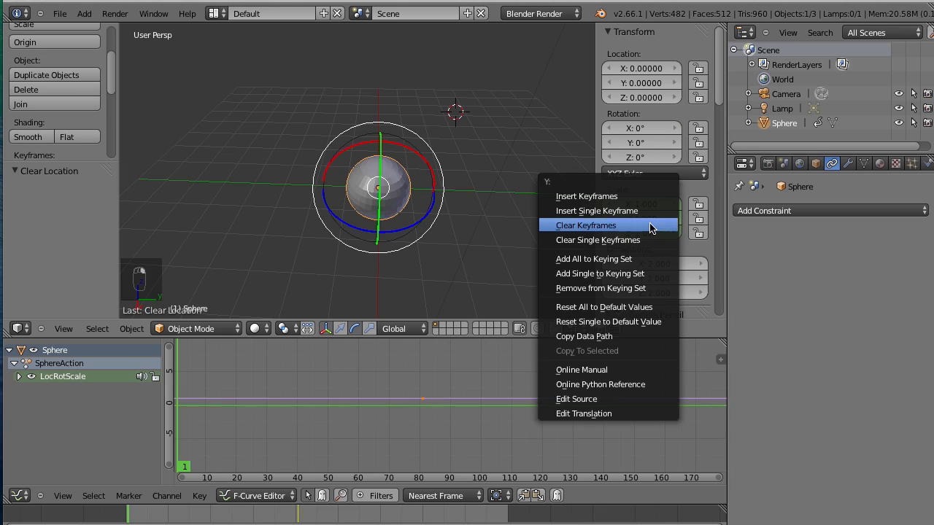
left_click(583, 225)
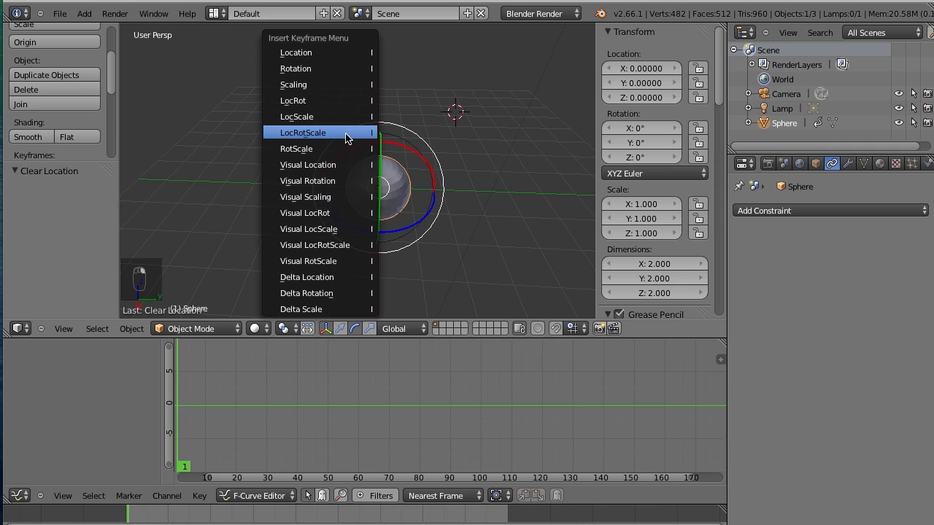
mouse_move(324, 136)
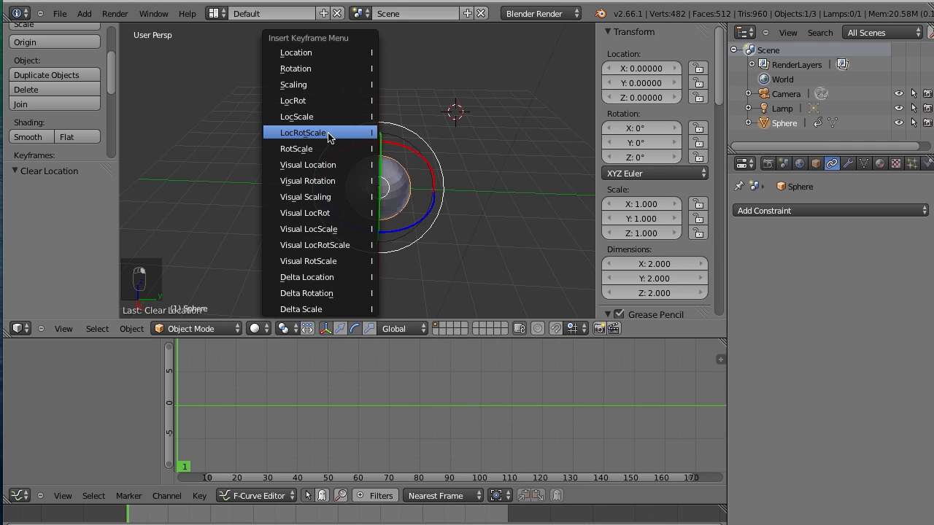
left_click(302, 132)
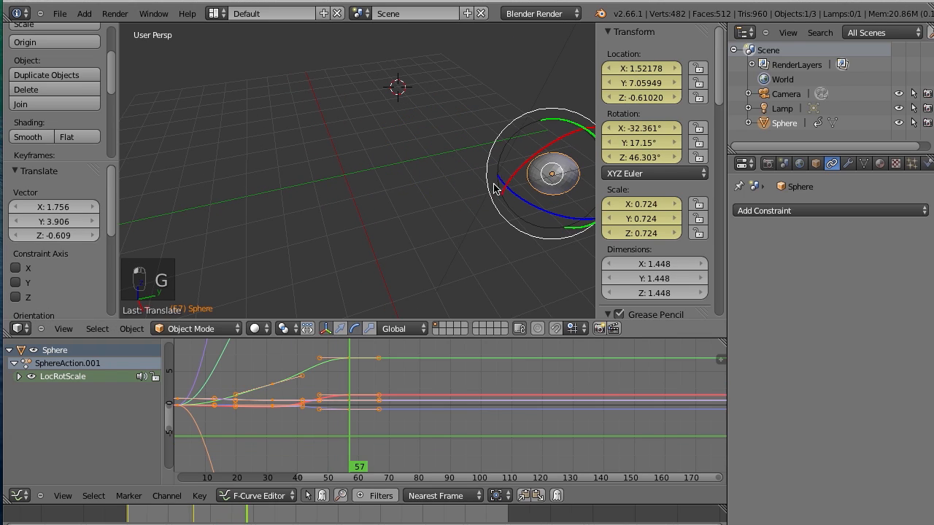
mouse_move(449, 219)
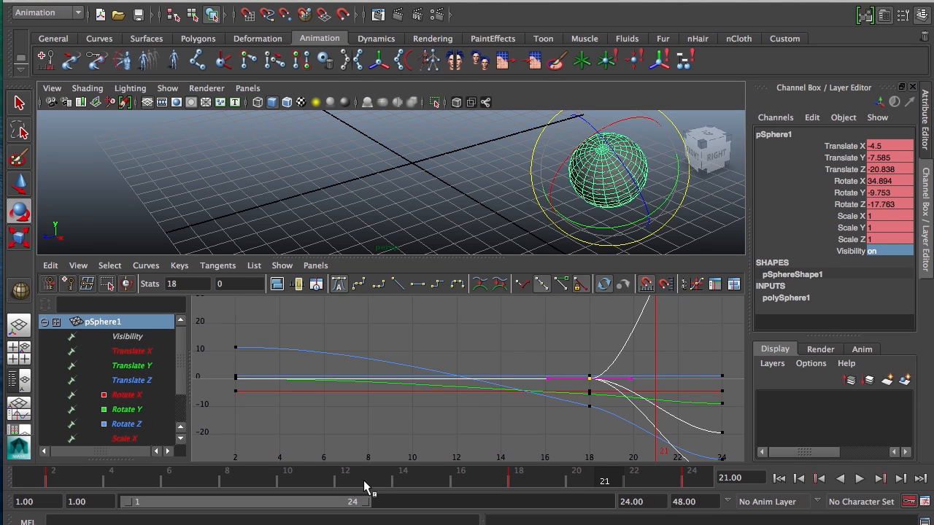
left_click(858, 479)
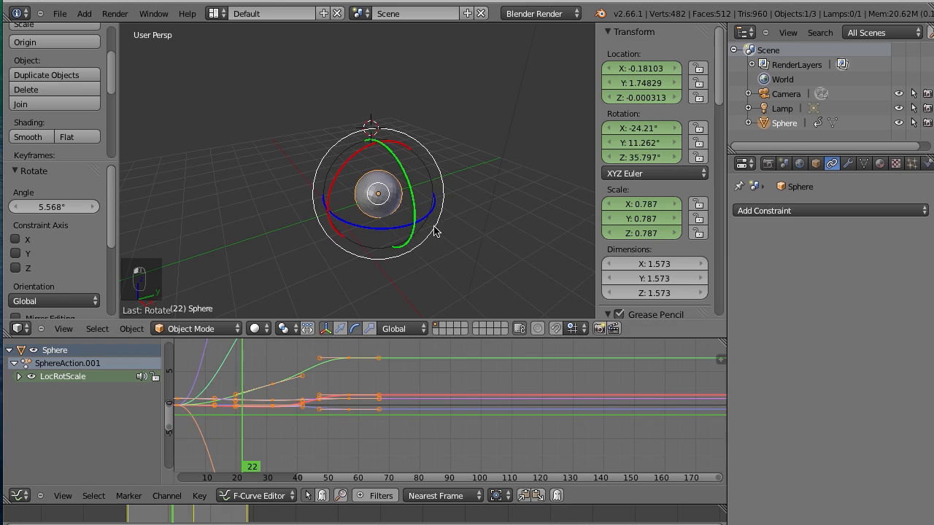
mouse_move(376, 189)
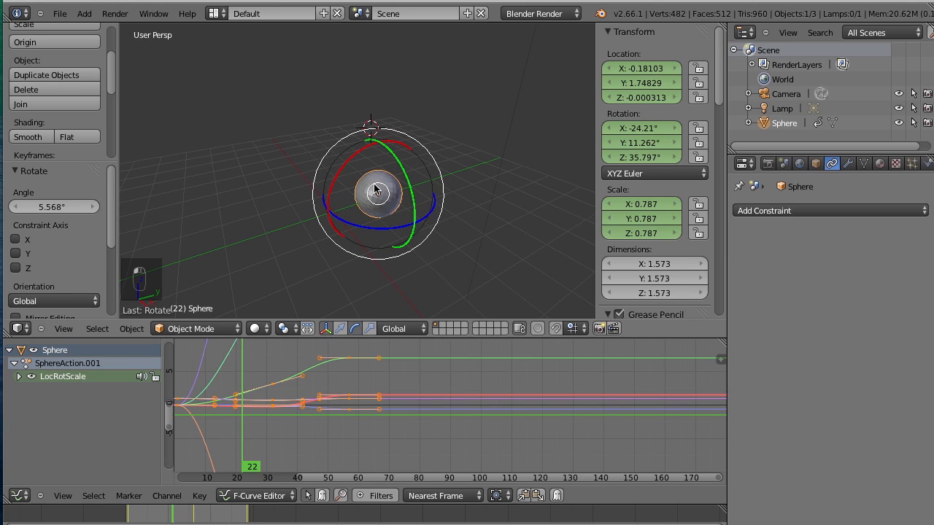
mouse_move(372, 172)
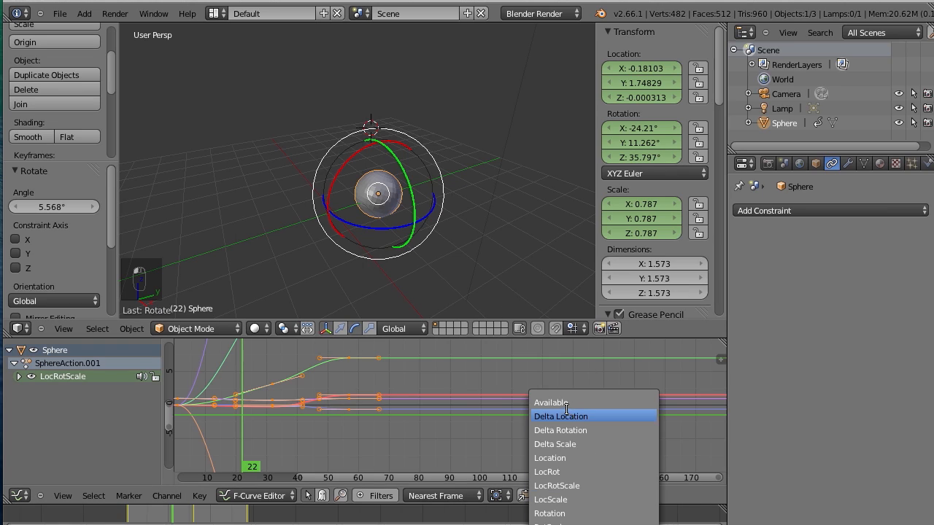
mouse_move(566, 513)
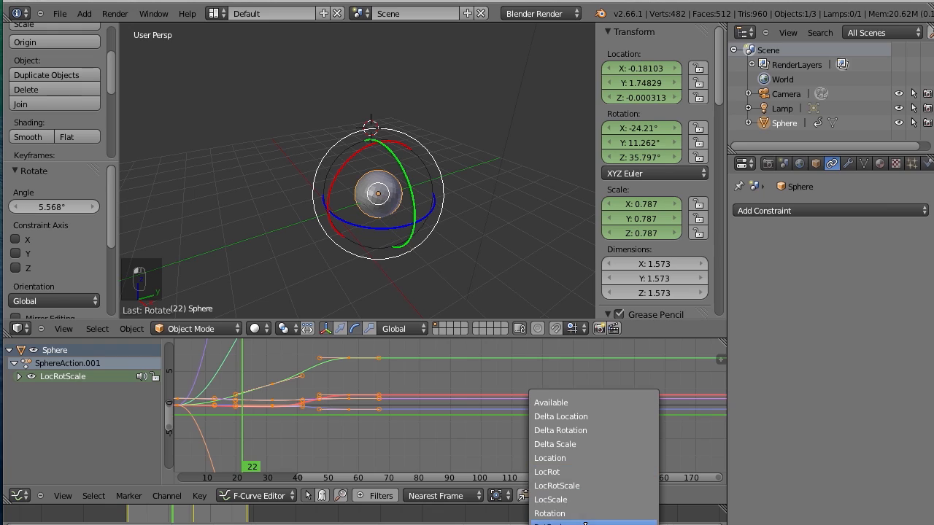
Choose the Available keying set, key the sphere's pose, and step frames to check the motion
scroll("down", 3)
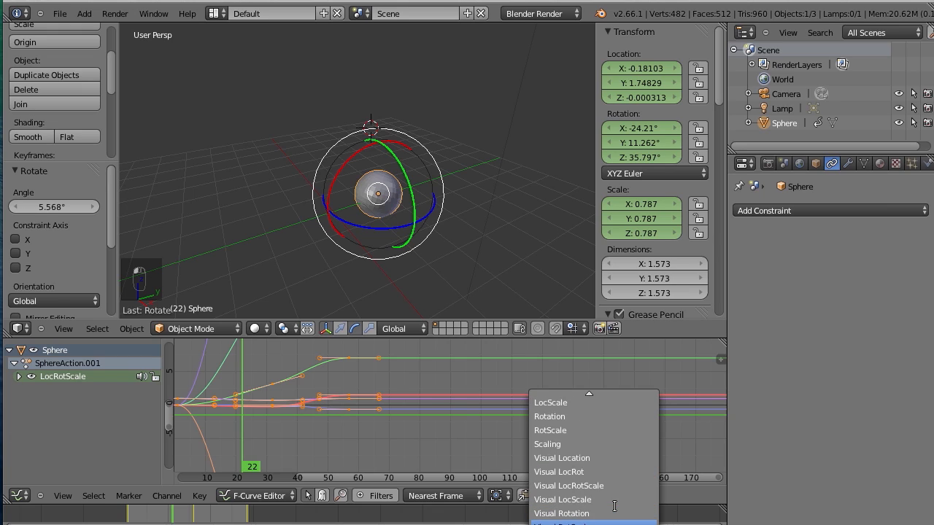
scroll("down", 3)
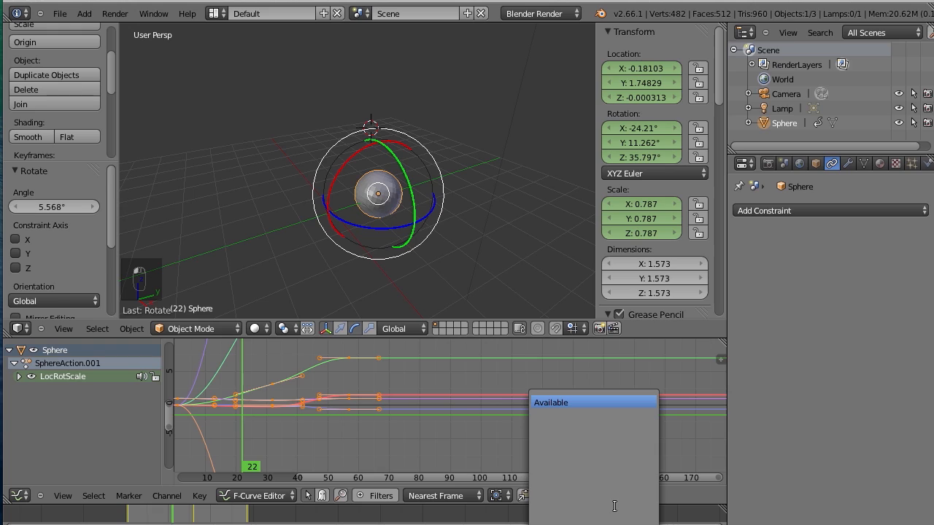
mouse_move(639, 177)
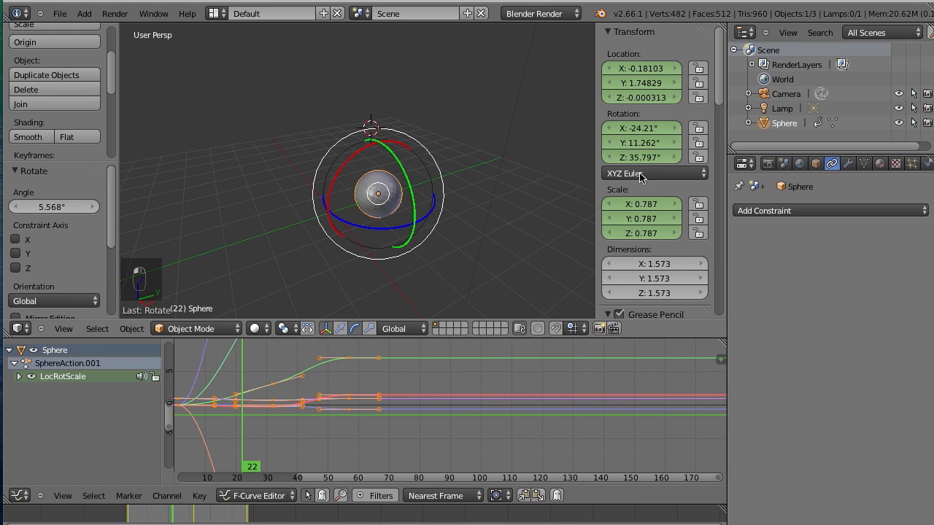
mouse_move(448, 182)
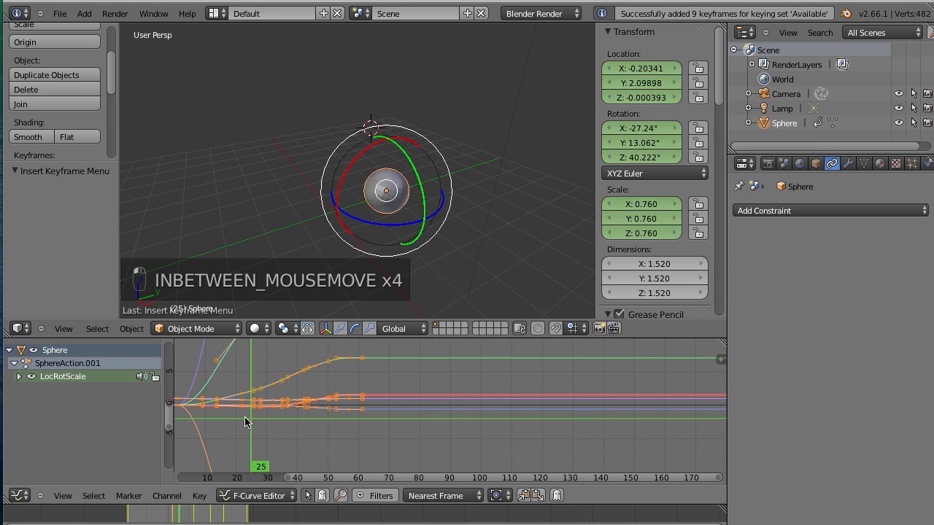
key("Left")
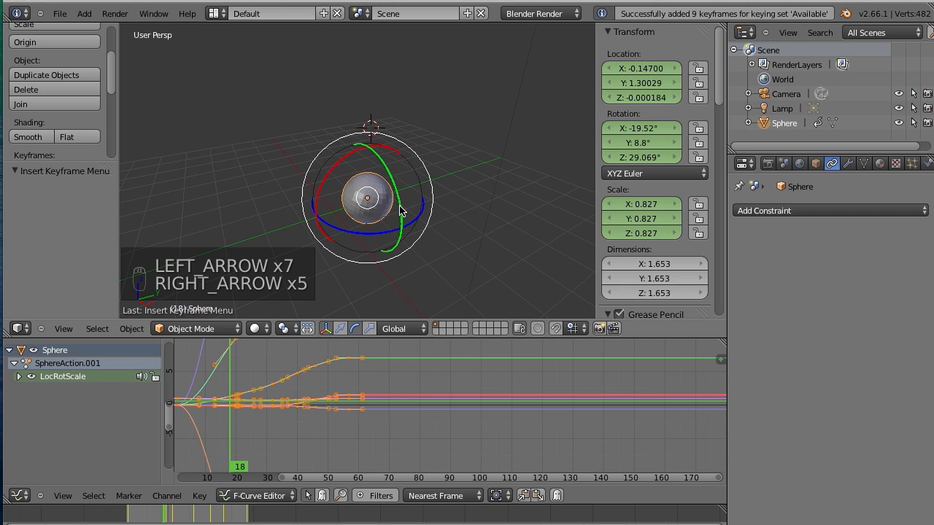
key("Right")
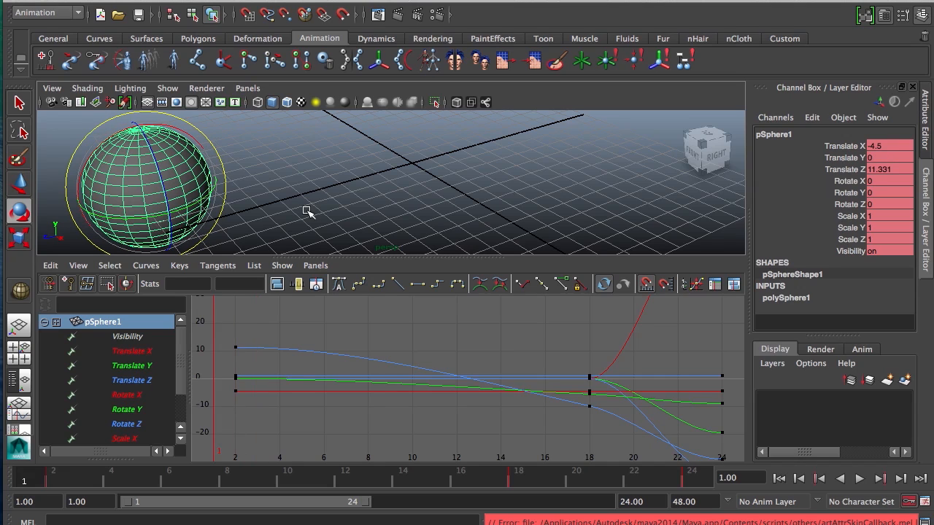
Scrub the Maya time slider back to frame 1 to see the sphere's starting pose
left_click(368, 479)
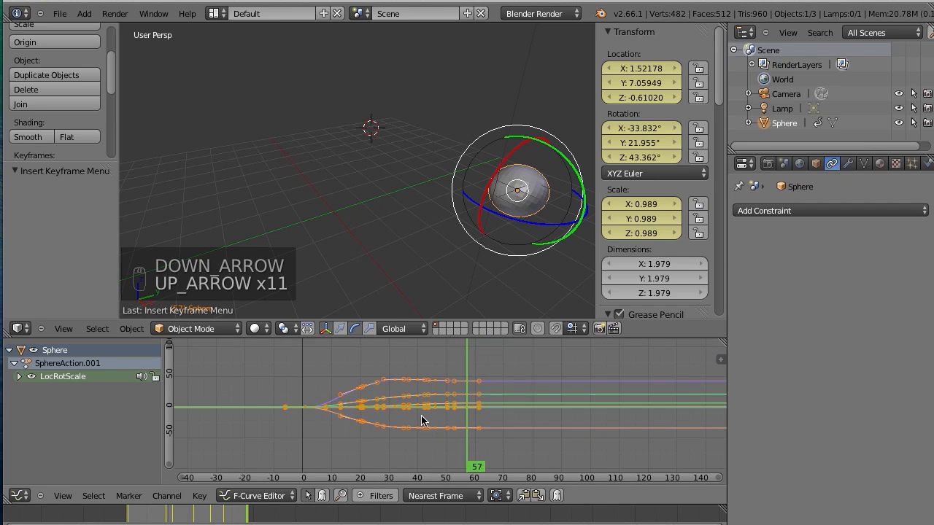
Expand the action's curve channels and play, then stop, the sphere animation
left_click(17, 376)
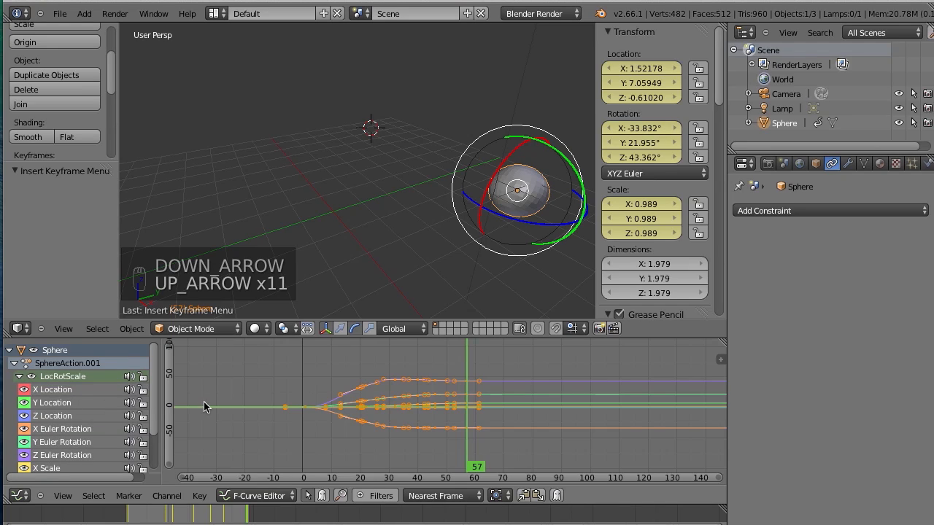
mouse_move(400, 376)
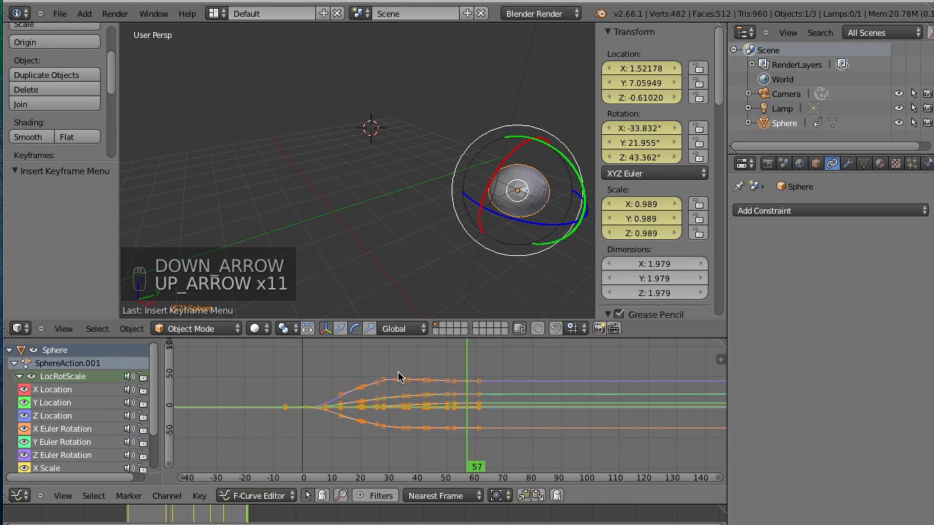
mouse_move(417, 382)
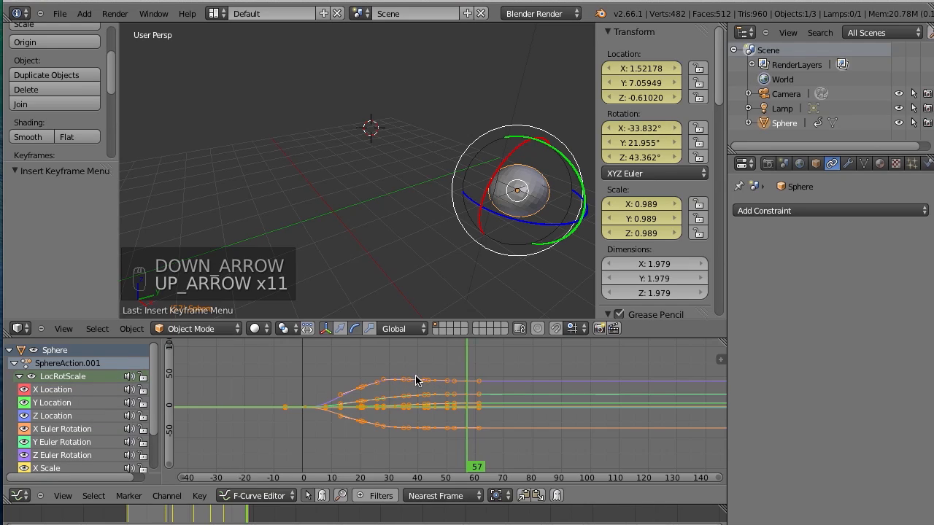
key("t")
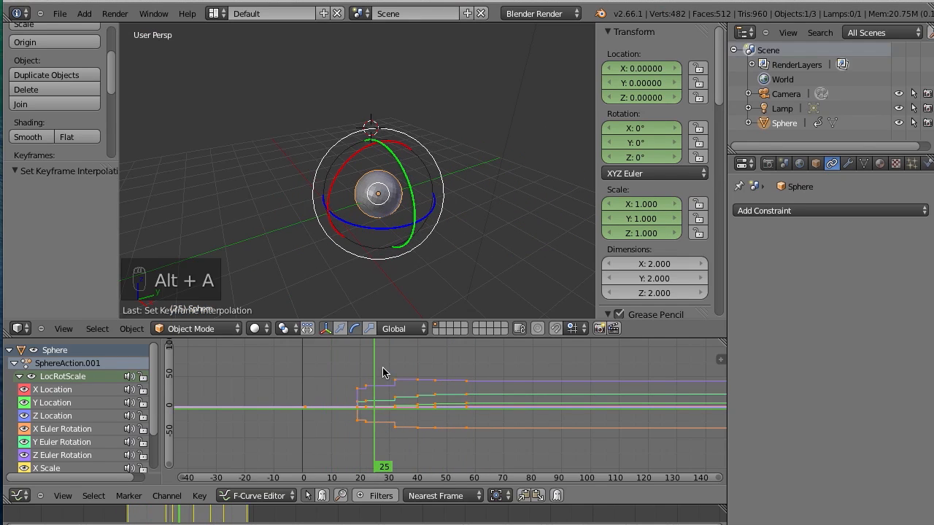
key("alt+a")
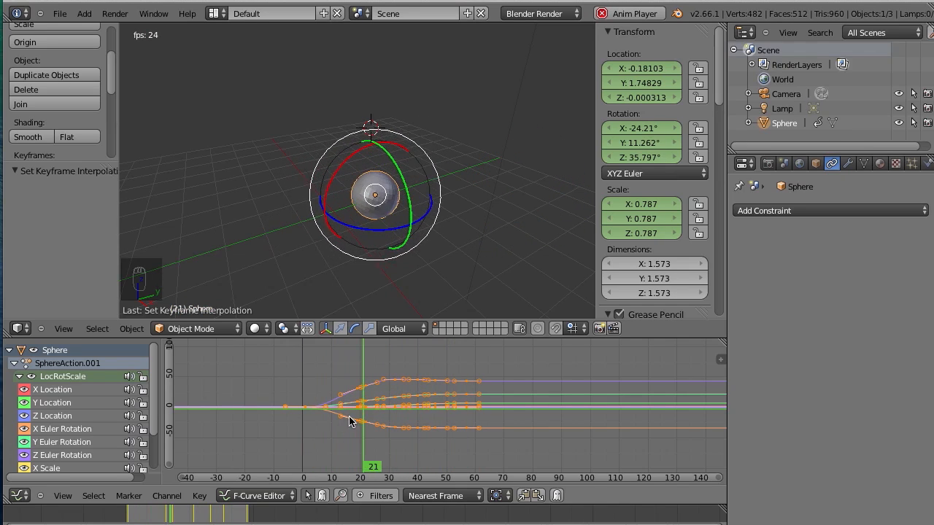
key("alt+a")
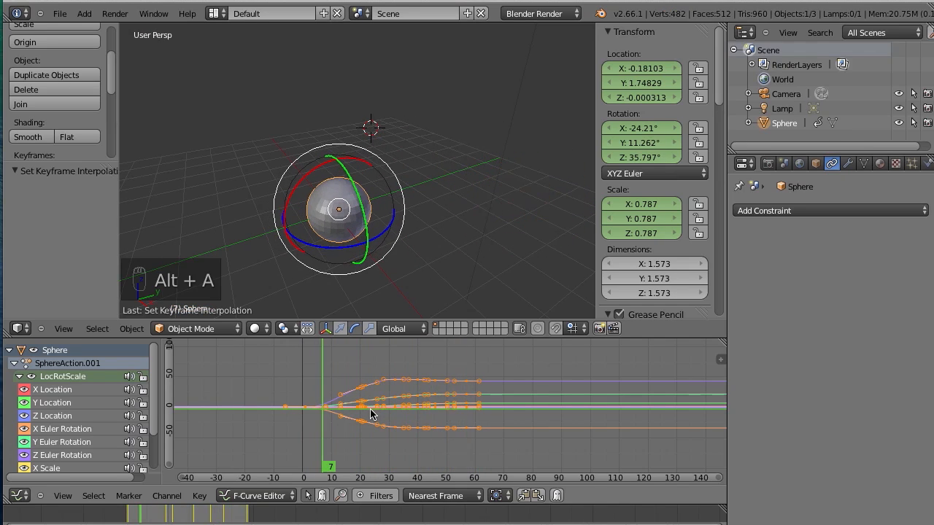
Give all the sphere's keyframes Vector handles
left_click(372, 415)
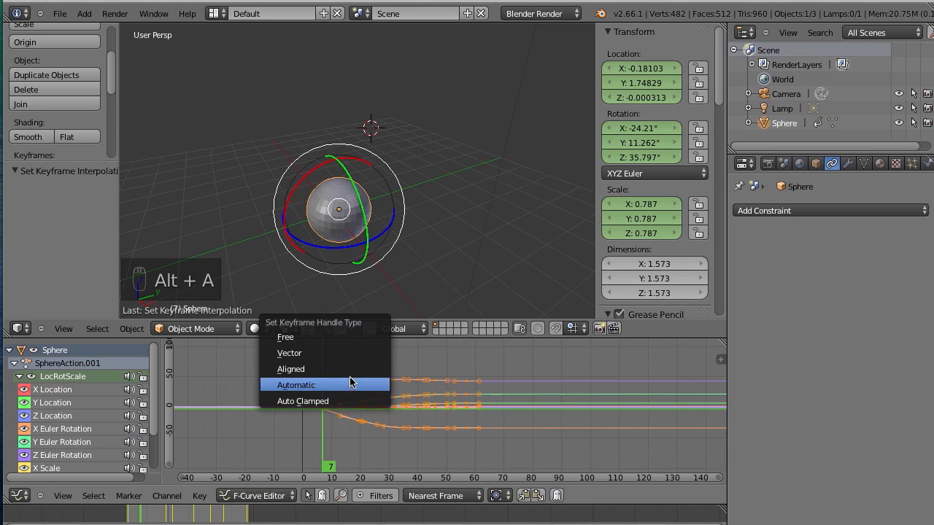
mouse_move(307, 336)
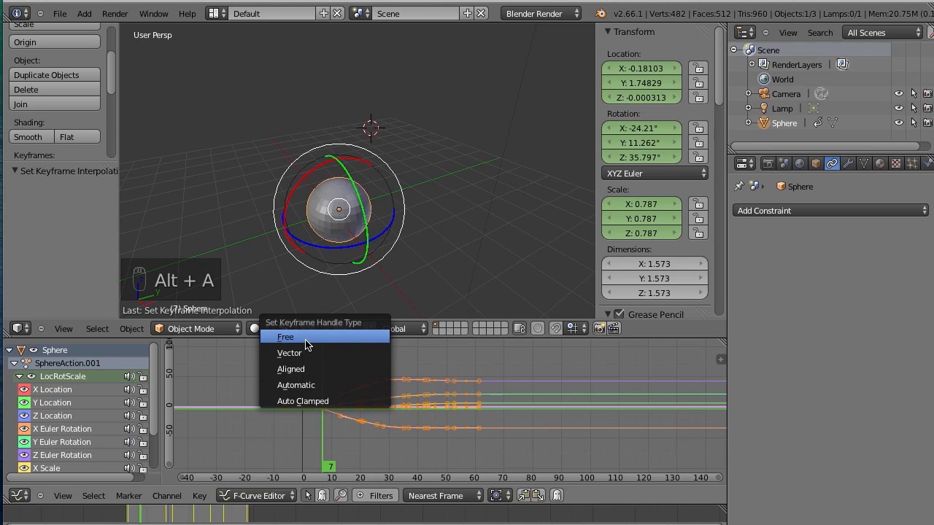
mouse_move(305, 385)
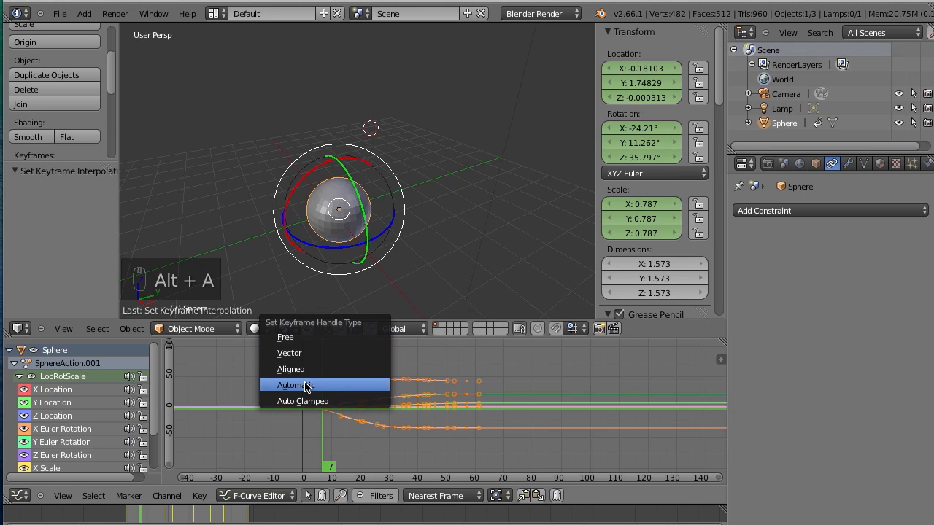
mouse_move(289, 352)
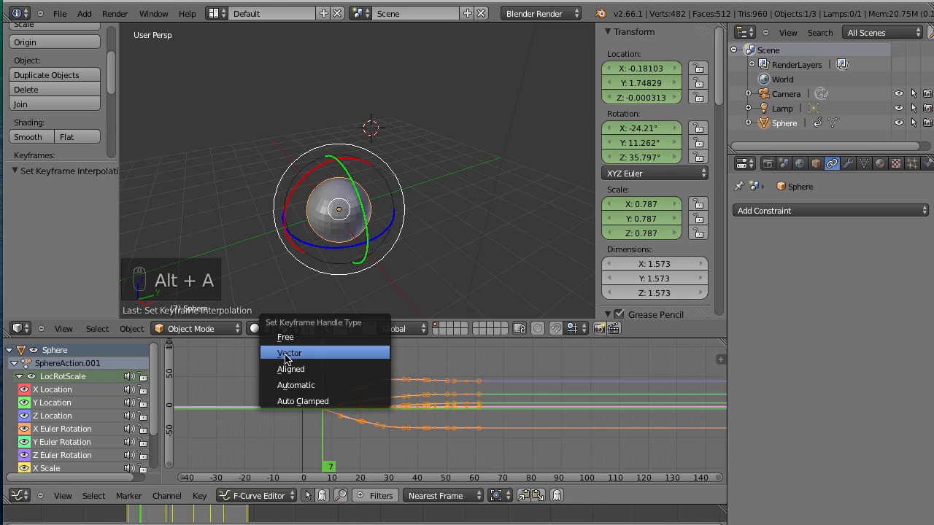
left_click(289, 352)
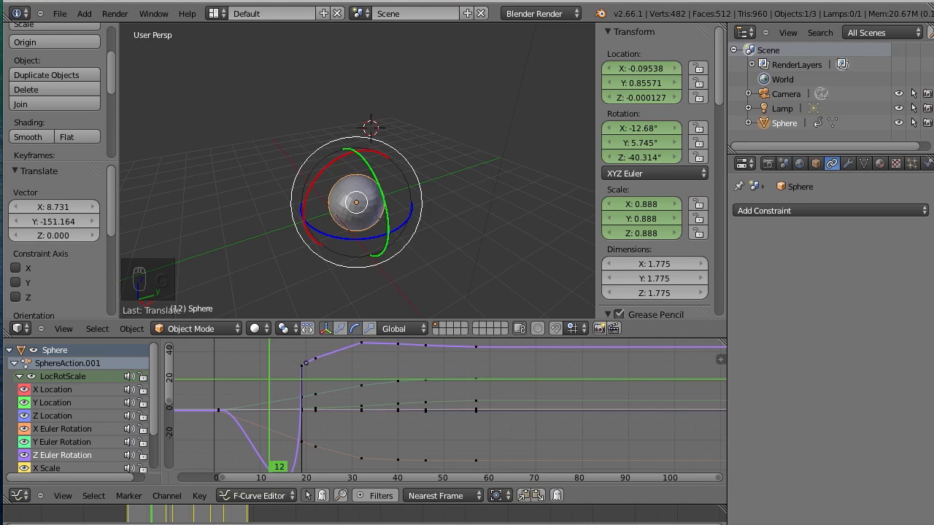
left_click(233, 467)
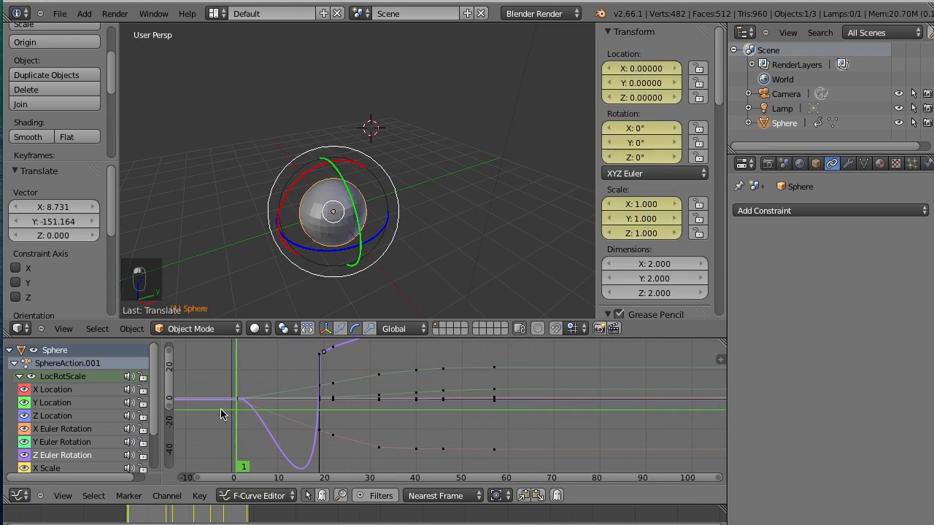
key("alt+a")
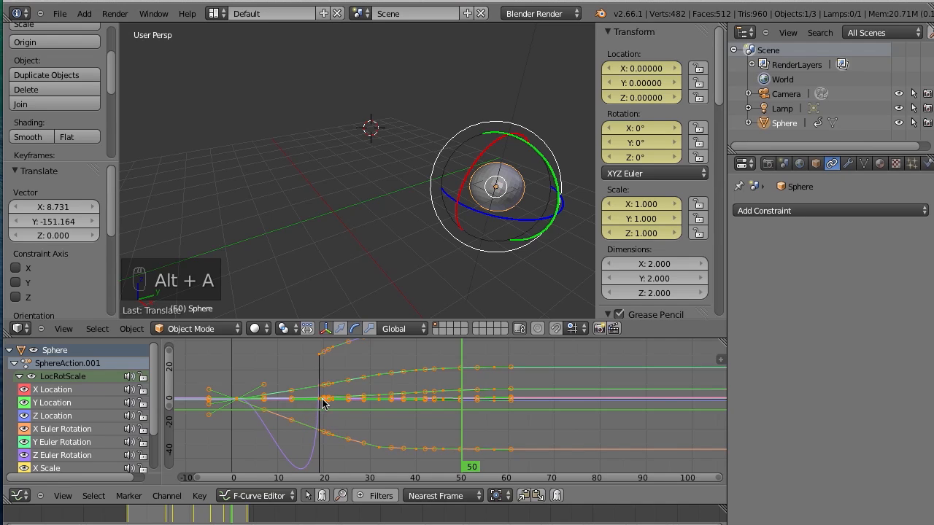
Switch keyframe interpolation to Constant, then set Auto Clamped handles for smoother curves
key("t")
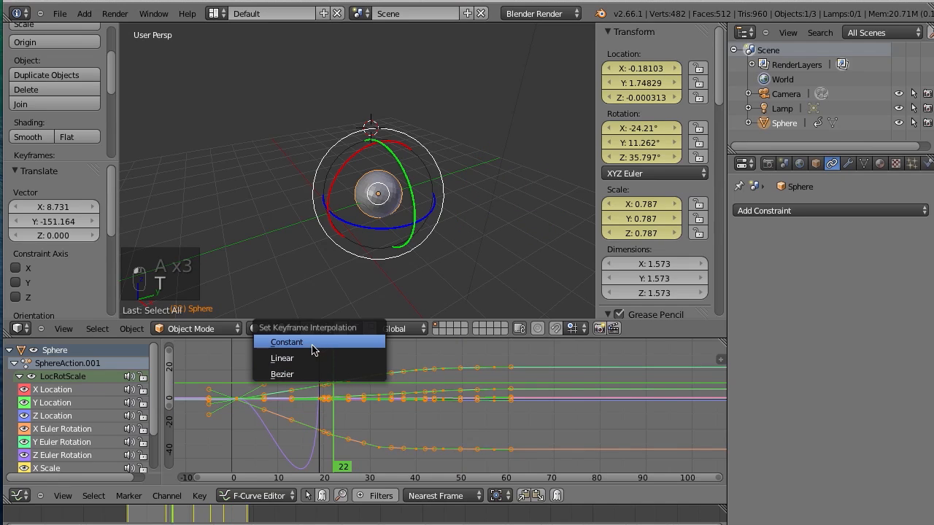
left_click(287, 342)
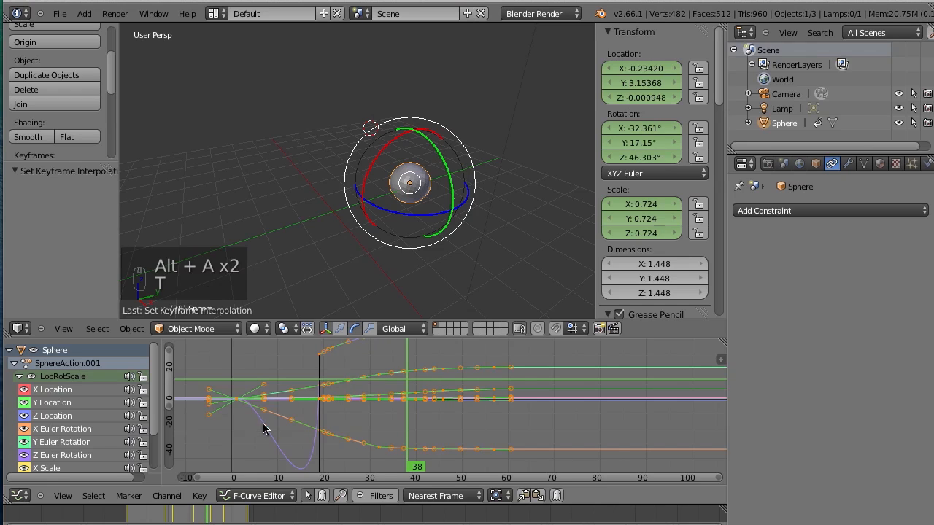
key("alt+a")
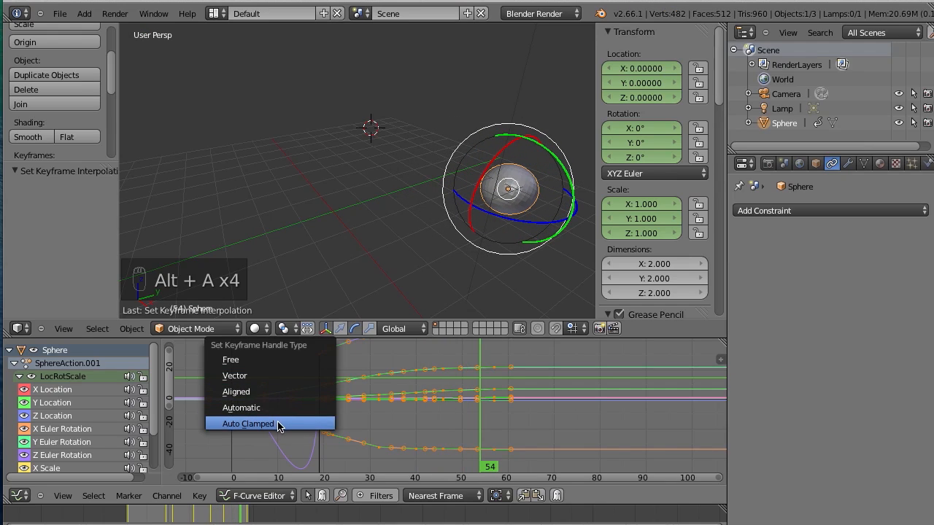
left_click(248, 423)
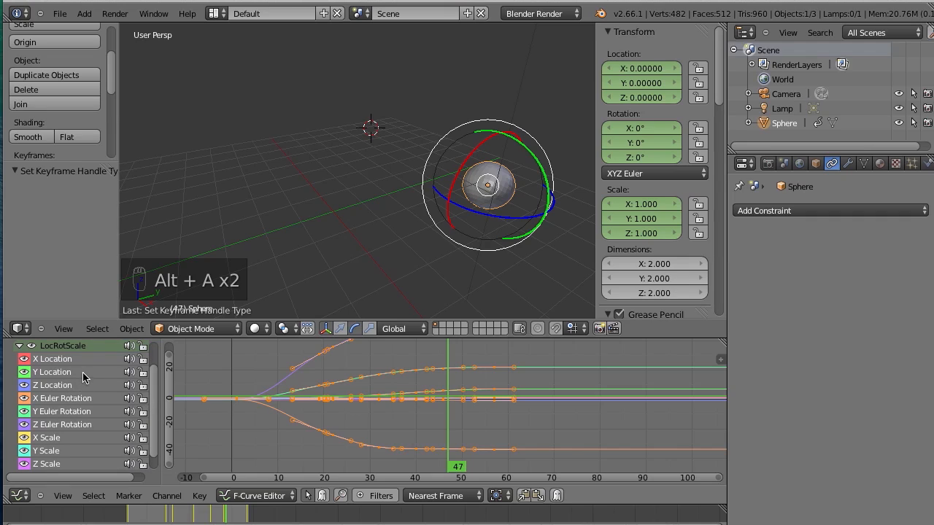
Select the sphere's curve channels, frame all keyframes, and toggle the channels' editability
left_click(52, 359)
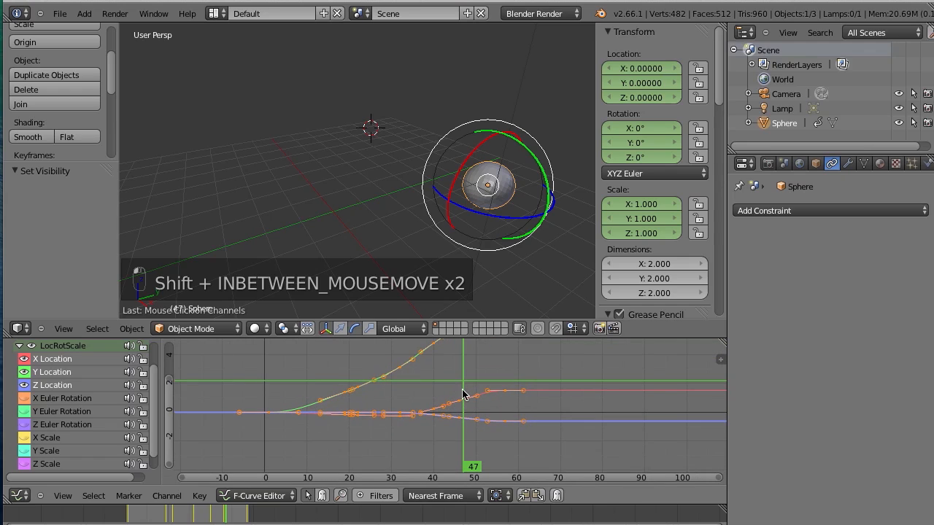
left_click(61, 397)
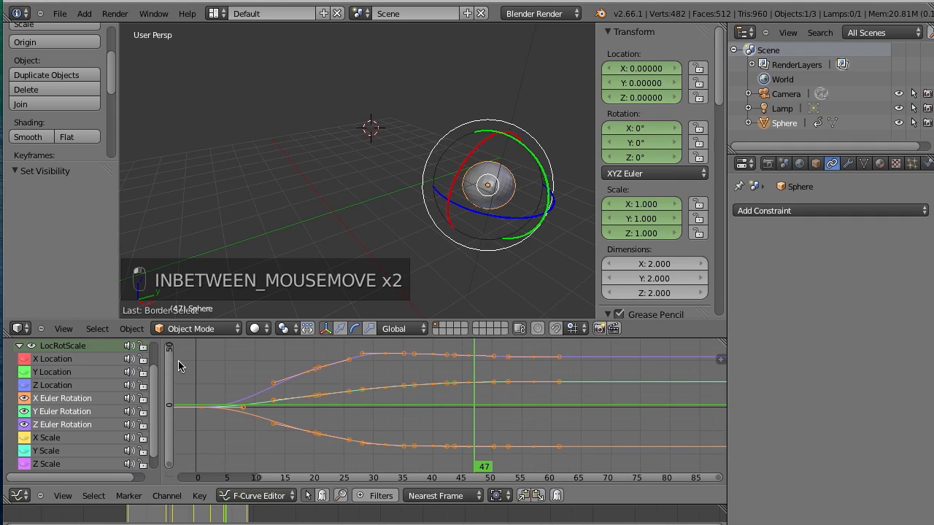
mouse_move(67, 363)
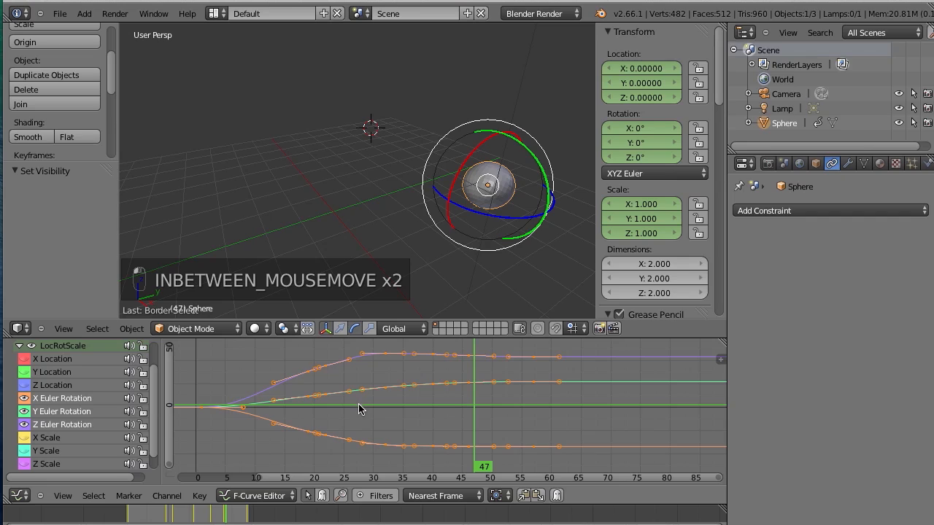
key("a")
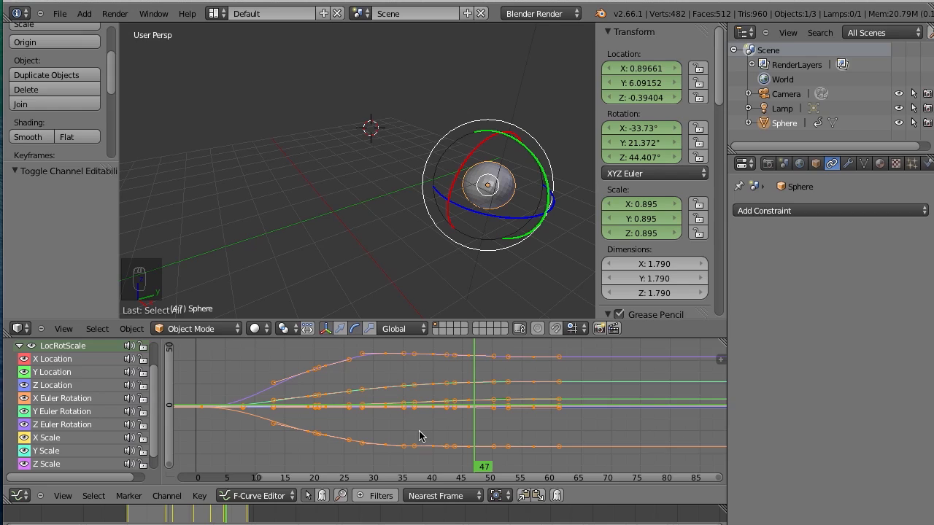
mouse_move(573, 520)
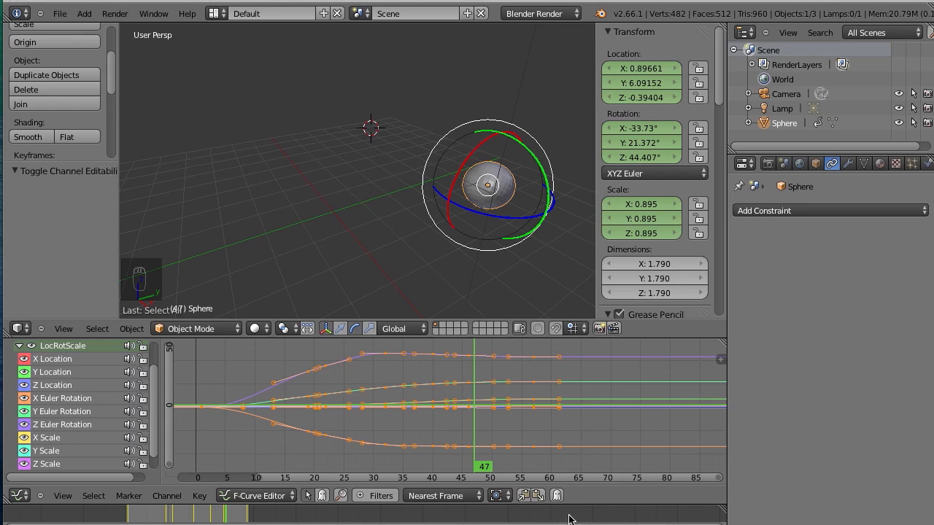
mouse_move(470, 416)
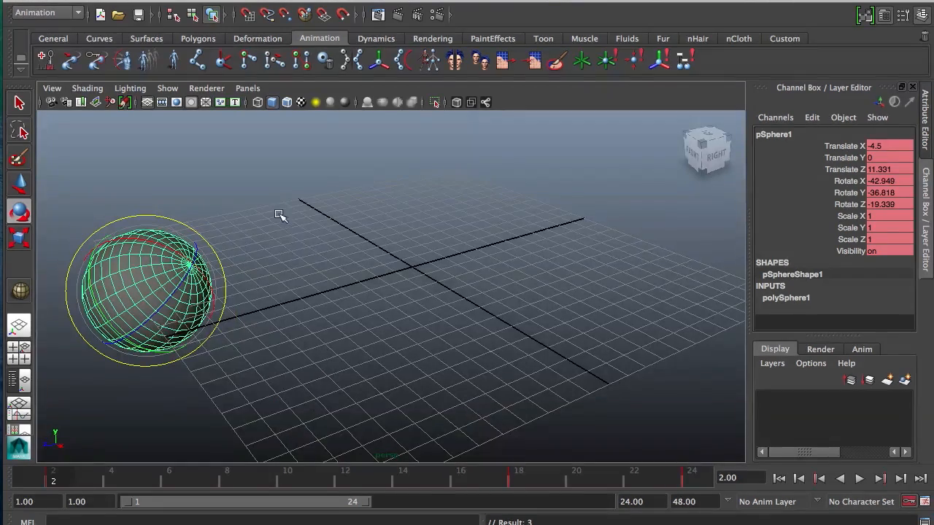
left_click_drag(146, 289, 408, 289)
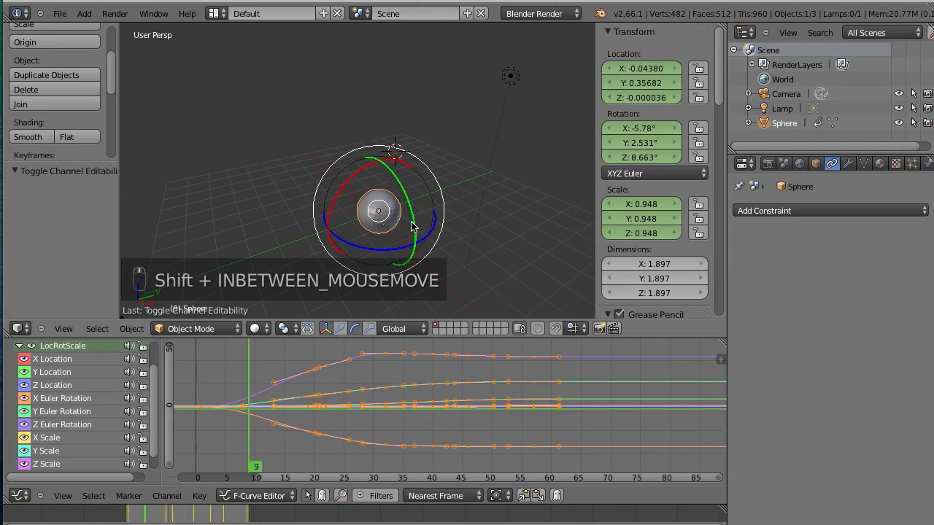
mouse_move(435, 199)
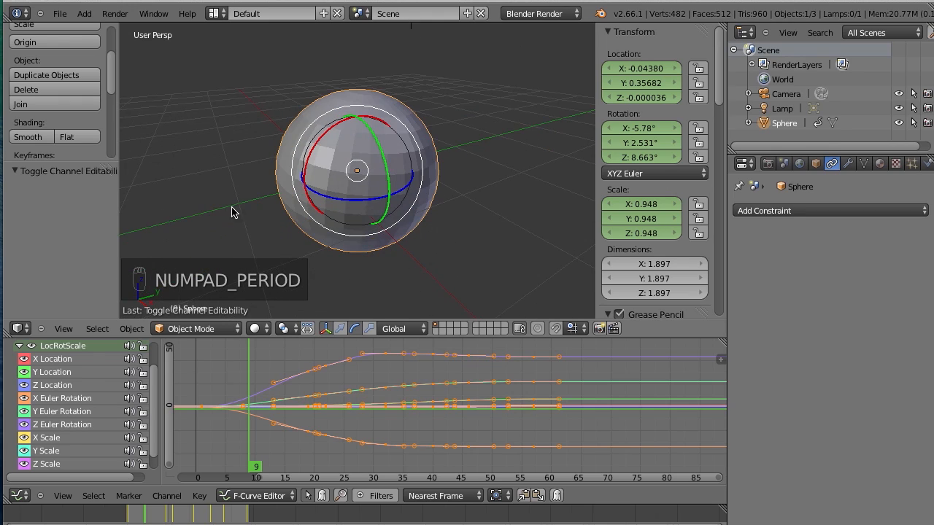
Frame the selected sphere and recentre the 3D view on it
left_click(64, 330)
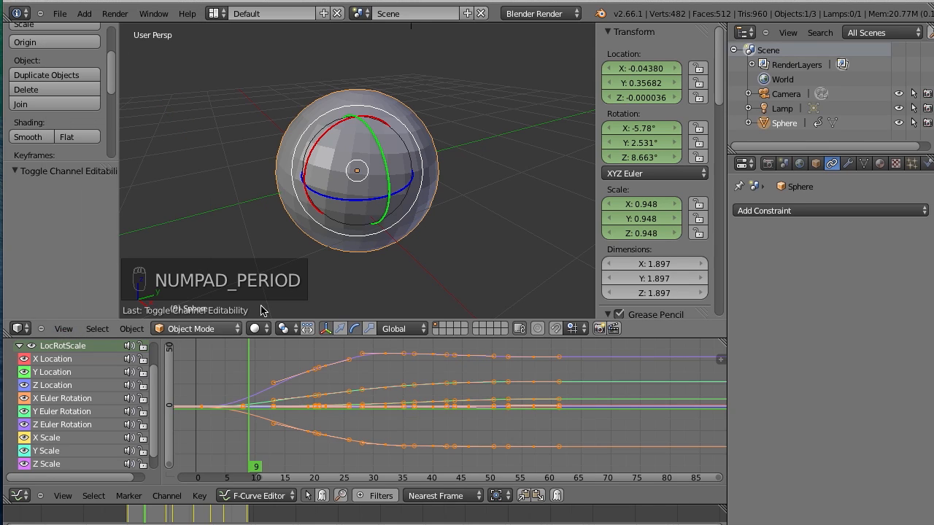
mouse_move(430, 219)
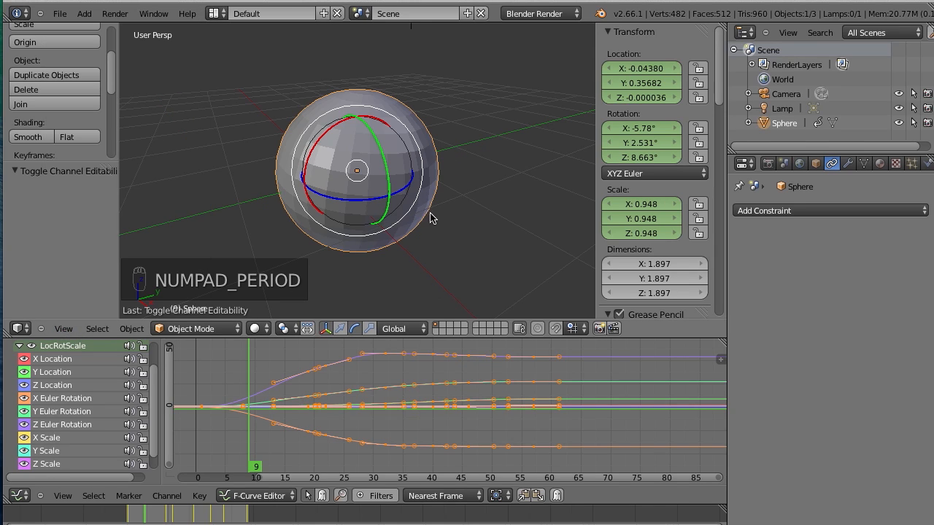
key("shift+c")
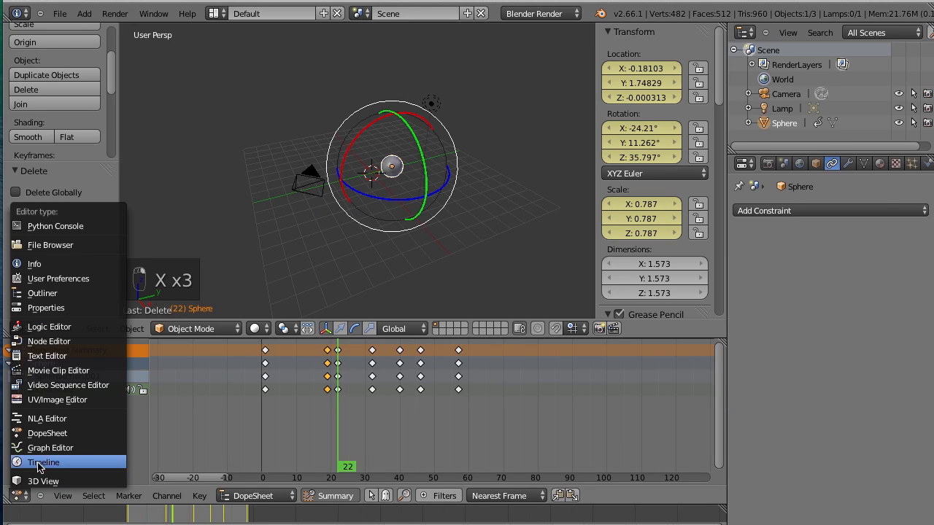
mouse_move(46, 432)
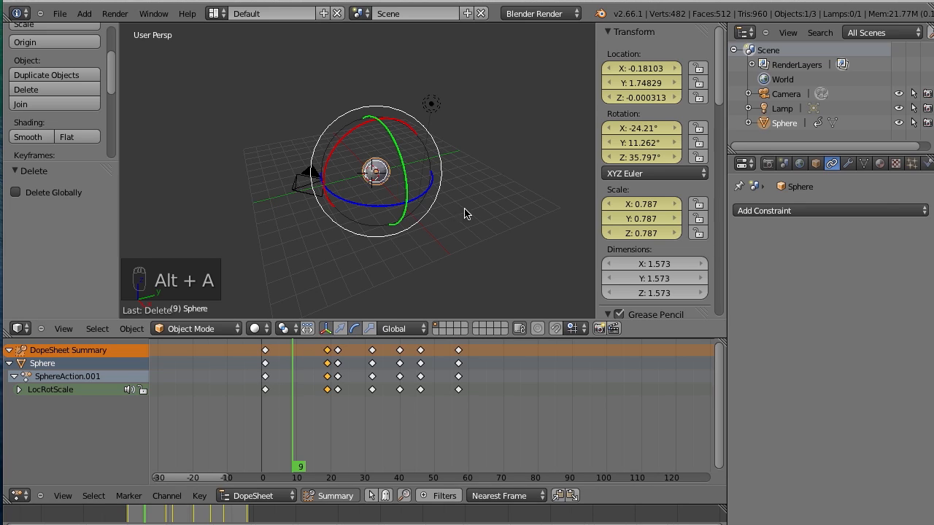
Duplicate the animated sphere twice with Shift+D and place the copies around the scene
key("shift+d")
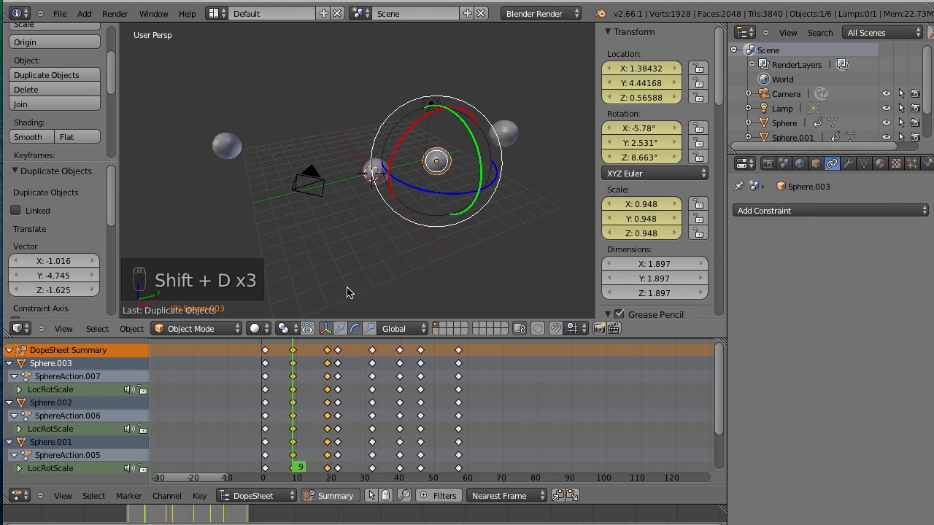
key("shift+d")
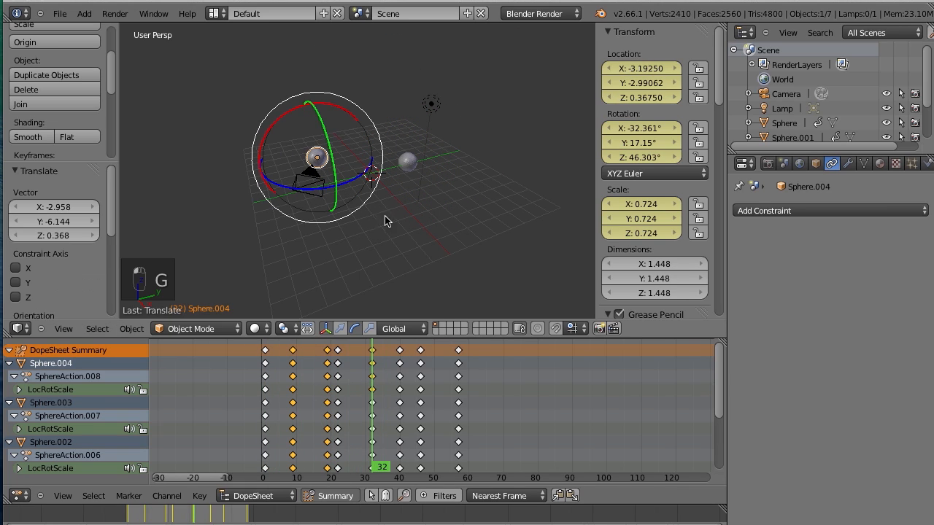
mouse_move(445, 108)
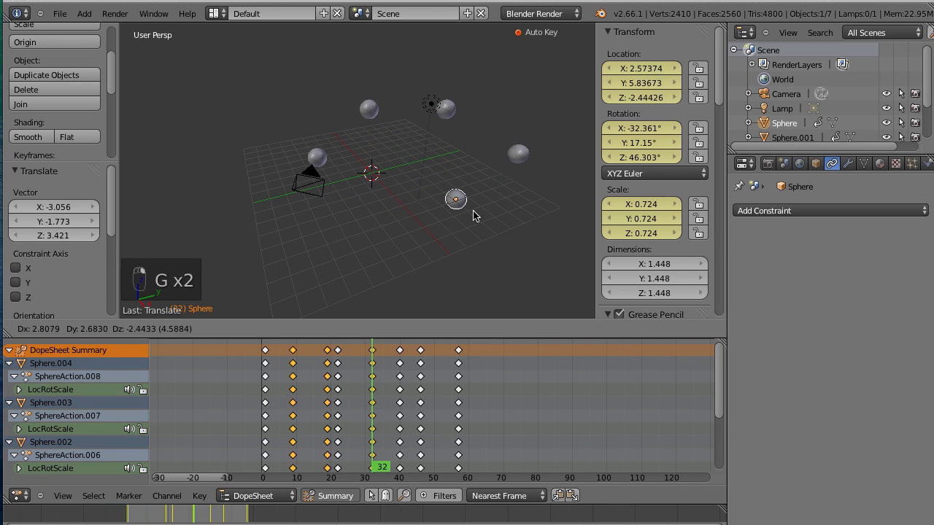
left_click(309, 468)
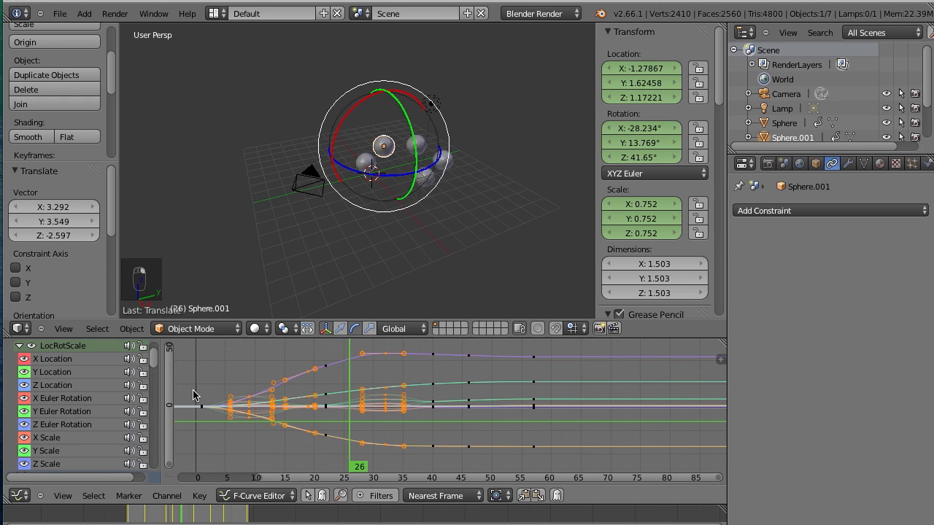
Scroll the Dope Sheet to reach the sphere copies' keyframes for editing
scroll("down", 3)
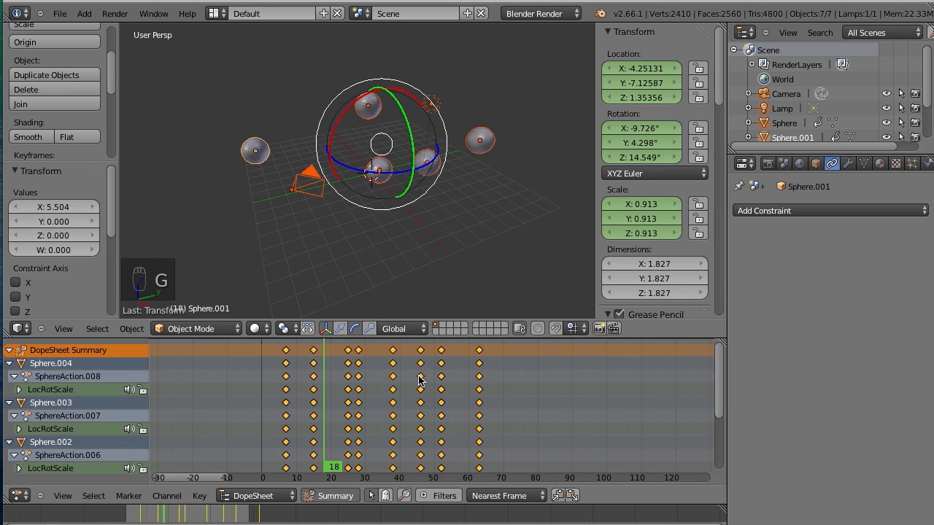
mouse_move(294, 203)
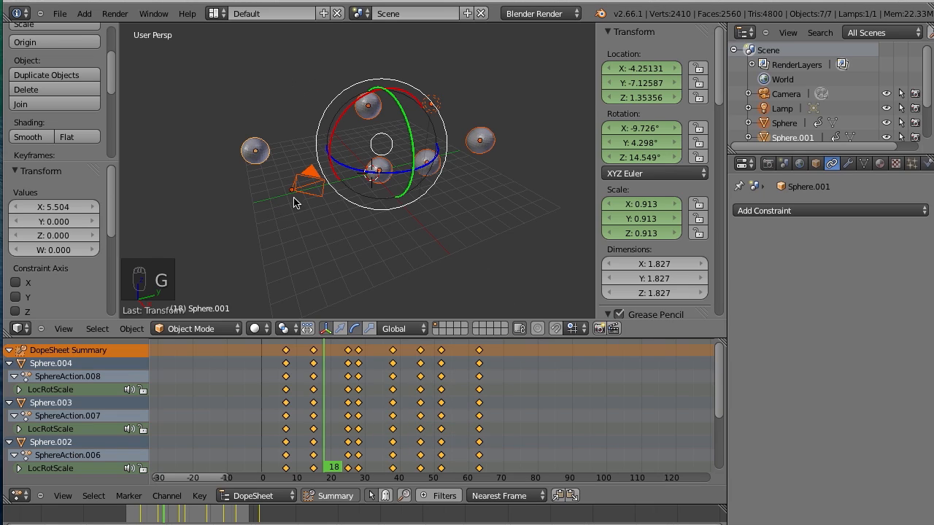
mouse_move(373, 216)
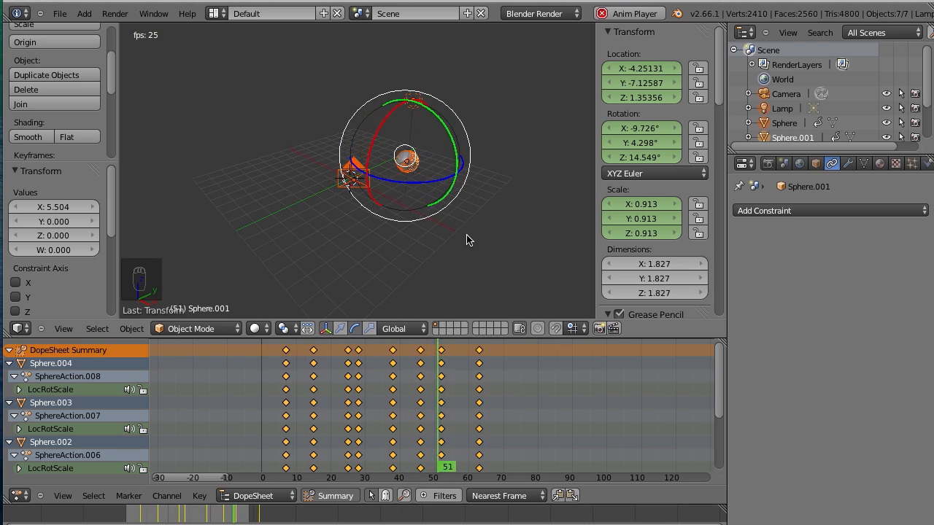
Play the Blender preview, then in Maya look through the persp camera and start a playblast
key("alt+a")
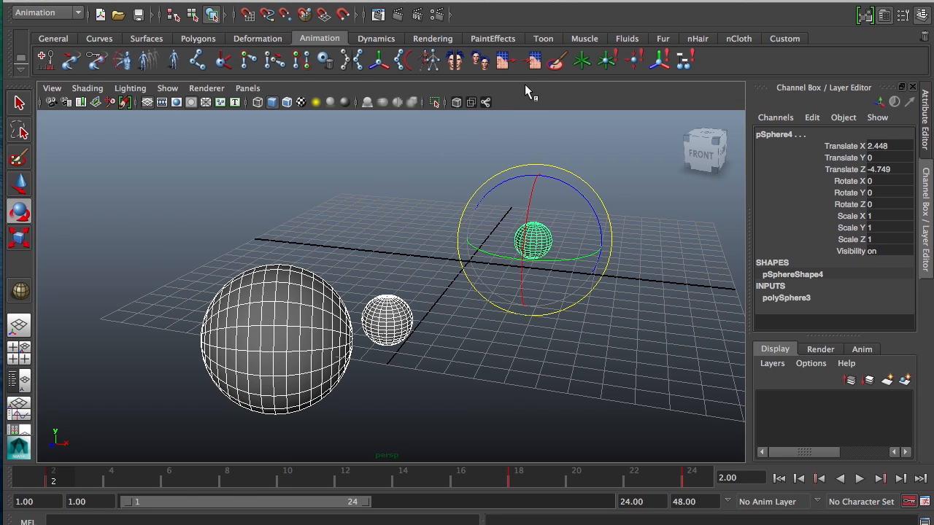
left_click(247, 88)
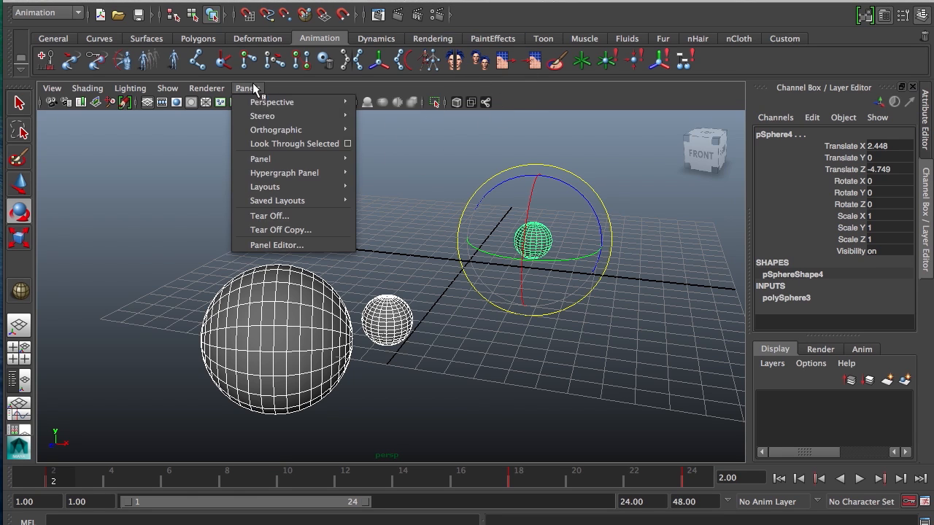
mouse_move(271, 102)
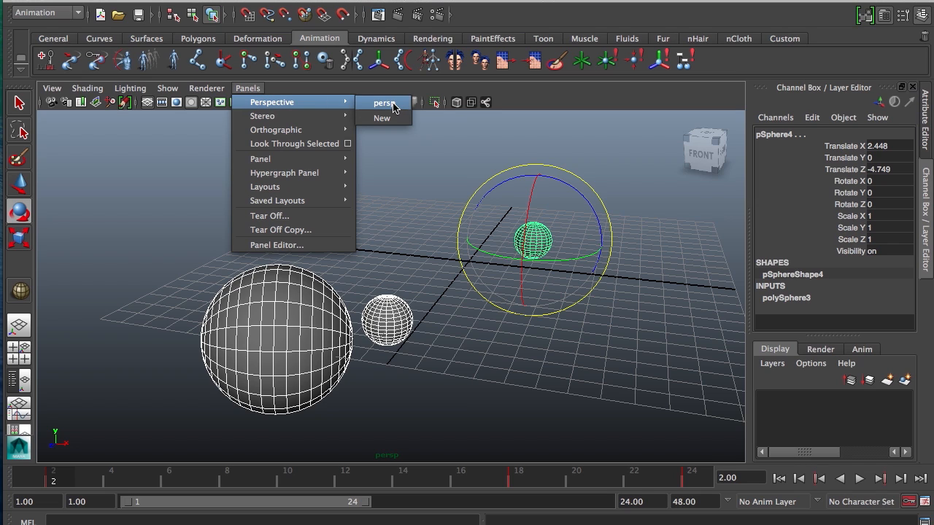
left_click(384, 102)
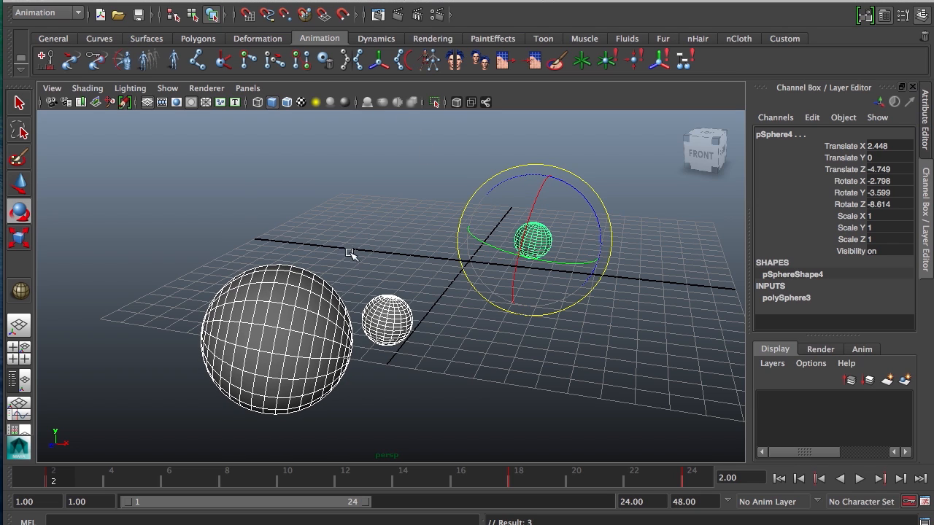
left_click(858, 479)
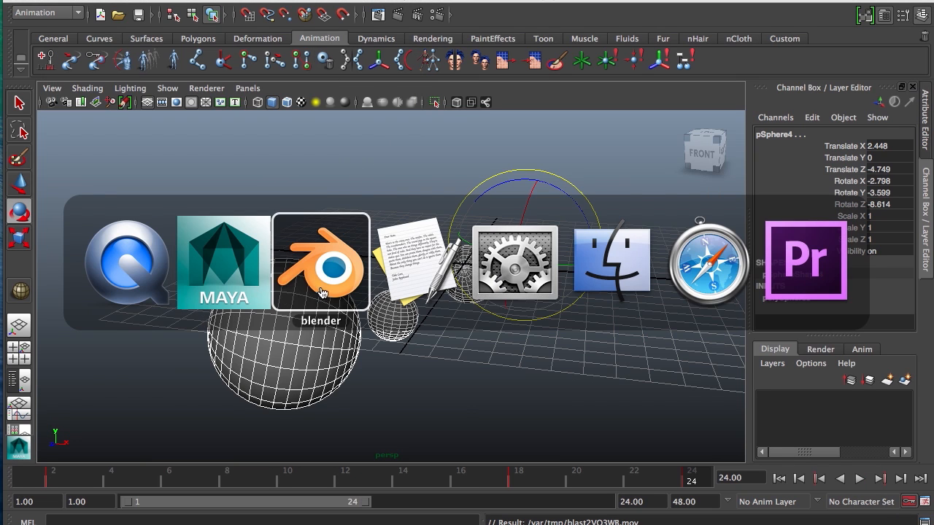
Back in Blender, look through the scene camera and show the View panel's lens and camera-lock settings
left_click(321, 262)
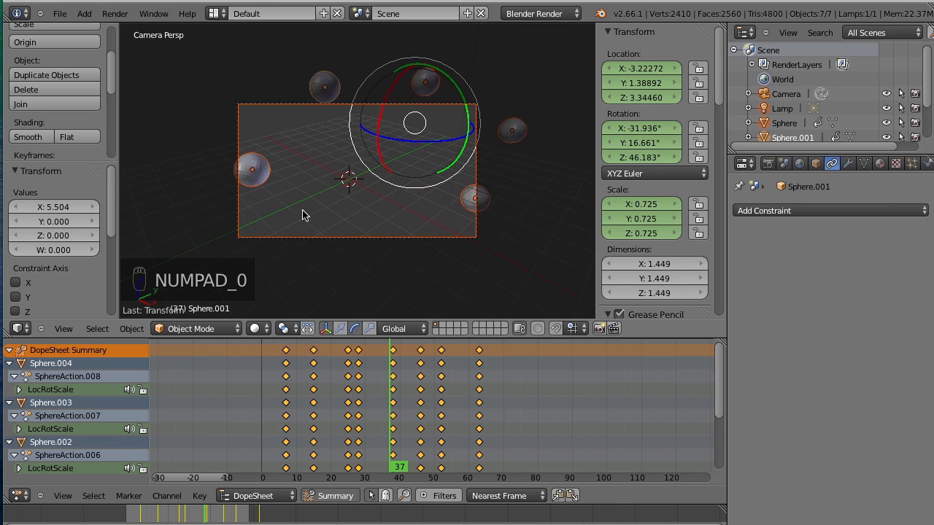
mouse_move(78, 336)
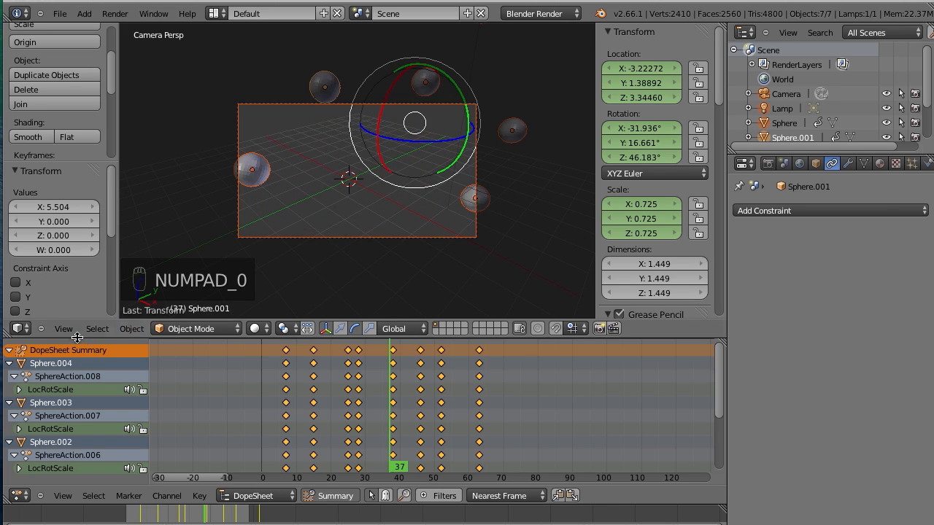
left_click(63, 329)
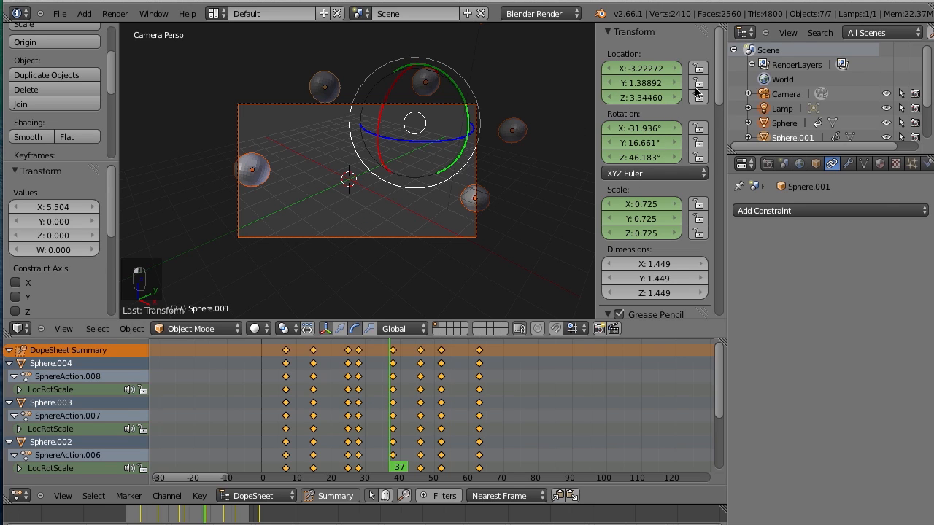
left_click(420, 467)
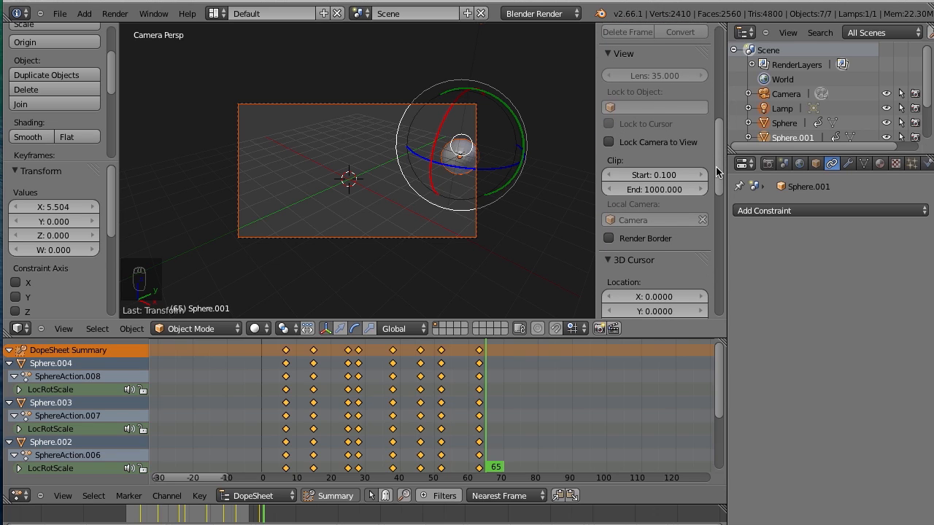
left_click(609, 137)
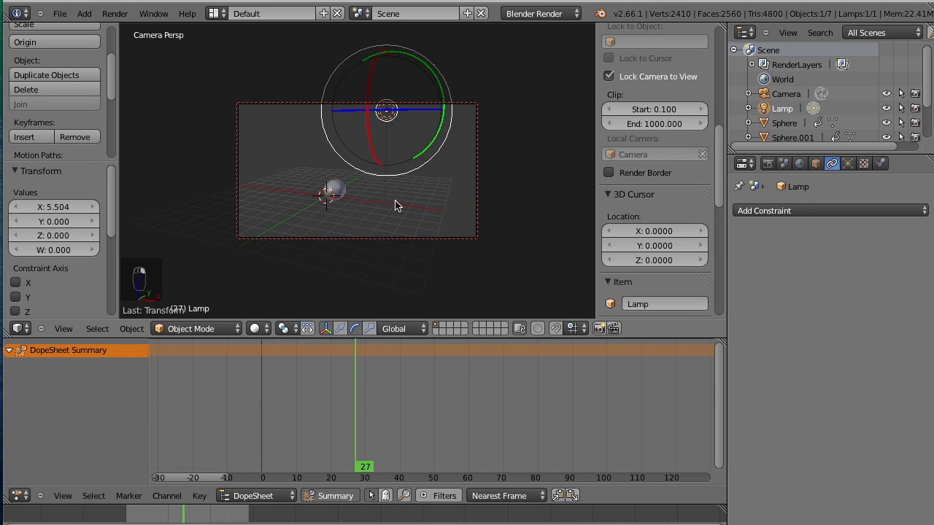
Show only renderable objects in the viewport and drag the playhead to frame 40
scroll("down", 3)
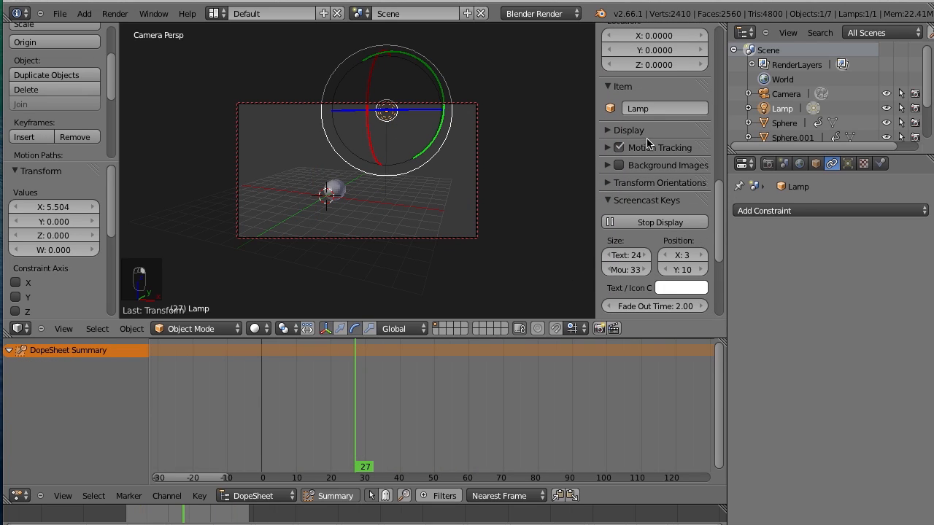
mouse_move(635, 133)
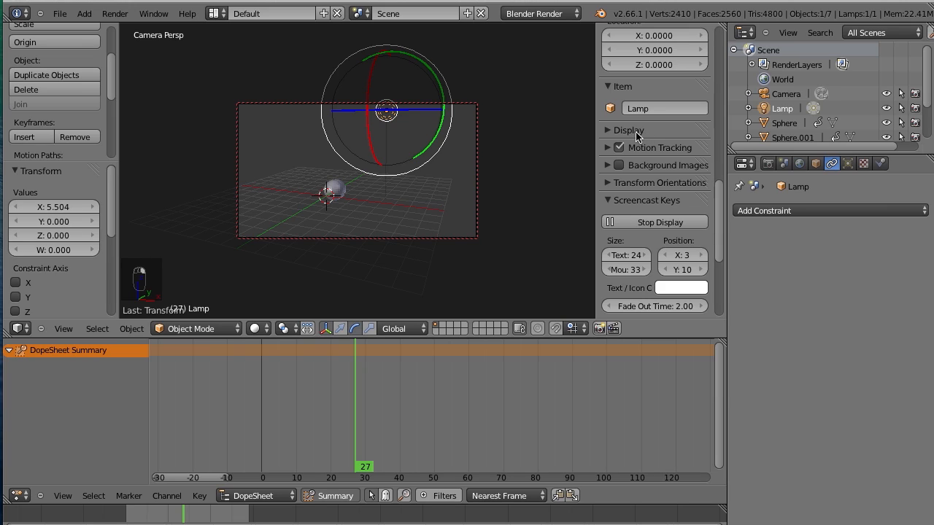
left_click(627, 130)
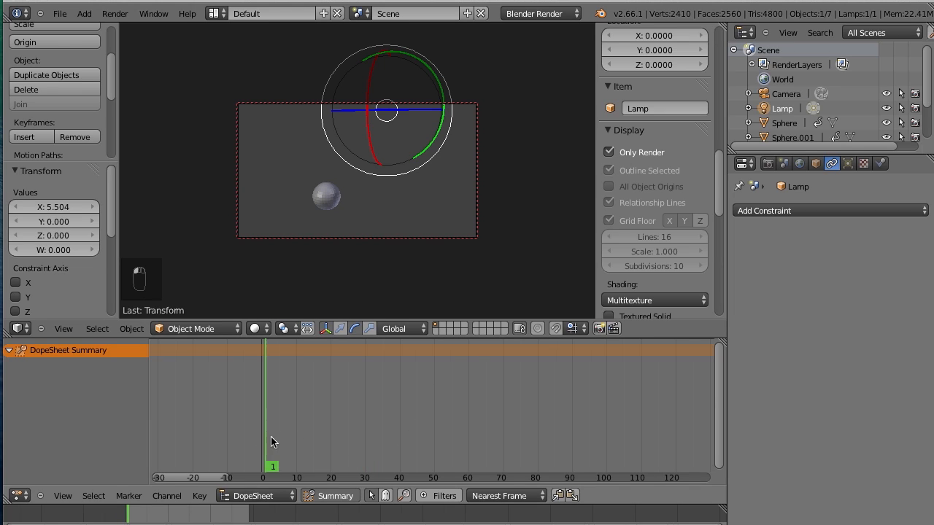
left_click_drag(271, 467, 397, 467)
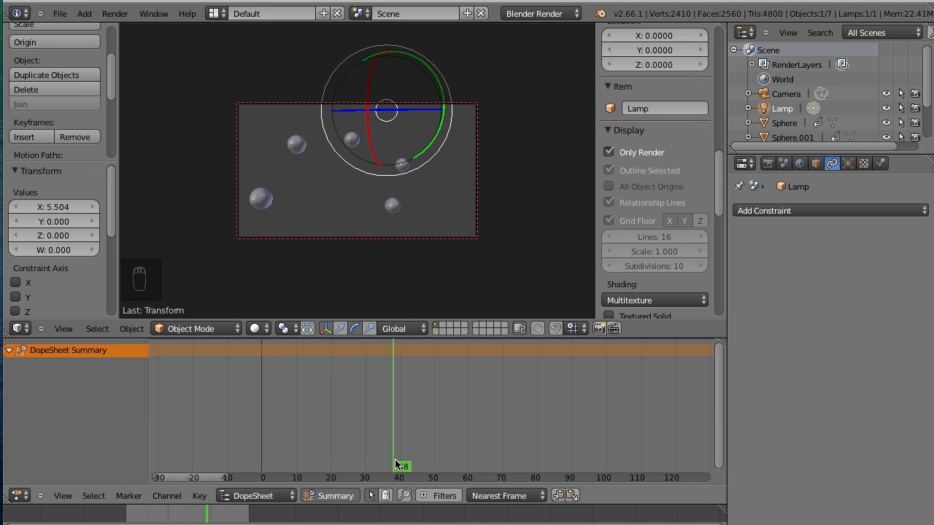
Review the /tmp/ H.264 QuickTime render output and enable the Stamp overlay of render info
left_click(768, 164)
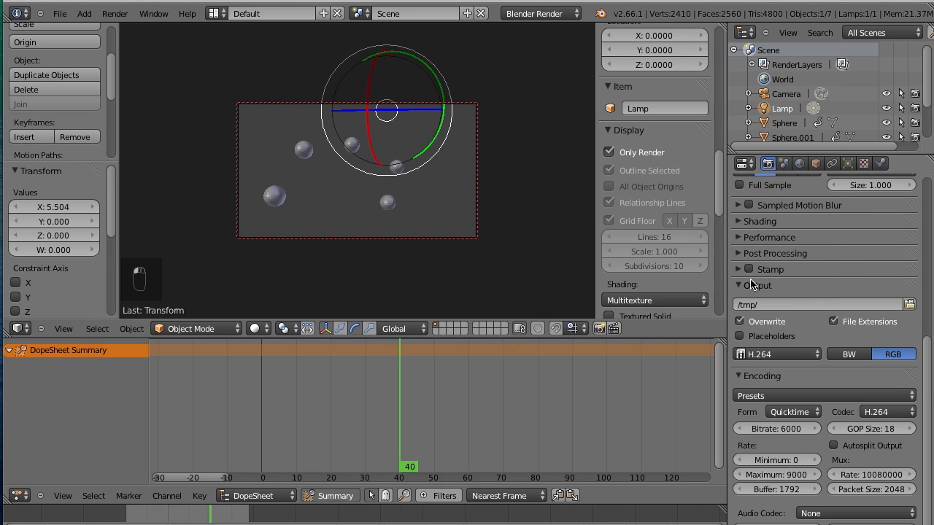
mouse_move(766, 383)
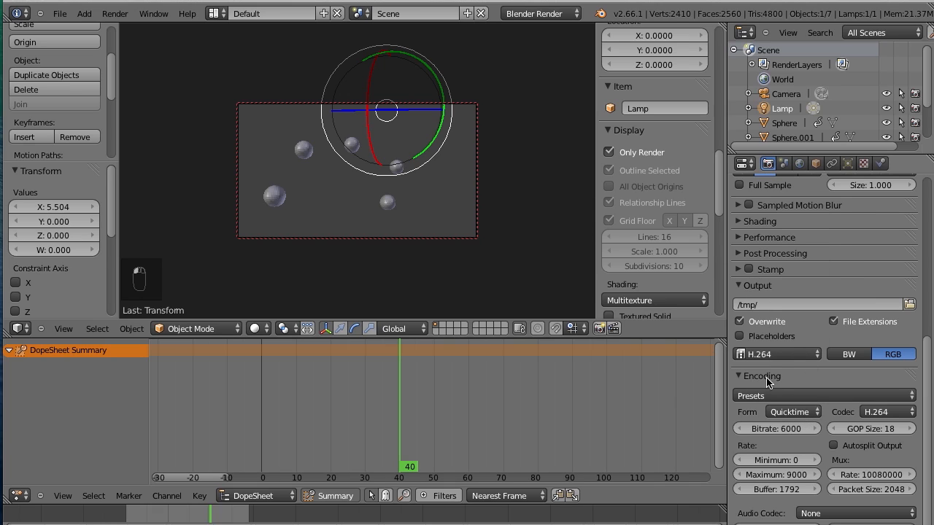
mouse_move(803, 222)
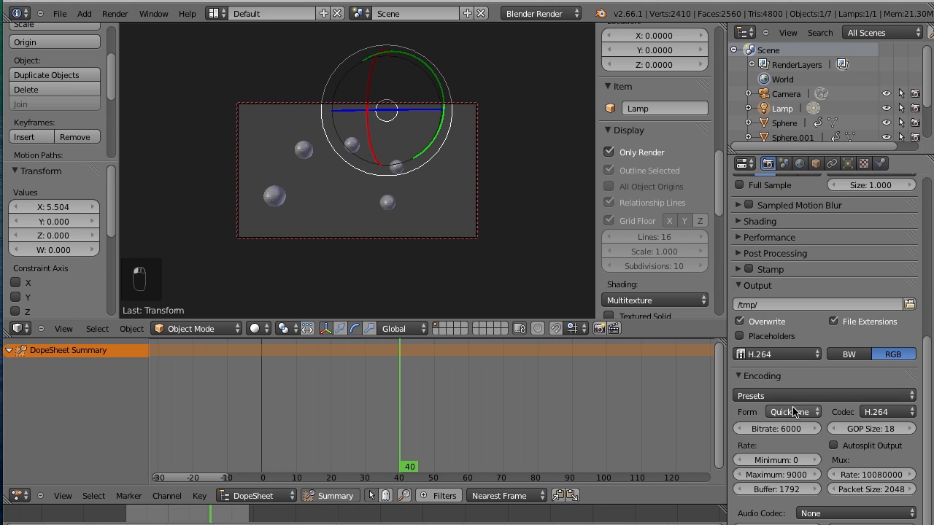
mouse_move(801, 416)
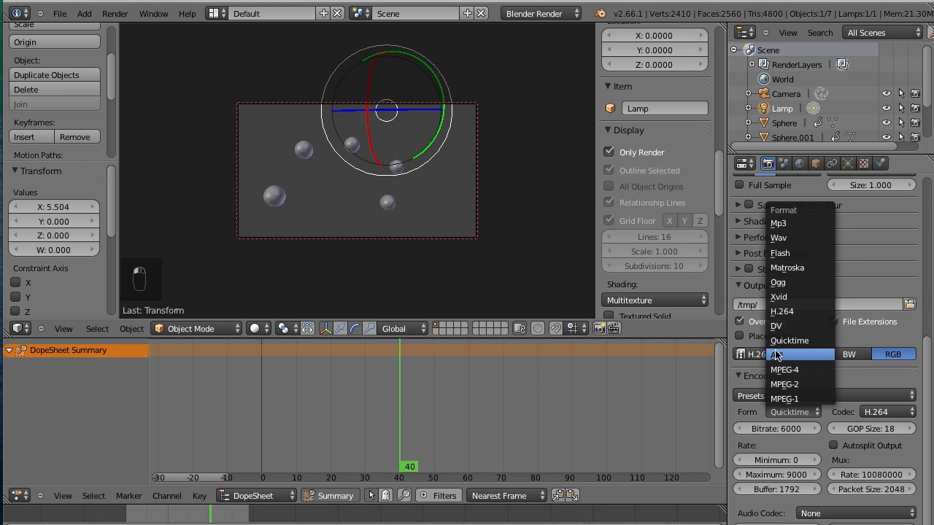
left_click(782, 355)
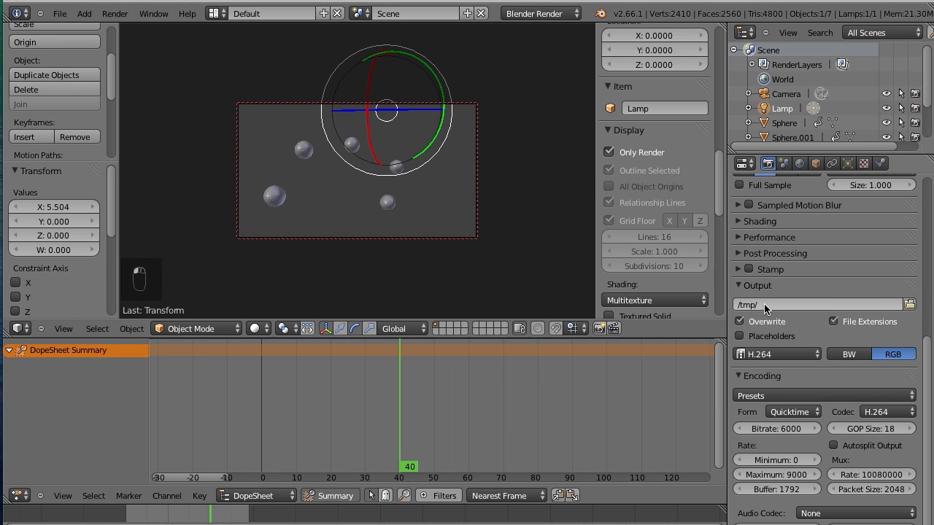
mouse_move(815, 298)
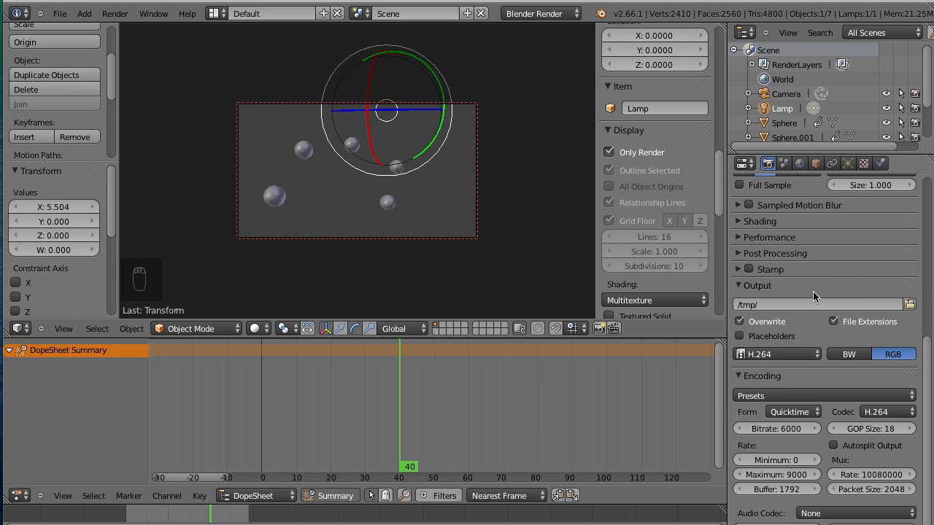
left_click(756, 269)
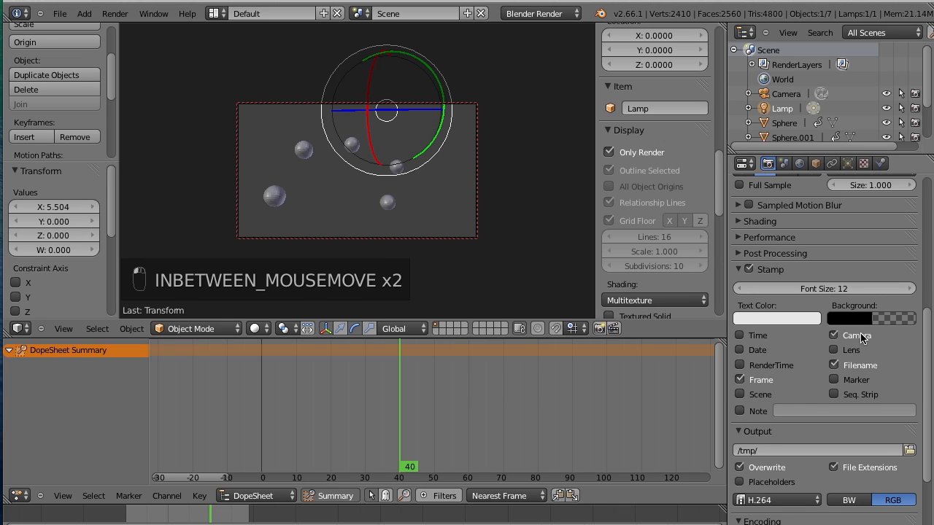
left_click(834, 334)
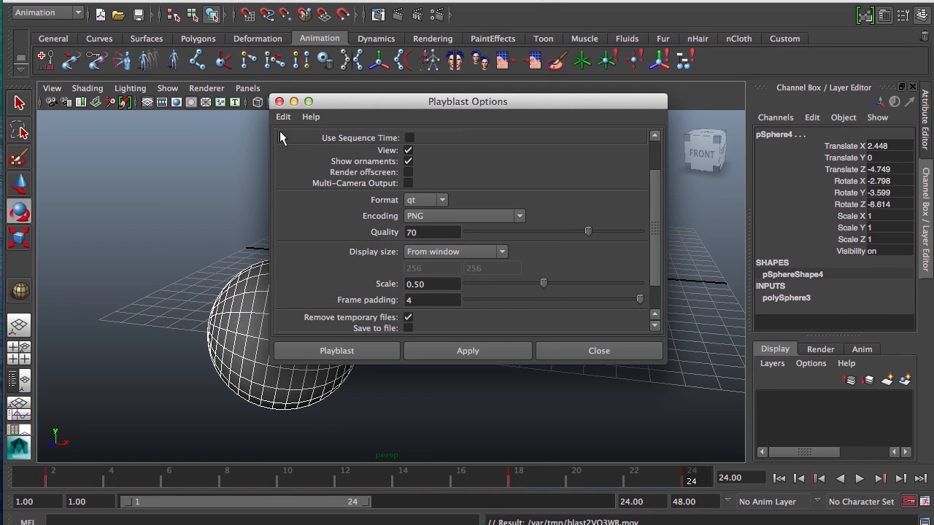
In Maya's Playblast Options, browse the Encoding choices and pick a video encoding
left_click(598, 350)
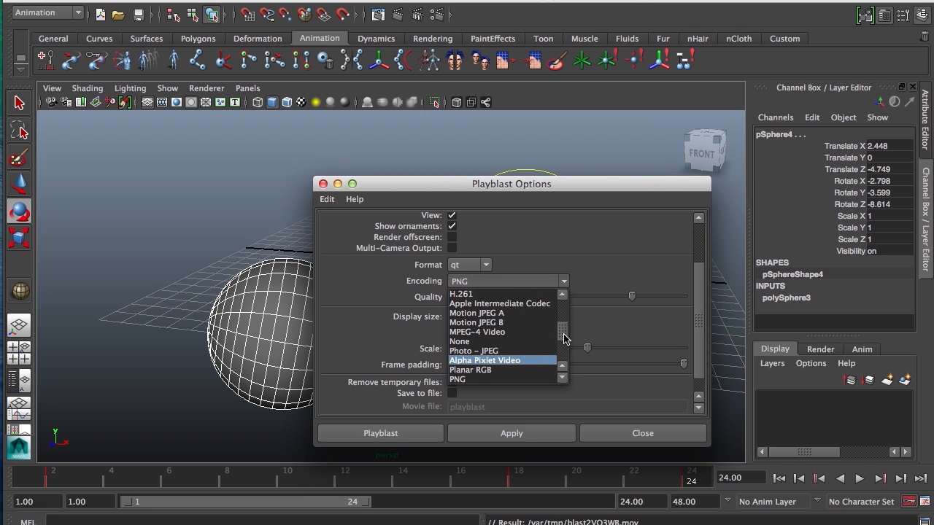
left_click(457, 380)
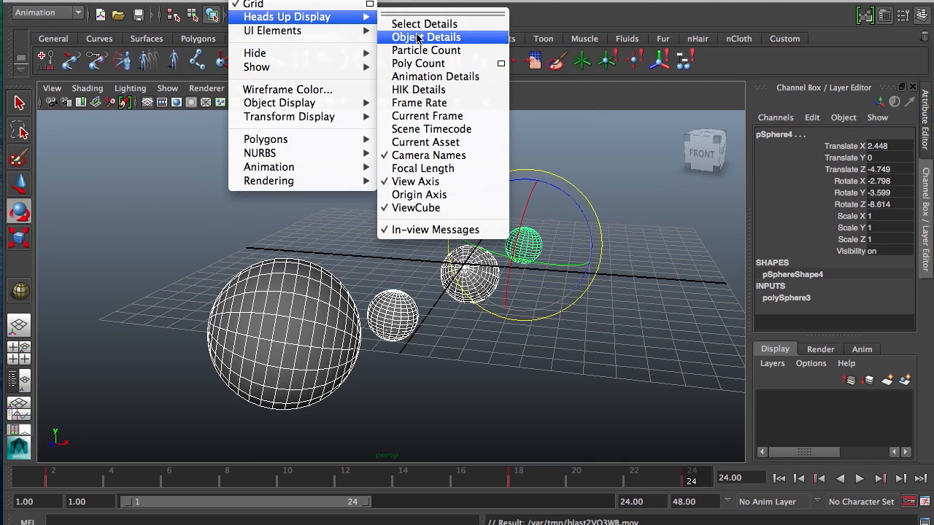
mouse_move(444, 155)
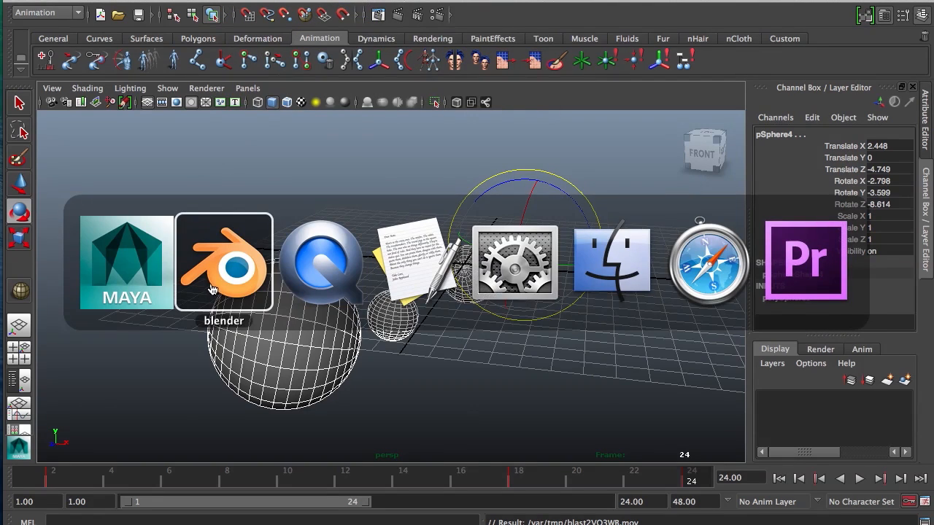
Switch to Blender and run the OpenGL render of the viewport animation through the camera
left_click(224, 263)
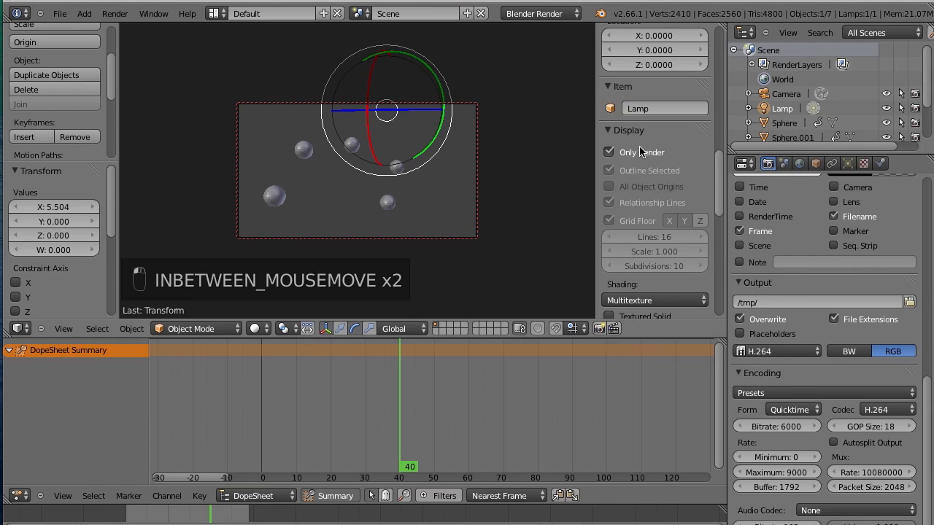
mouse_move(664, 317)
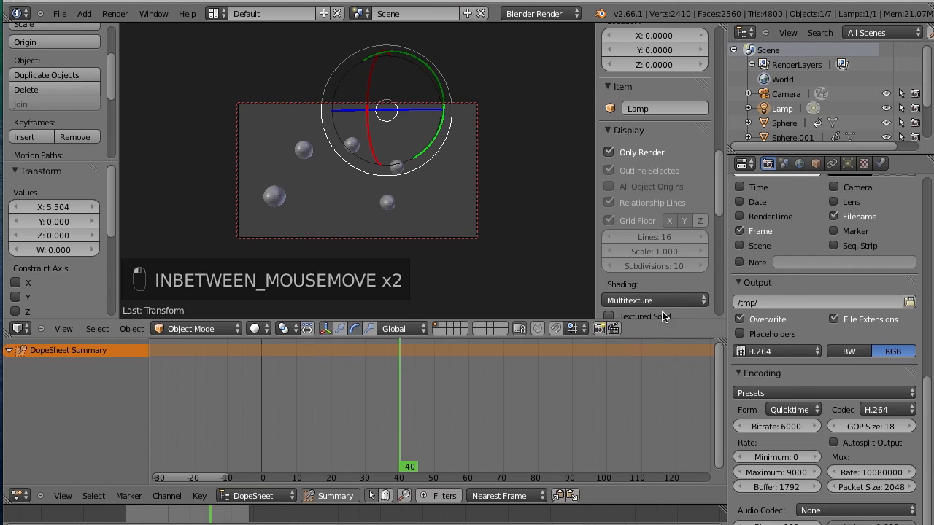
mouse_move(616, 330)
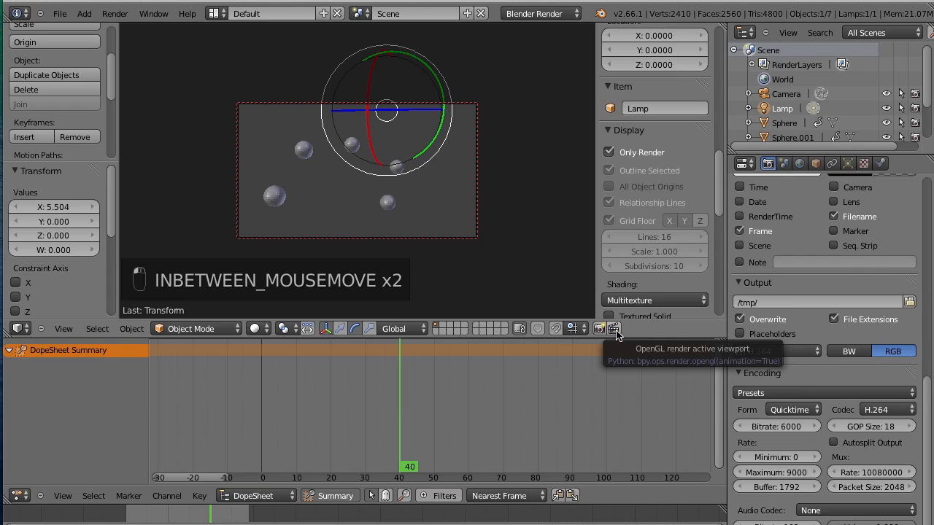
left_click(613, 329)
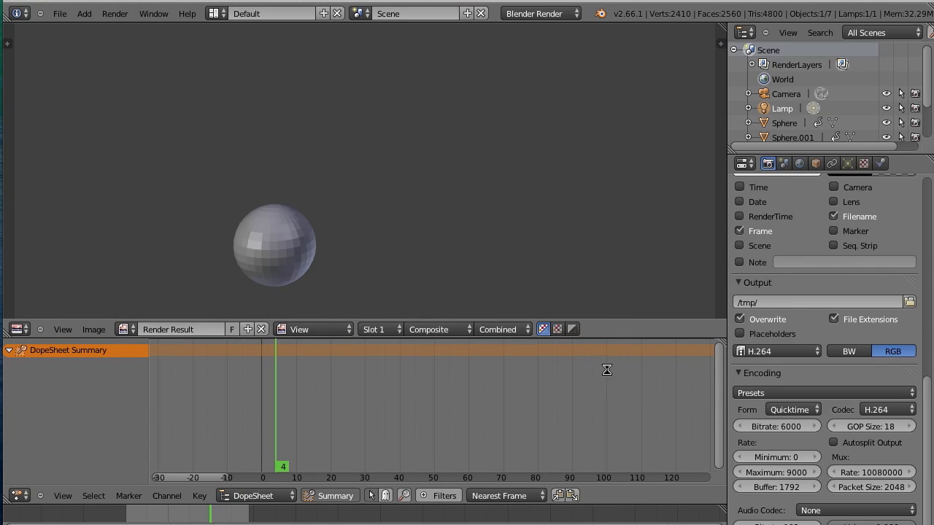
key("Right")
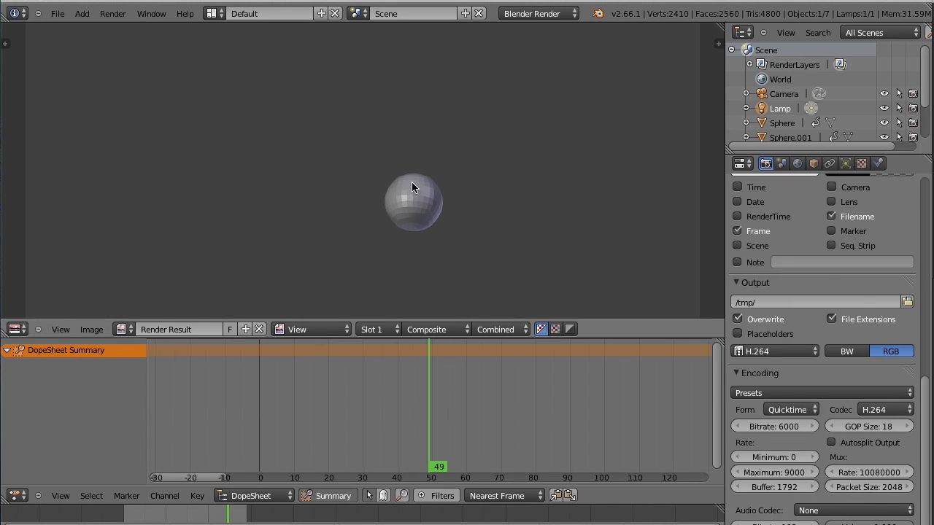
mouse_move(232, 282)
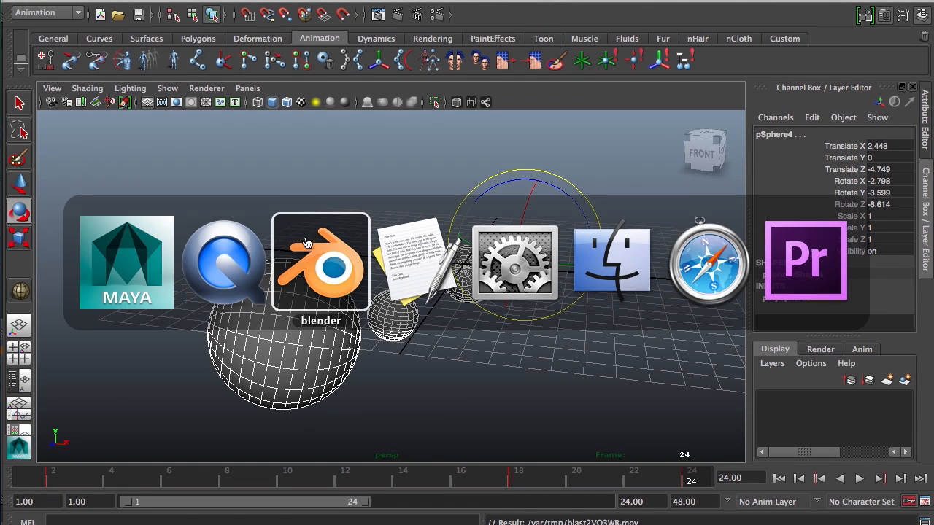
Bring Blender forward and change the screen layout to Video Editing
left_click(321, 263)
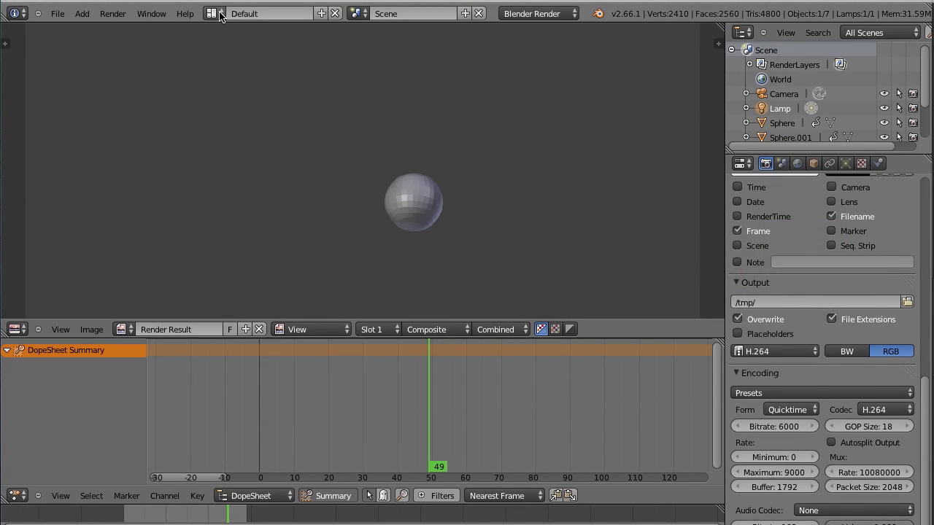
left_click(213, 13)
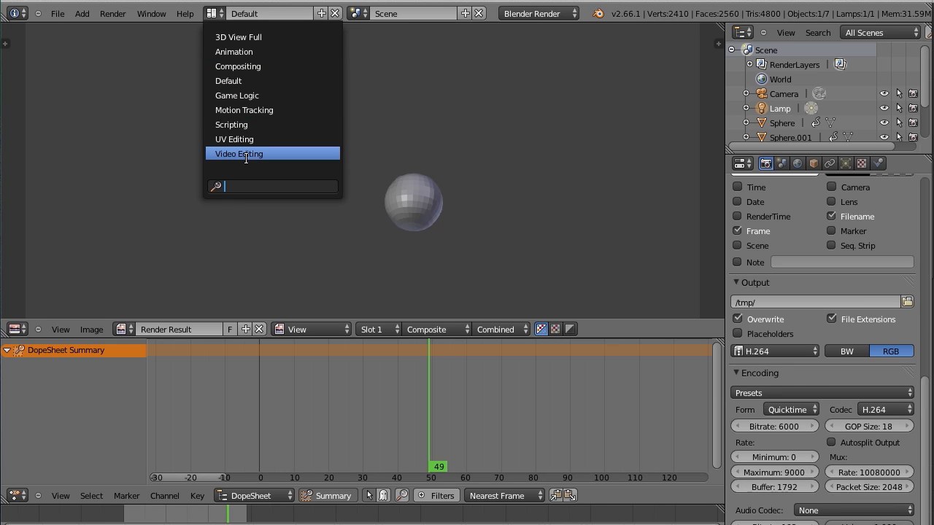
left_click(237, 154)
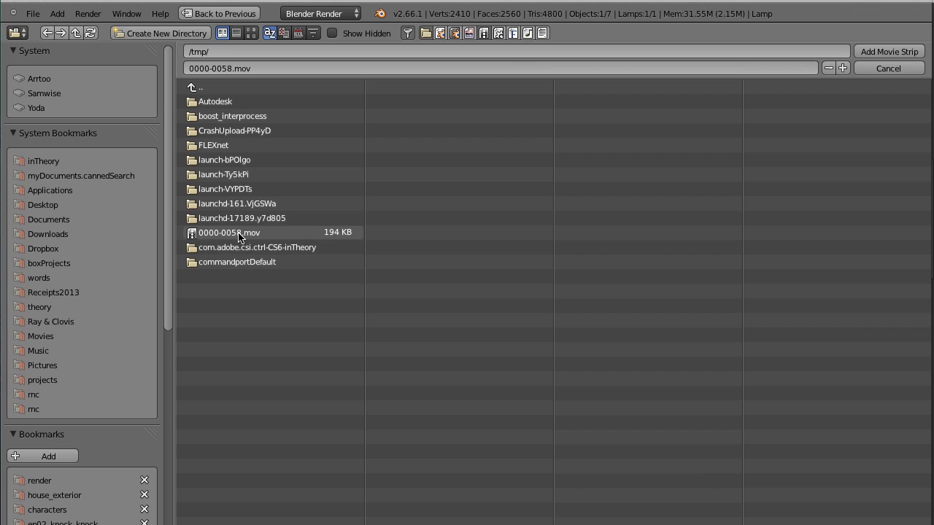
Add 0000-0058.mov as a movie strip on channel 4 starting at frame 6
left_click(889, 51)
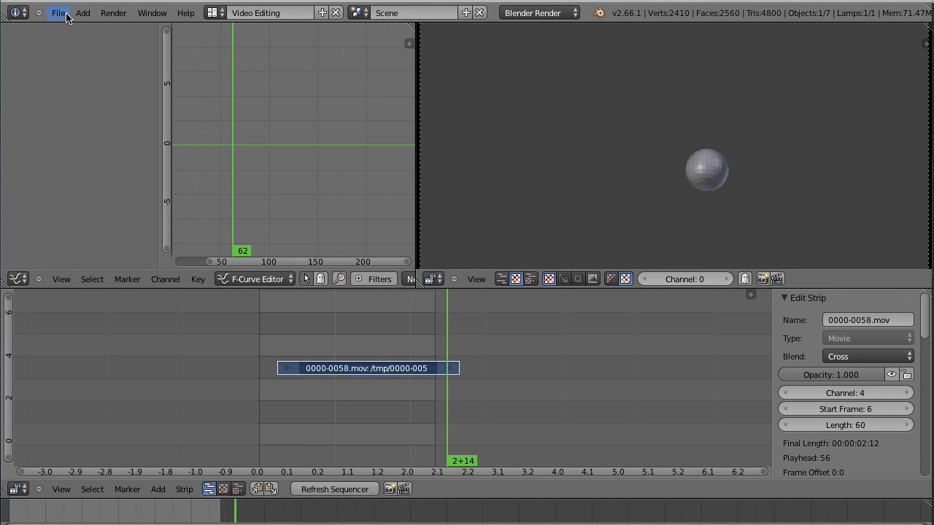
left_click(58, 13)
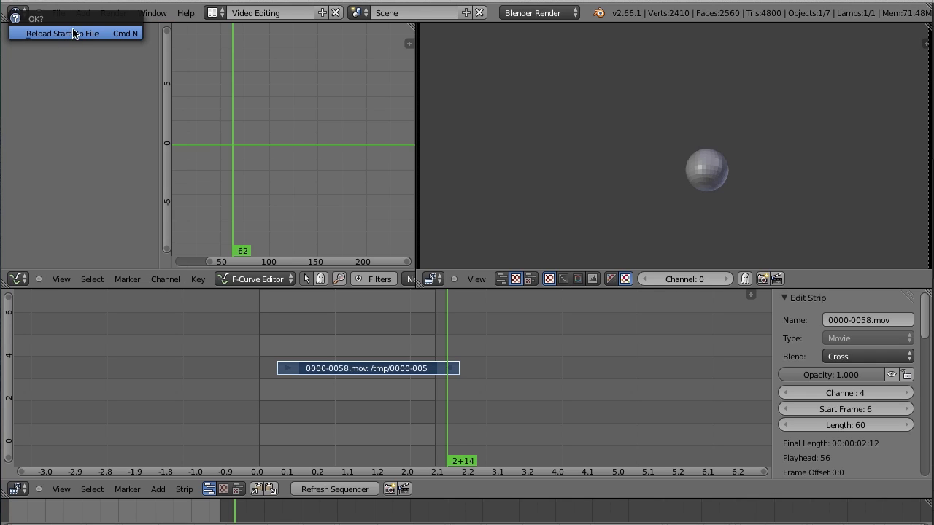
Reload the start-up file, returning to a fresh scene with only camera and lamp
left_click(61, 34)
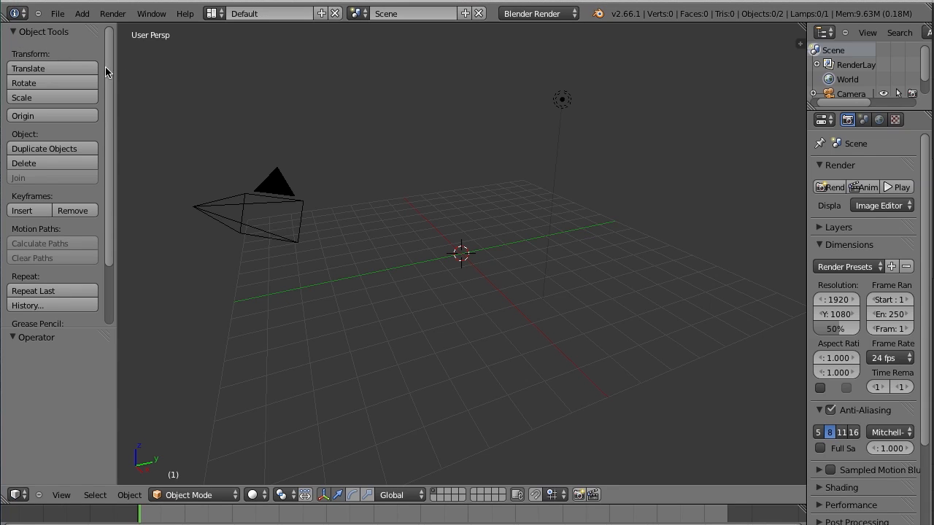
mouse_move(543, 178)
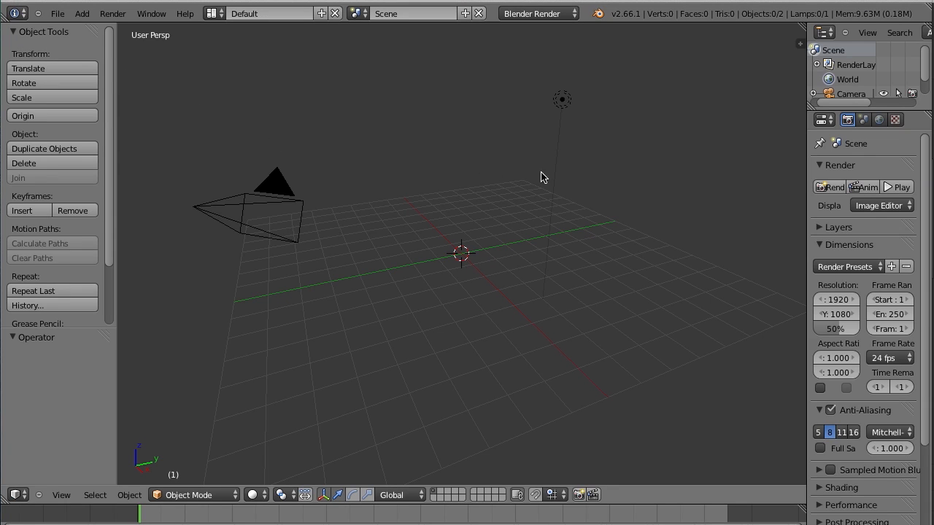
mouse_move(400, 210)
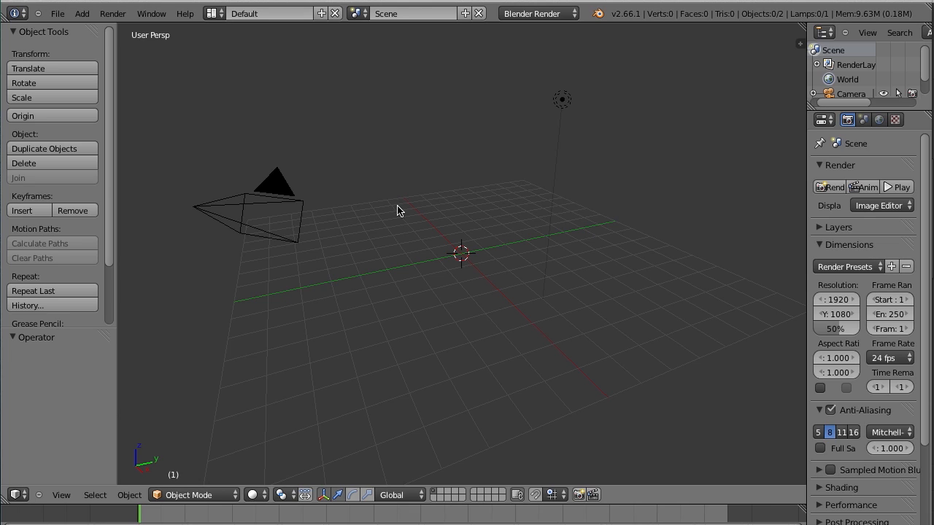
mouse_move(143, 63)
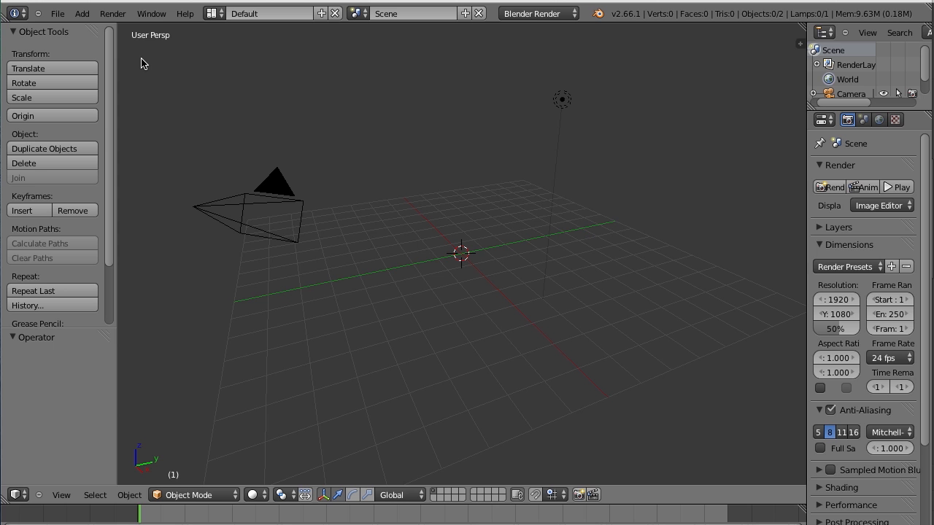